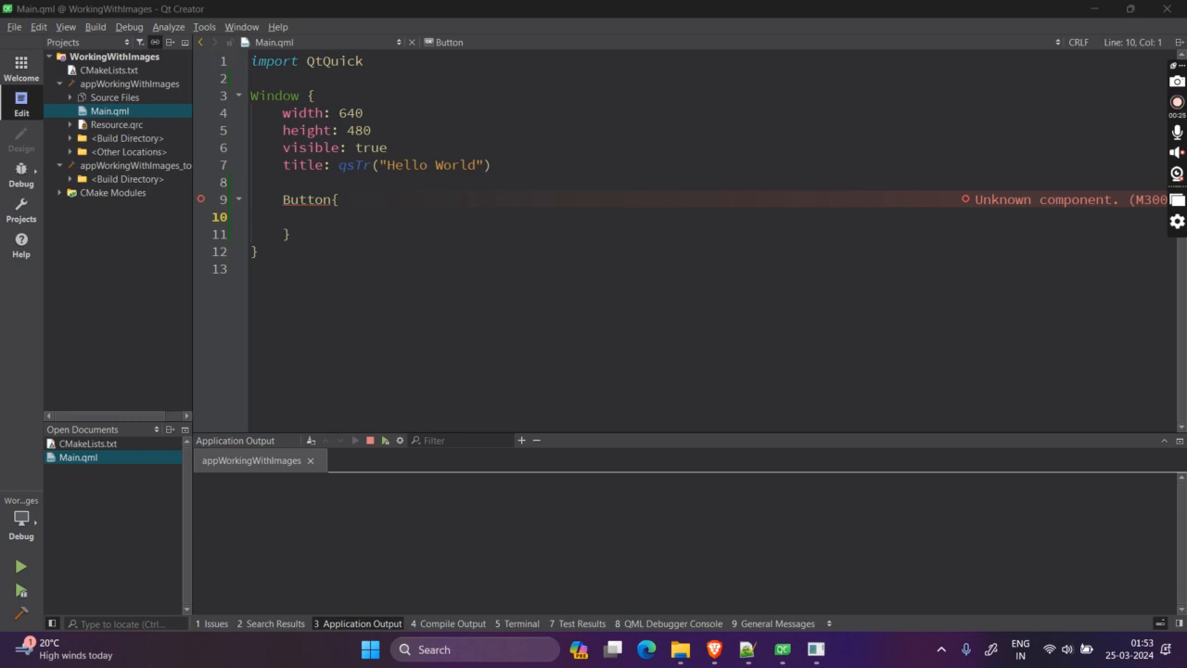
pyautogui.moveTo(213, 407)
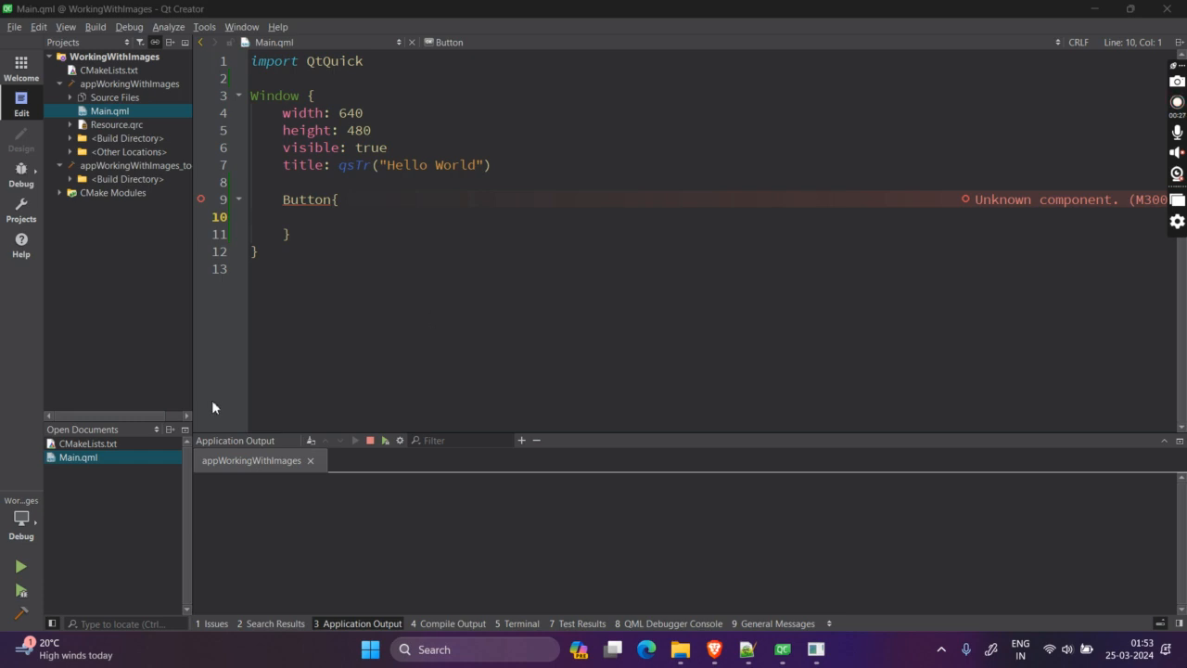
pyautogui.moveTo(133, 125)
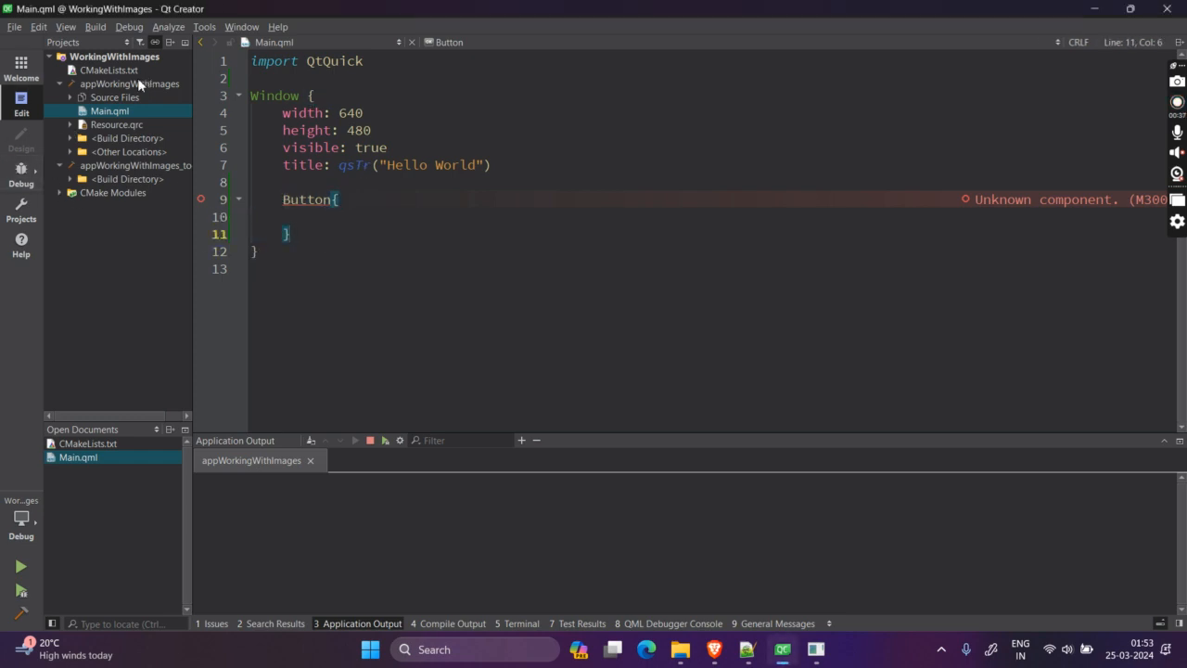
pyautogui.moveTo(110, 110)
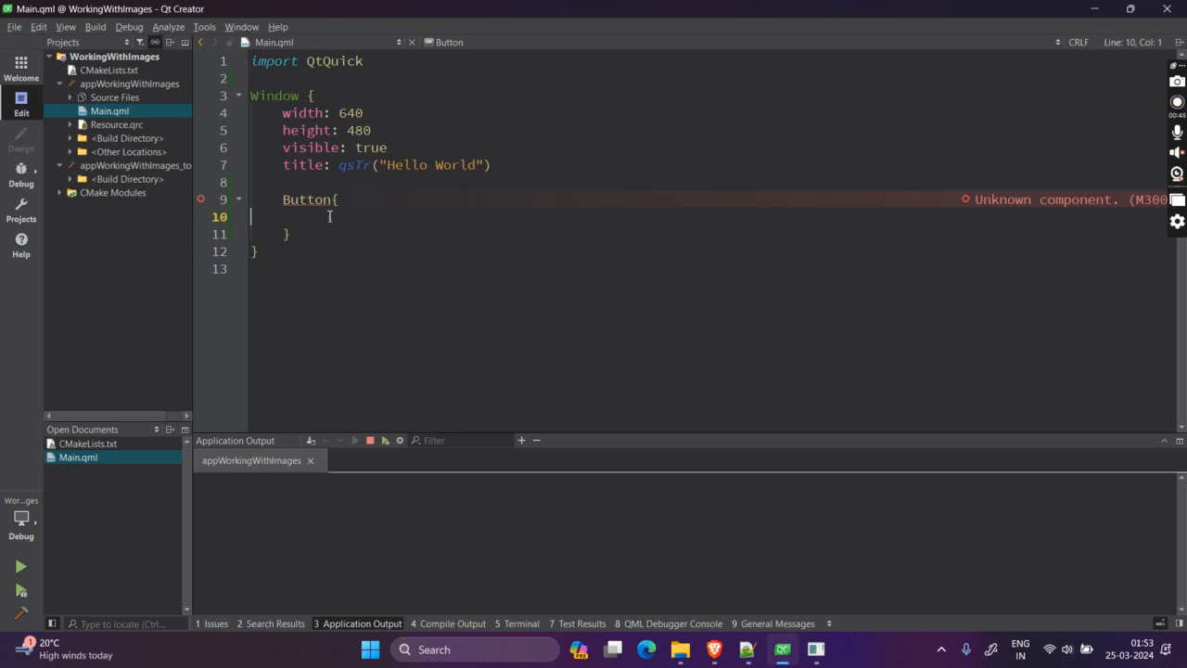
# Add 'import QtQuick.Controls' on a new line below the QtQuick import and browse its help.
pyautogui.press('Tab')
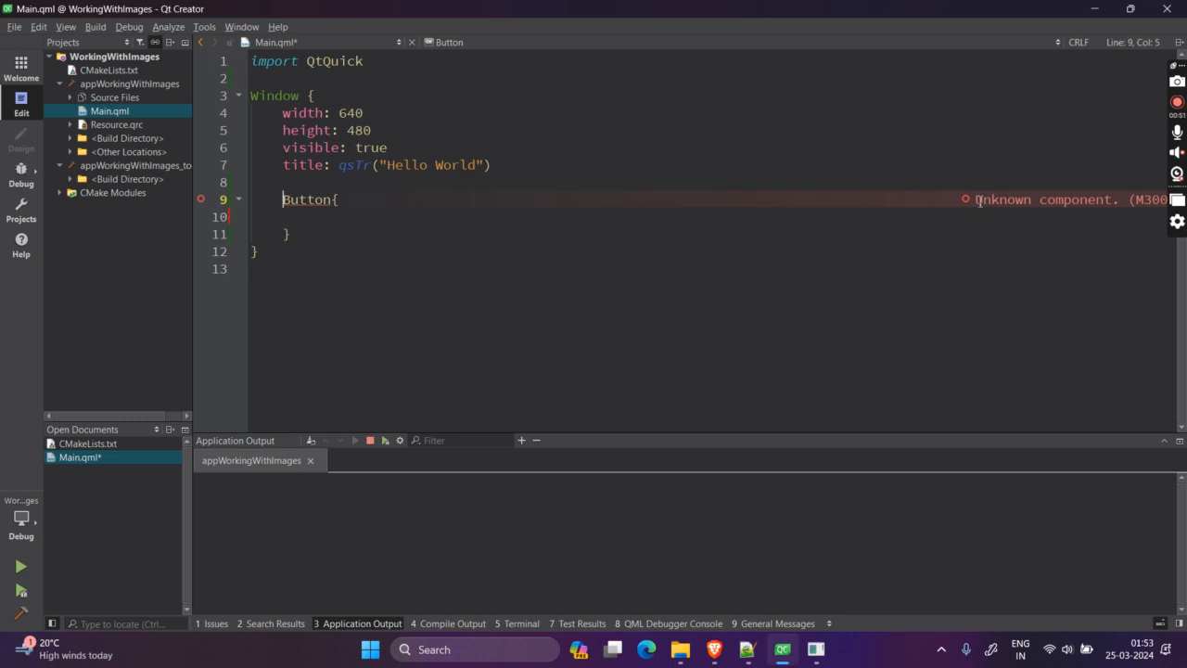
pyautogui.click(299, 79)
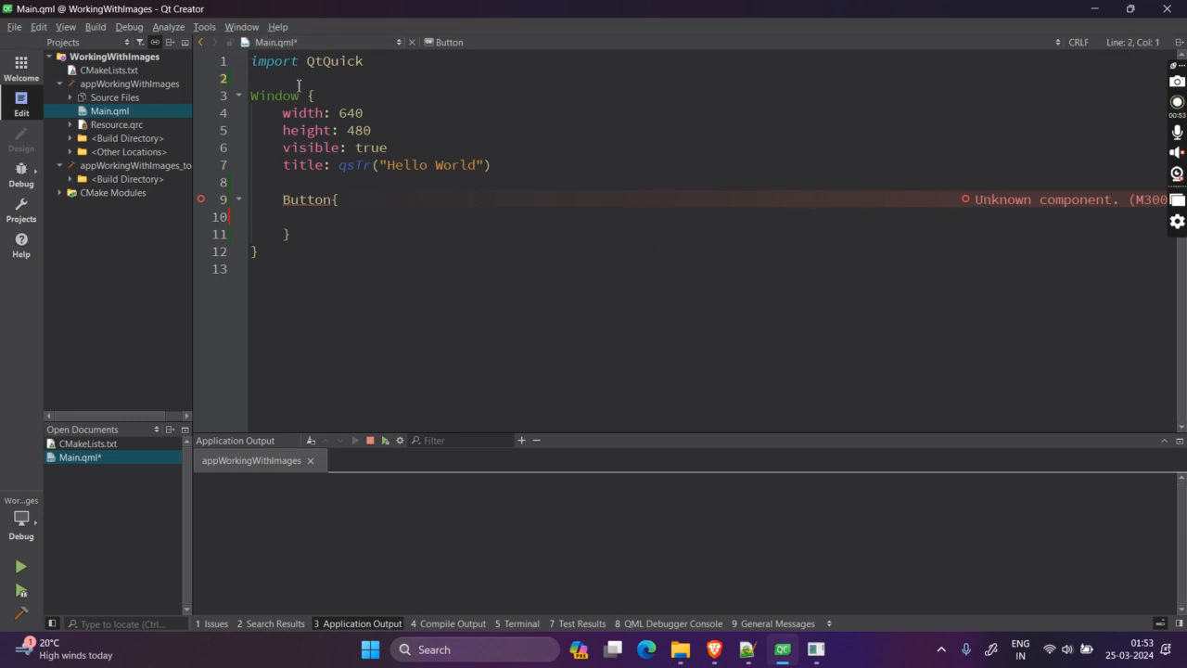
pyautogui.write('import')
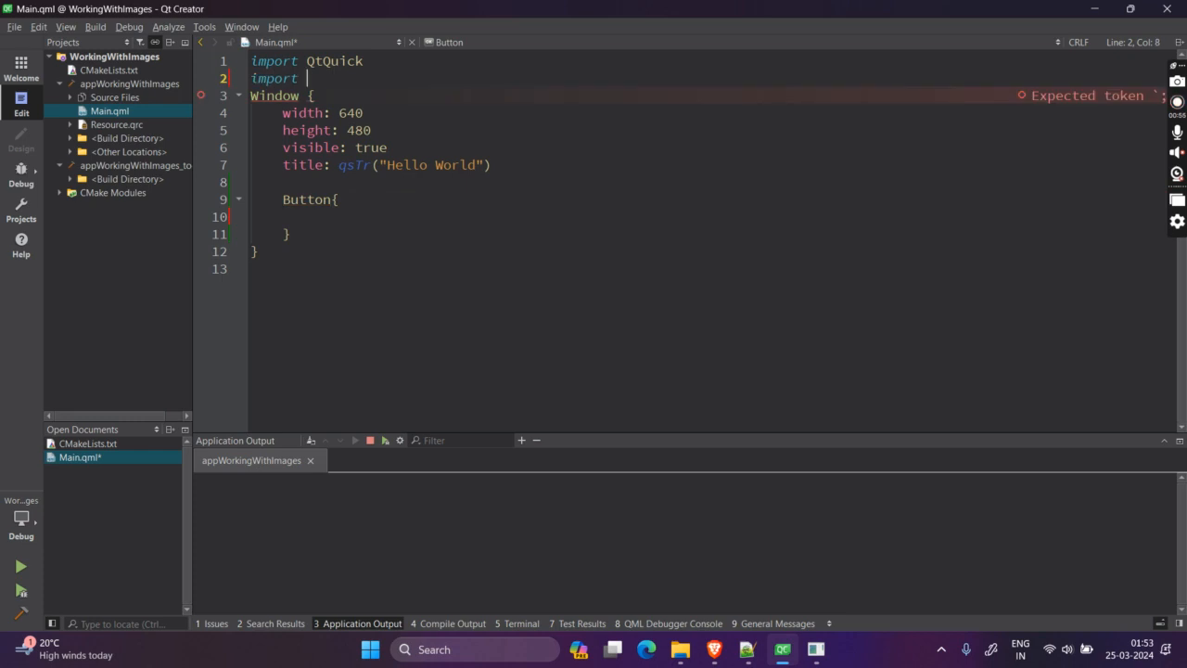
pyautogui.write('QtQuick.Controls')
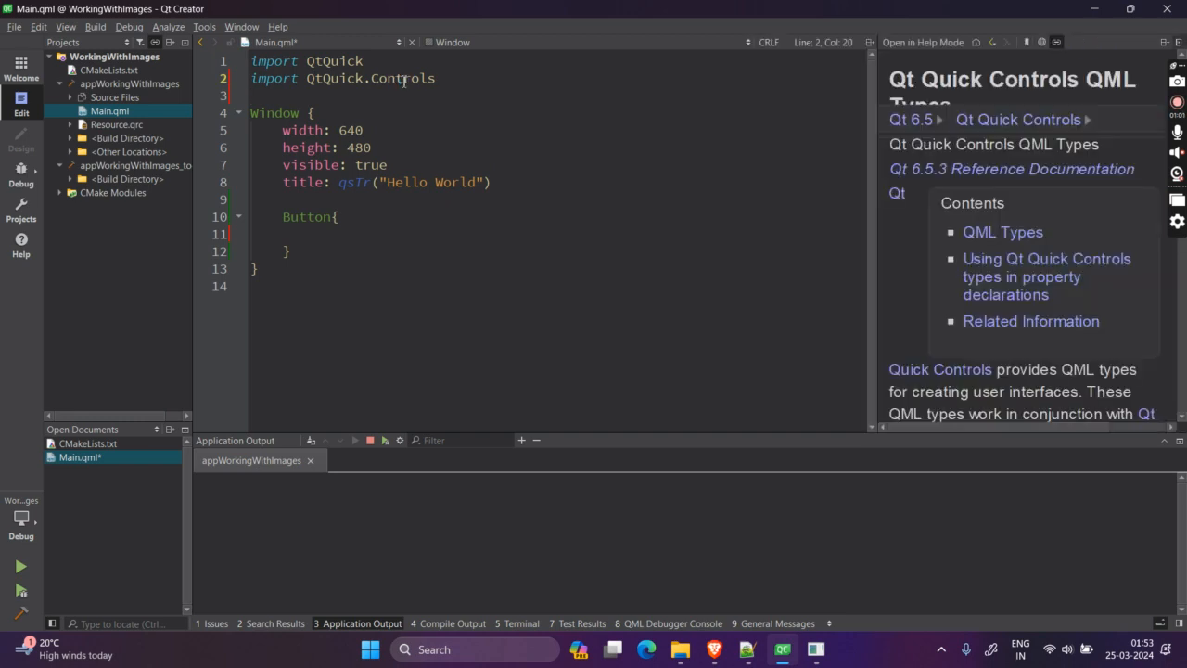
pyautogui.scroll(-3)
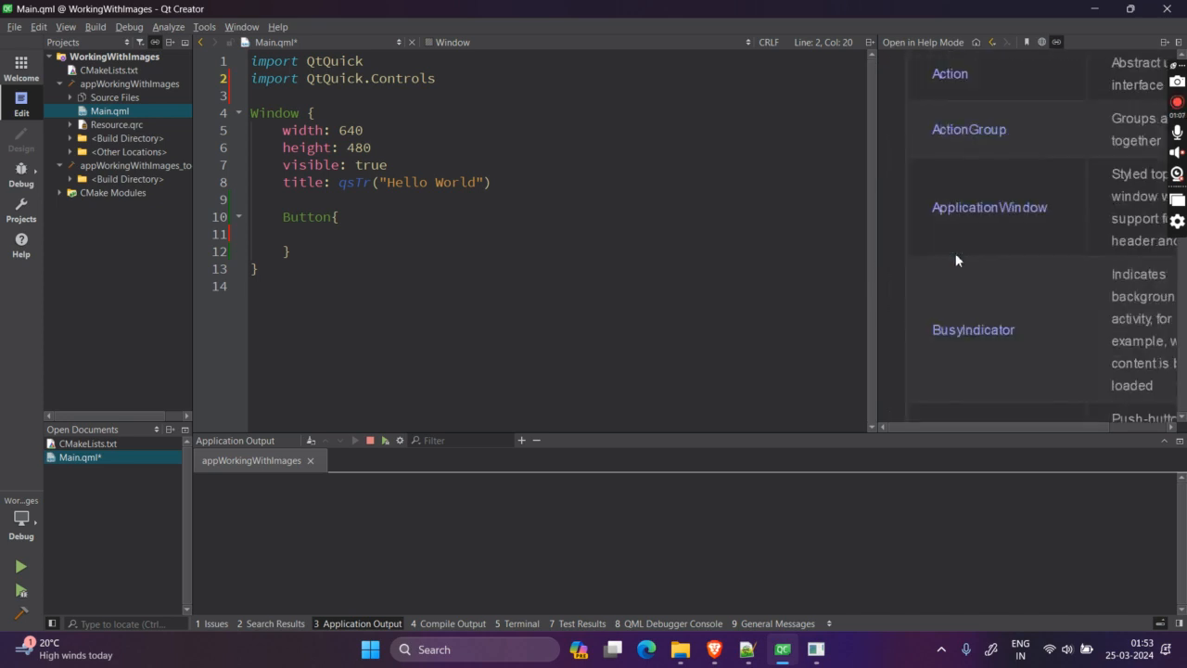
pyautogui.scroll(-3)
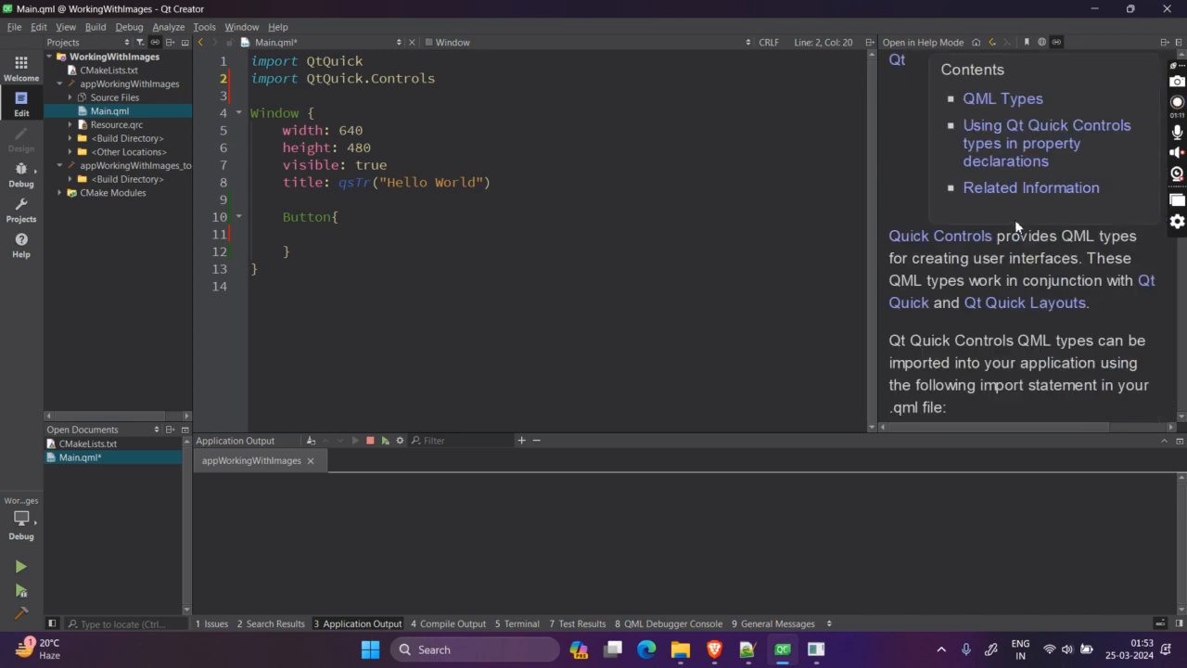
pyautogui.scroll(-3)
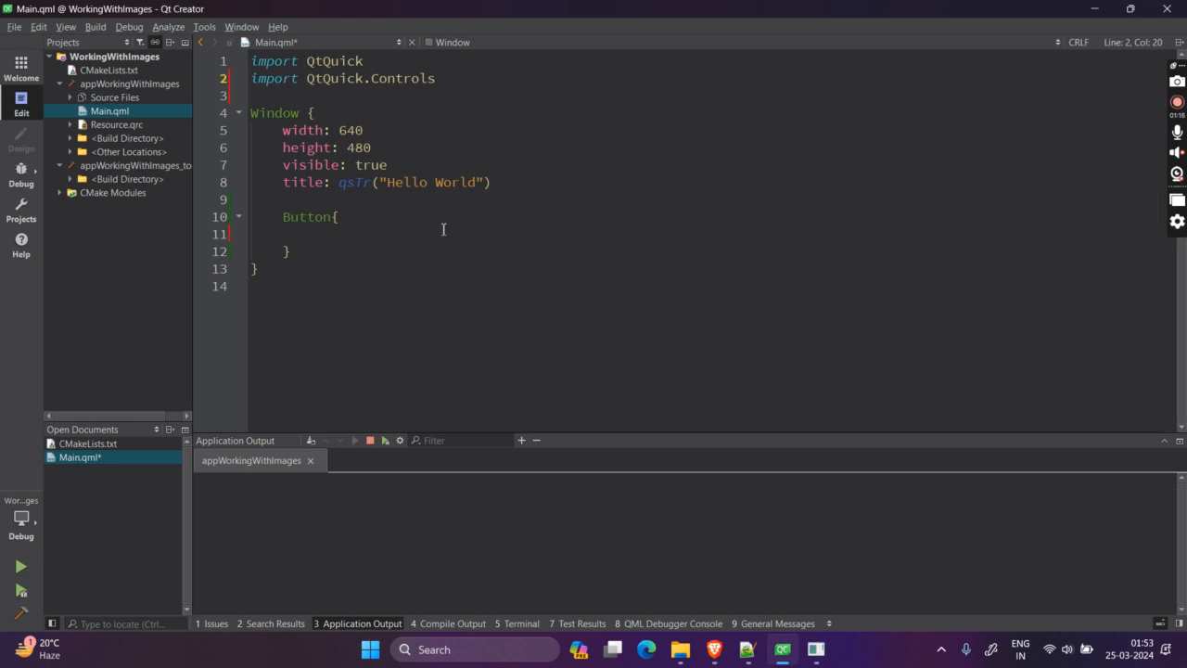
# Give the Button text: "Click Me" and run the app to see it in Hello World.
pyautogui.write('text')
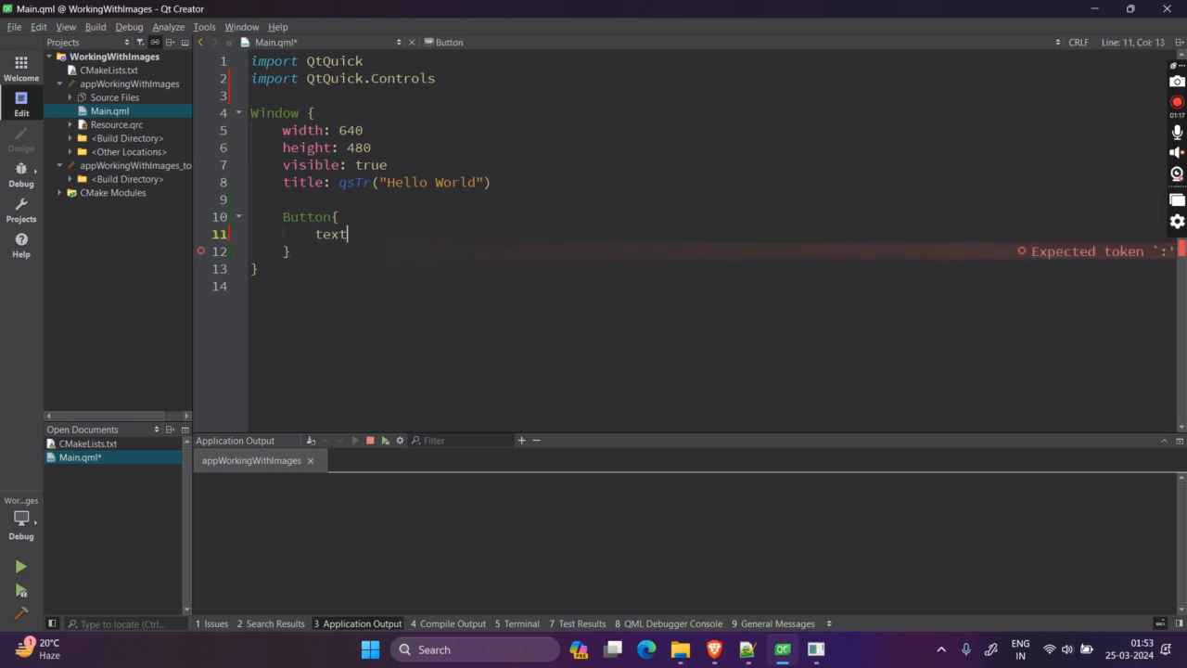
pyautogui.write(': "Click Me')
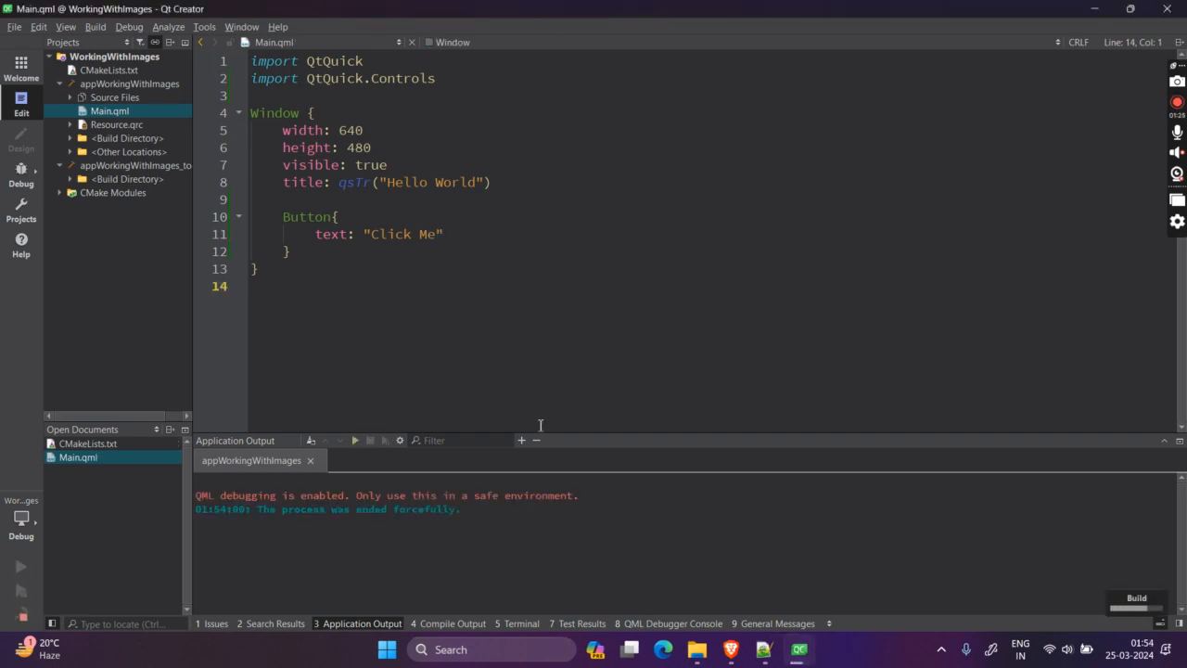
pyautogui.click(21, 565)
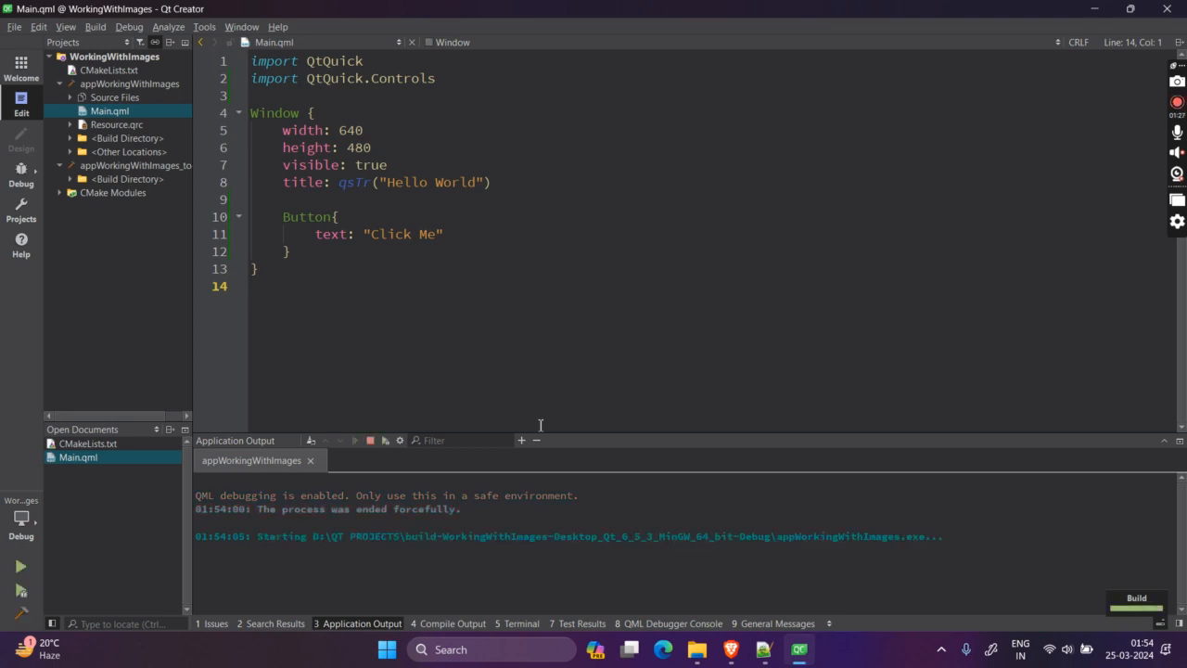
pyautogui.click(20, 566)
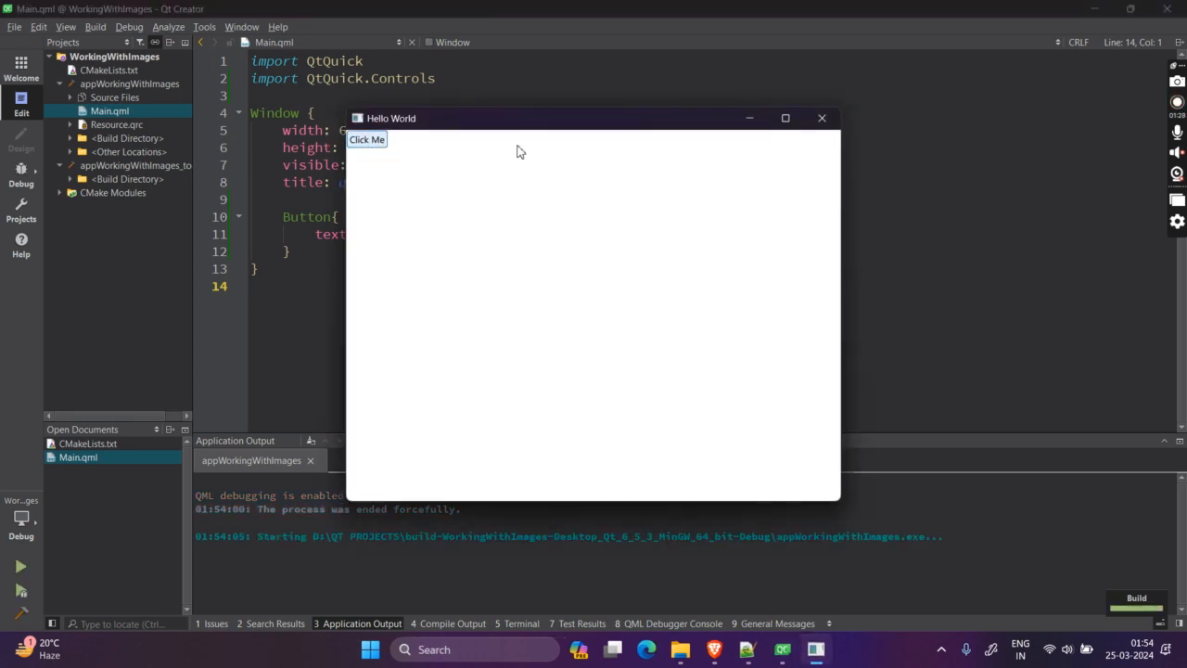
pyautogui.moveTo(794, 139)
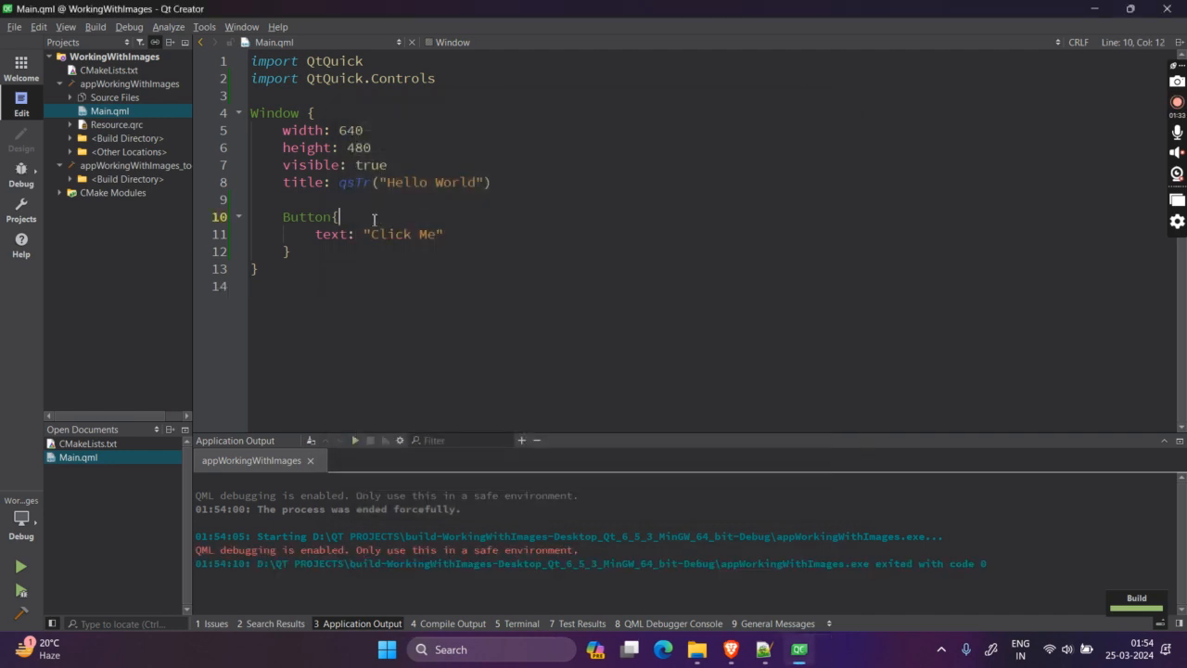
# Set the button's x and y to 200, rerun to check its position, then return to the Button block.
pyautogui.write('x: 100')
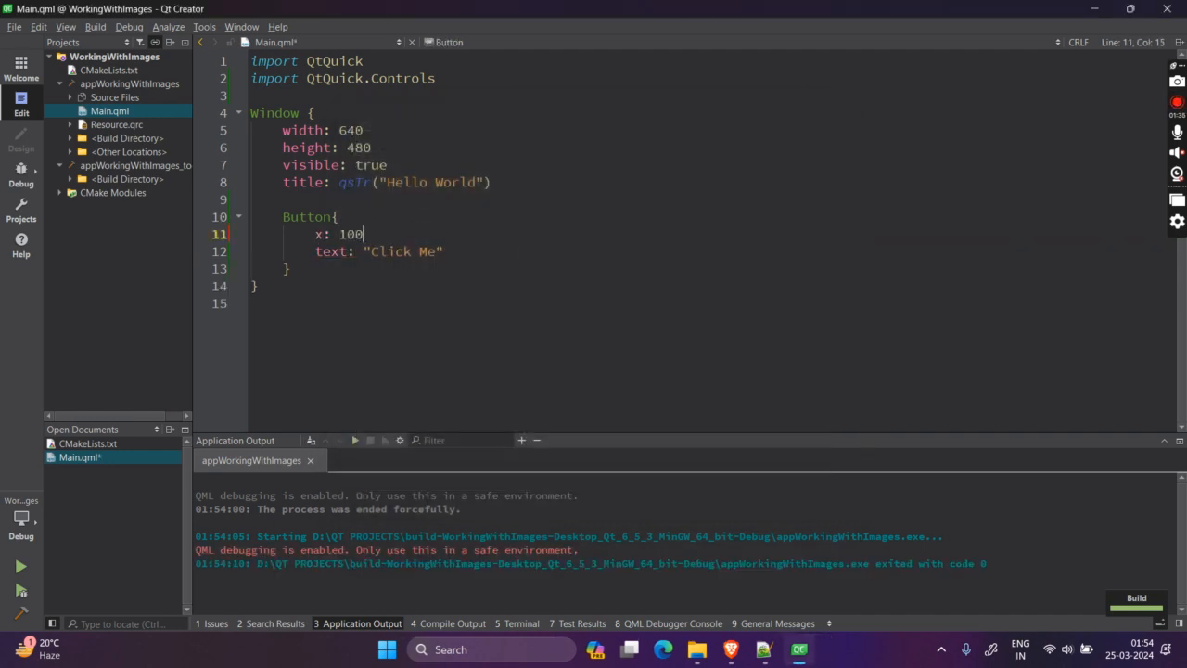
pyautogui.write('y: 10')
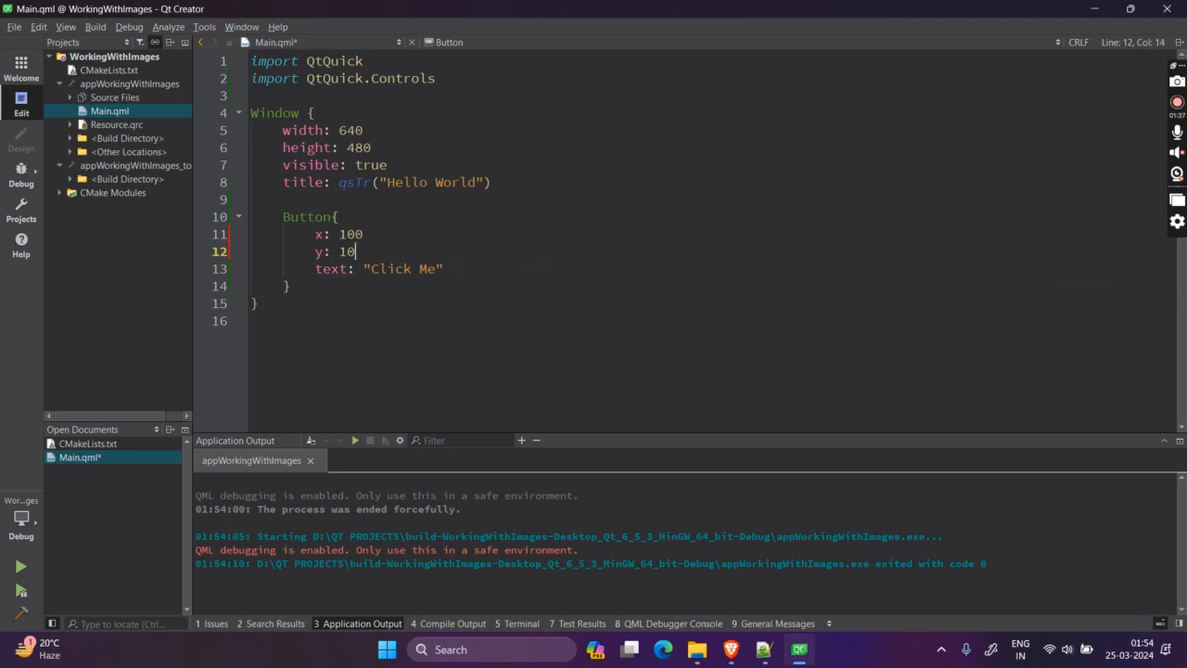
pyautogui.write('0')
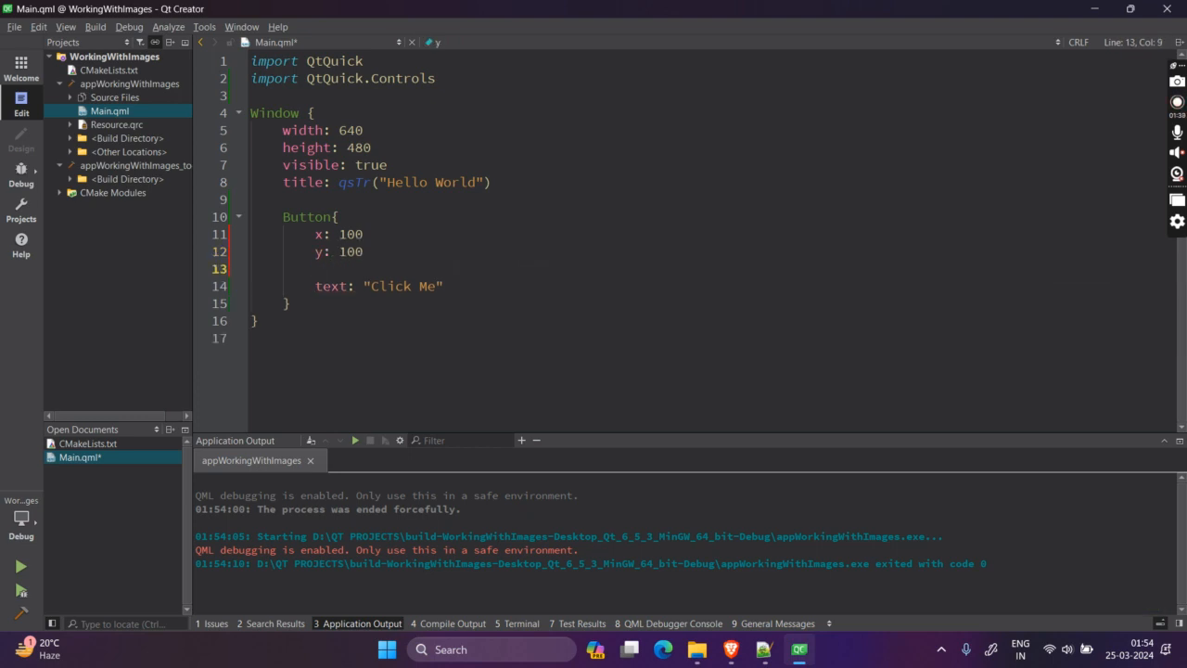
pyautogui.doubleClick(349, 234)
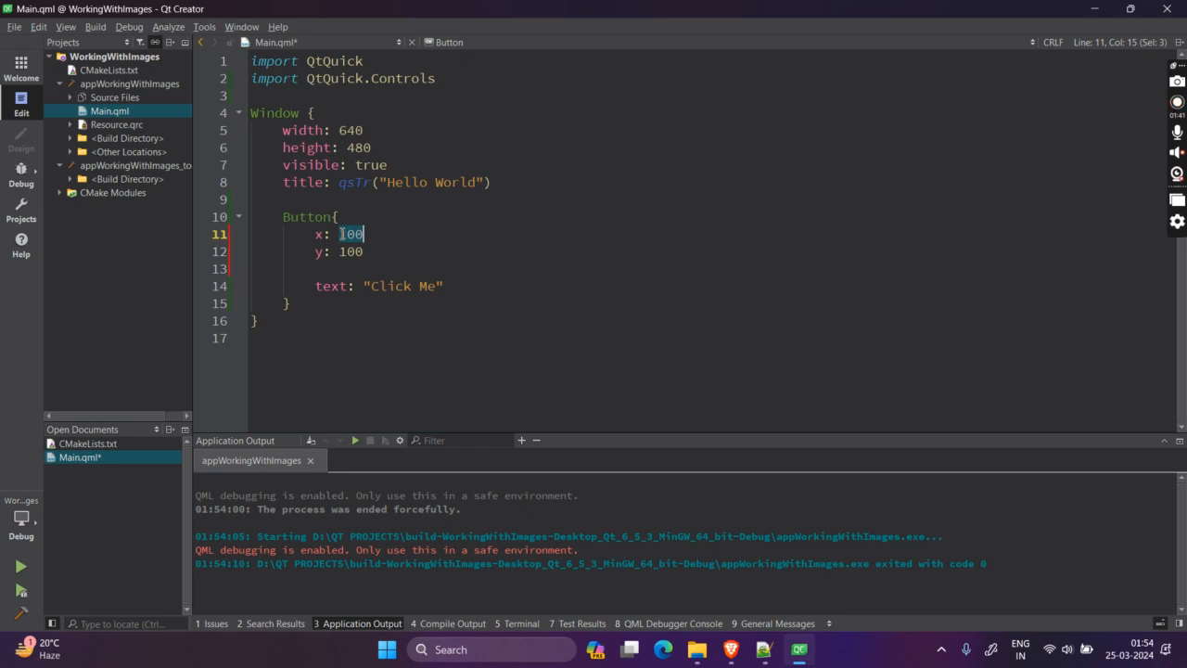
pyautogui.write('200')
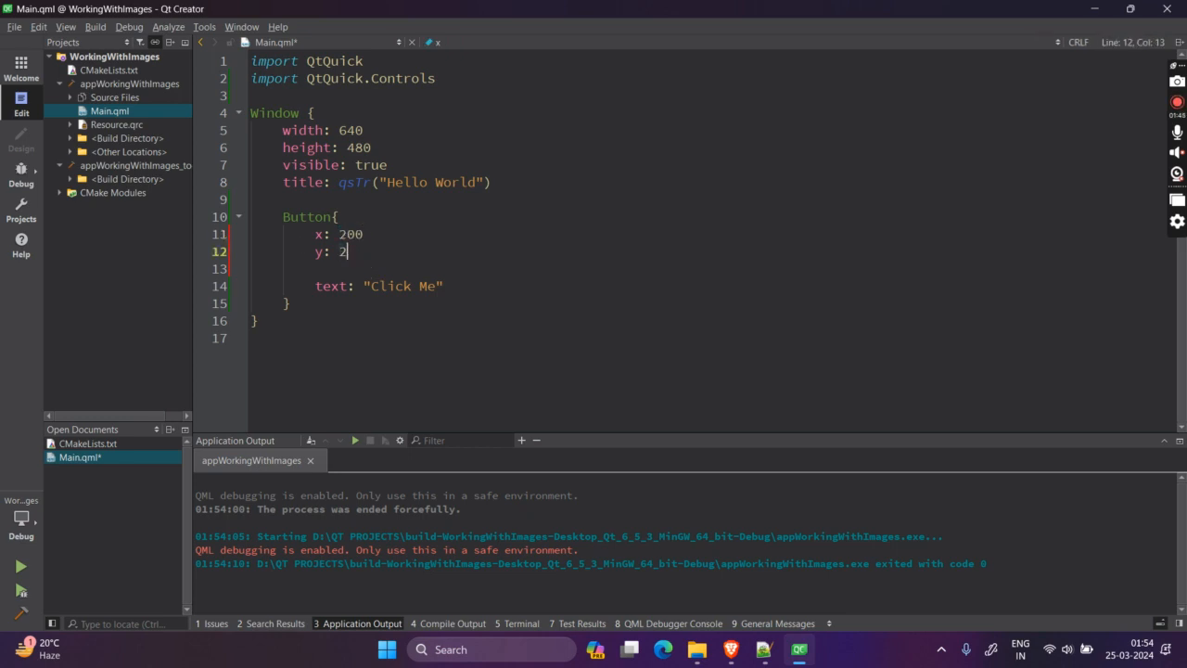
pyautogui.write('00')
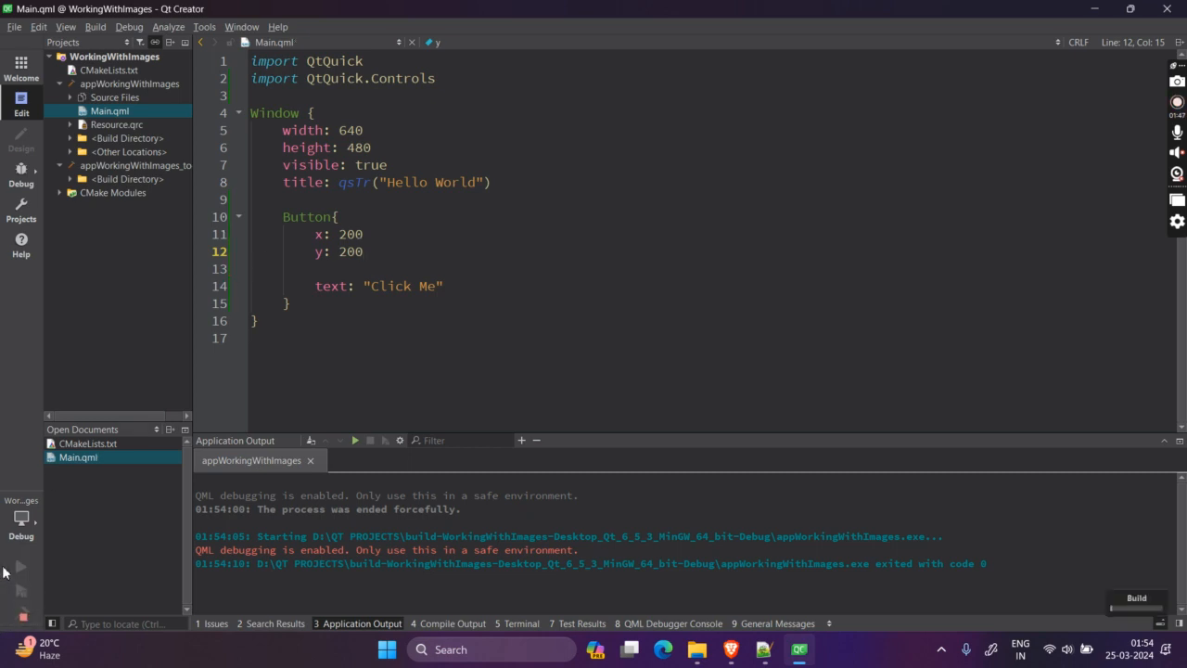
pyautogui.click(367, 251)
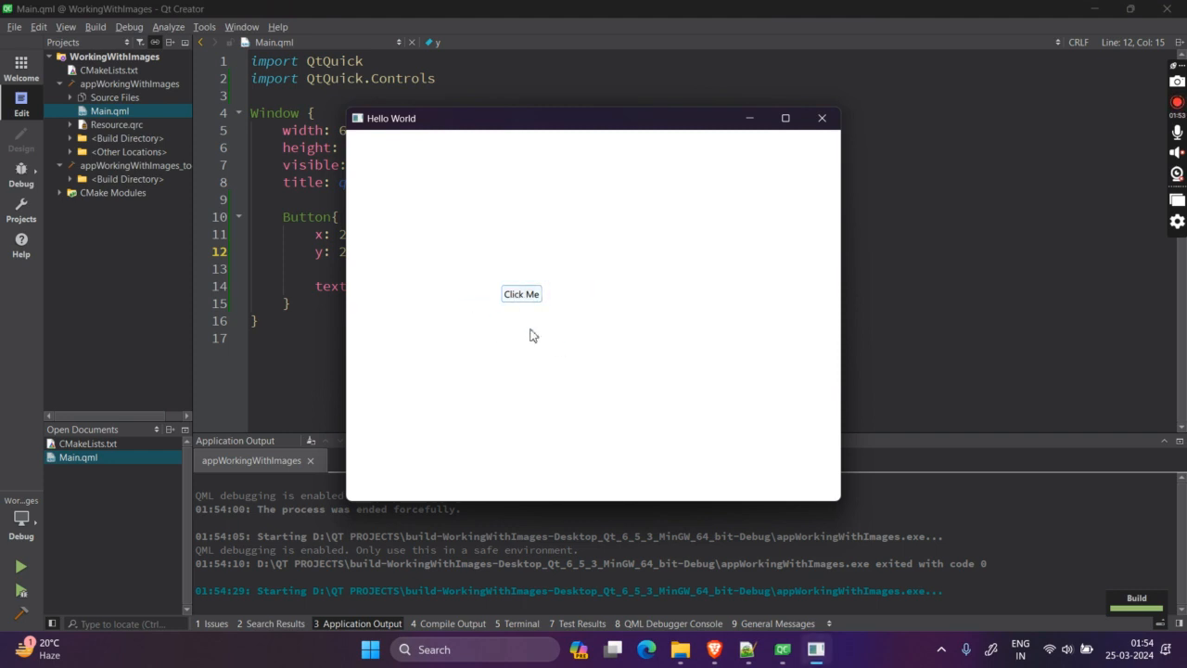
pyautogui.moveTo(508, 273)
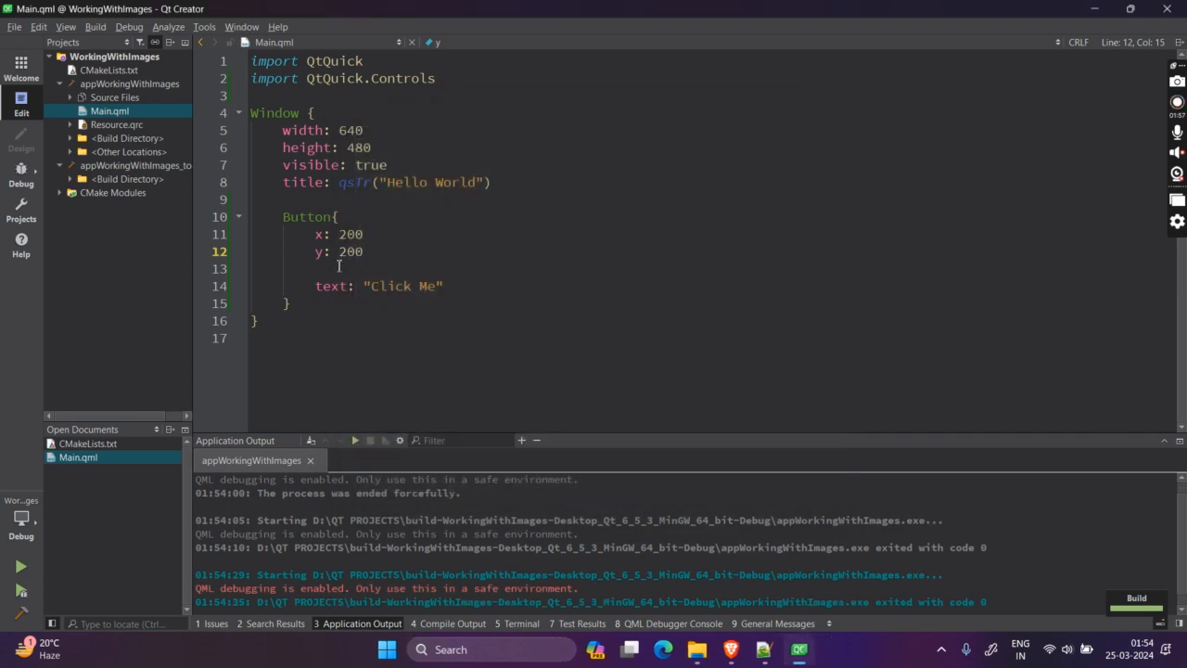
pyautogui.click(445, 286)
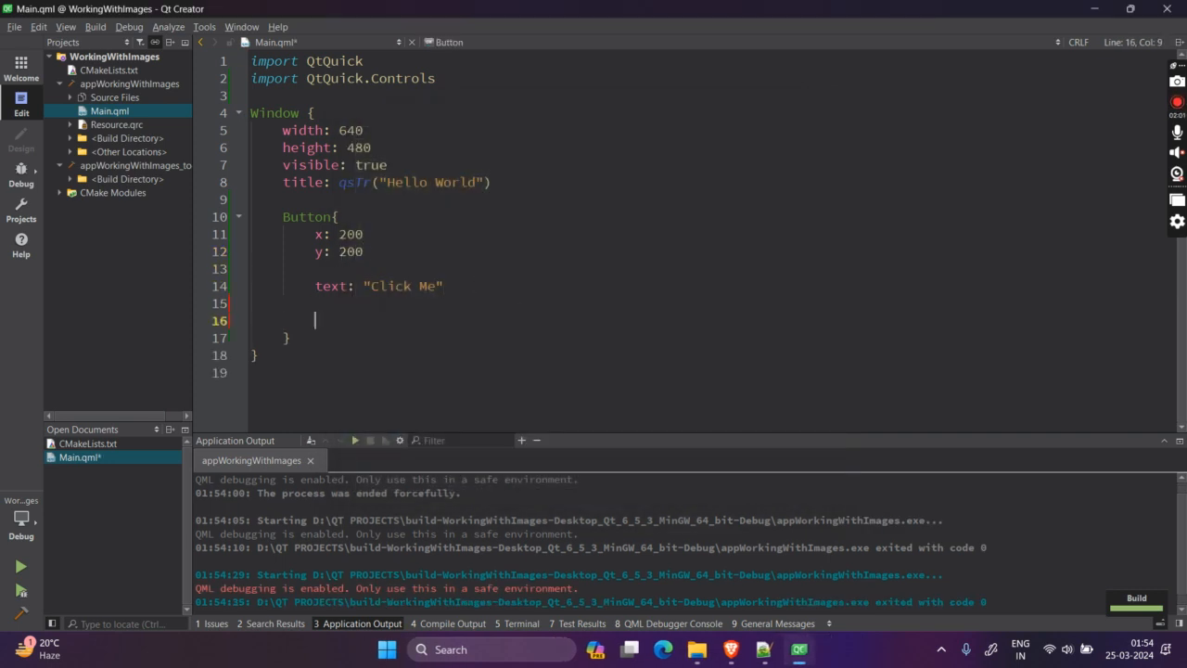
# Add padding 20, leftPadding, topPadding 15 and bottomPadding 15 to the button, then rerun.
pyautogui.write('padding: 20')
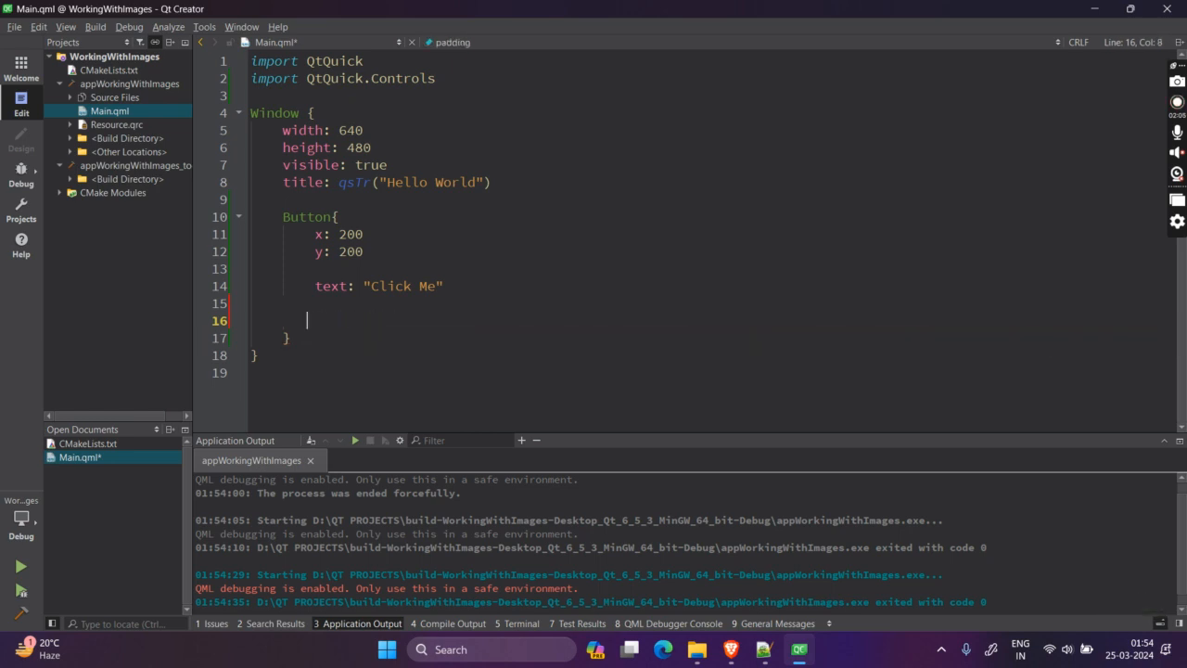
pyautogui.write('le')
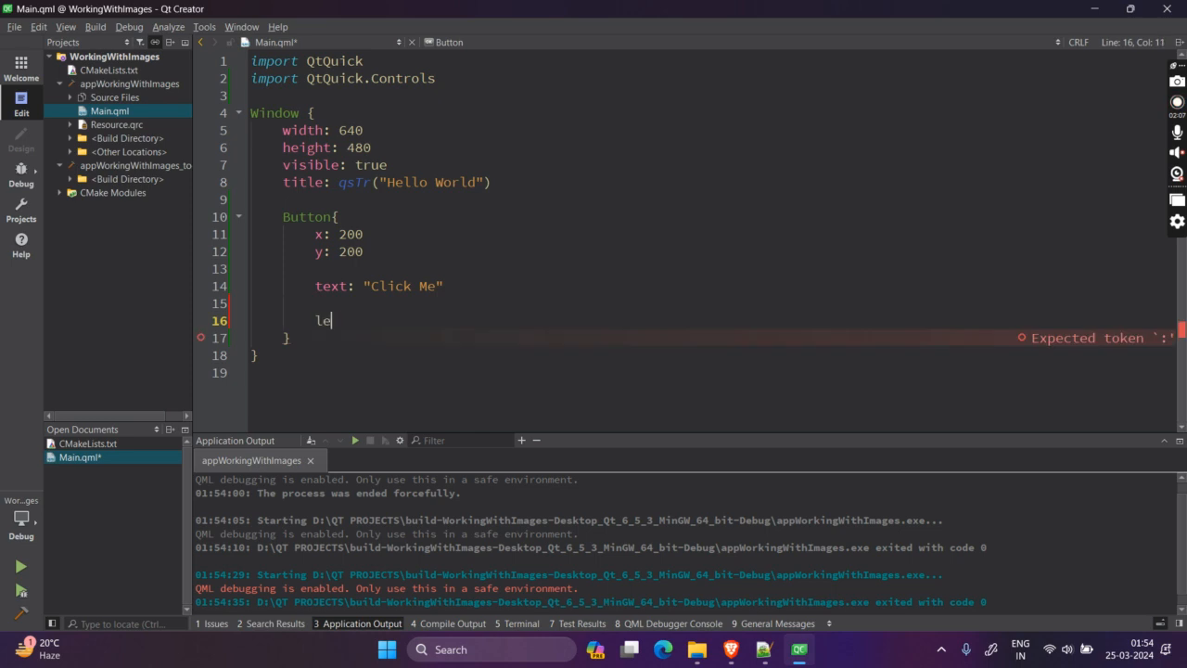
pyautogui.write('ftPadding: 40')
pyautogui.write('to')
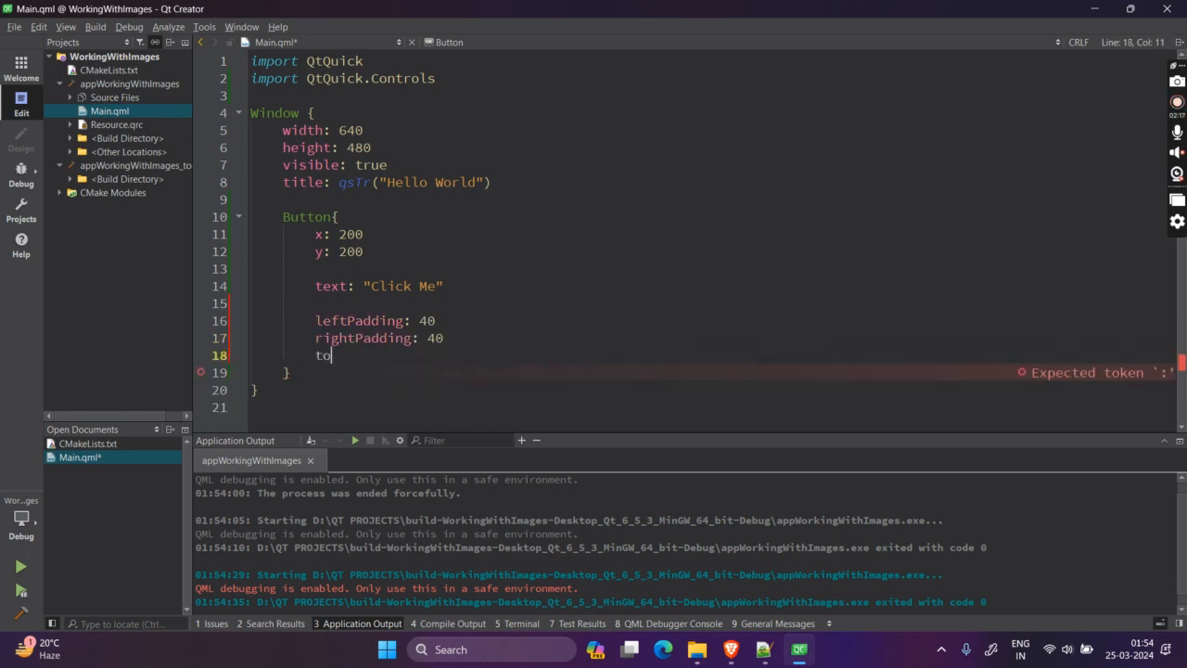
pyautogui.write('pPadd')
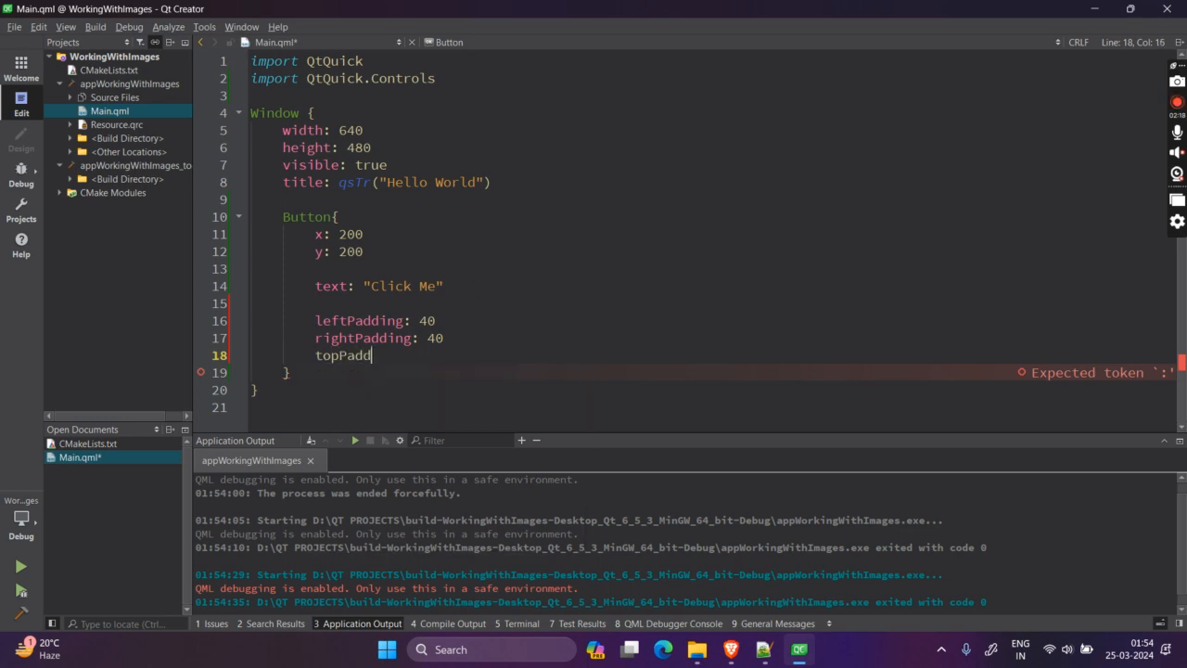
pyautogui.write('ing:')
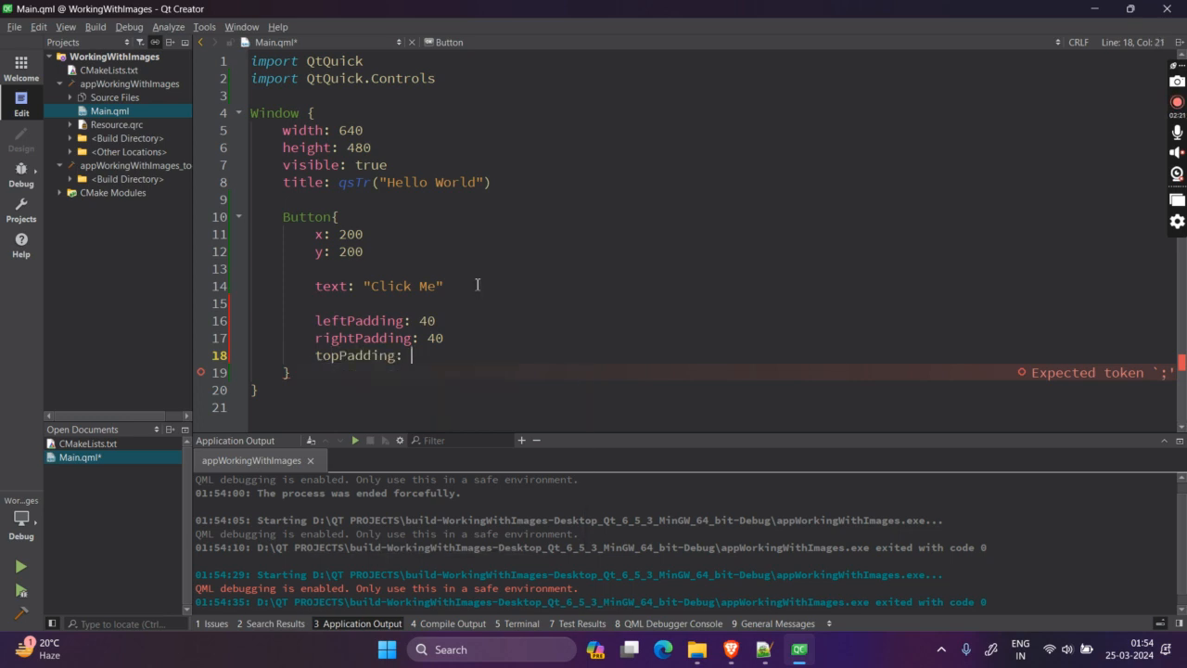
pyautogui.write('15')
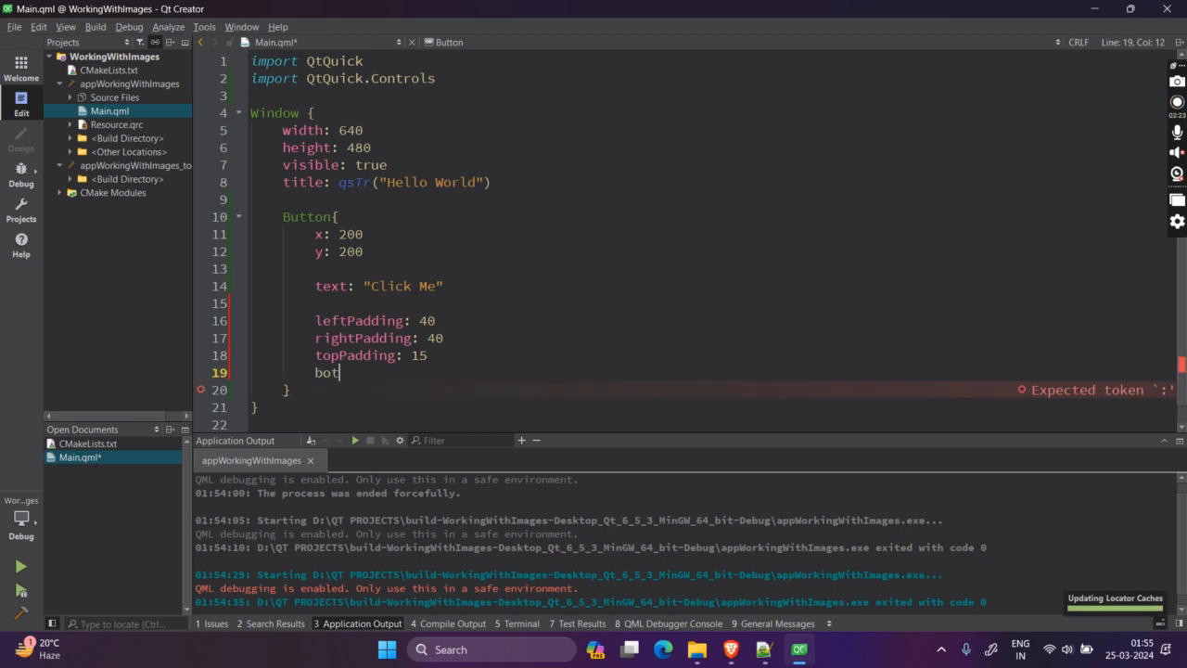
pyautogui.write('tomPadding: 15')
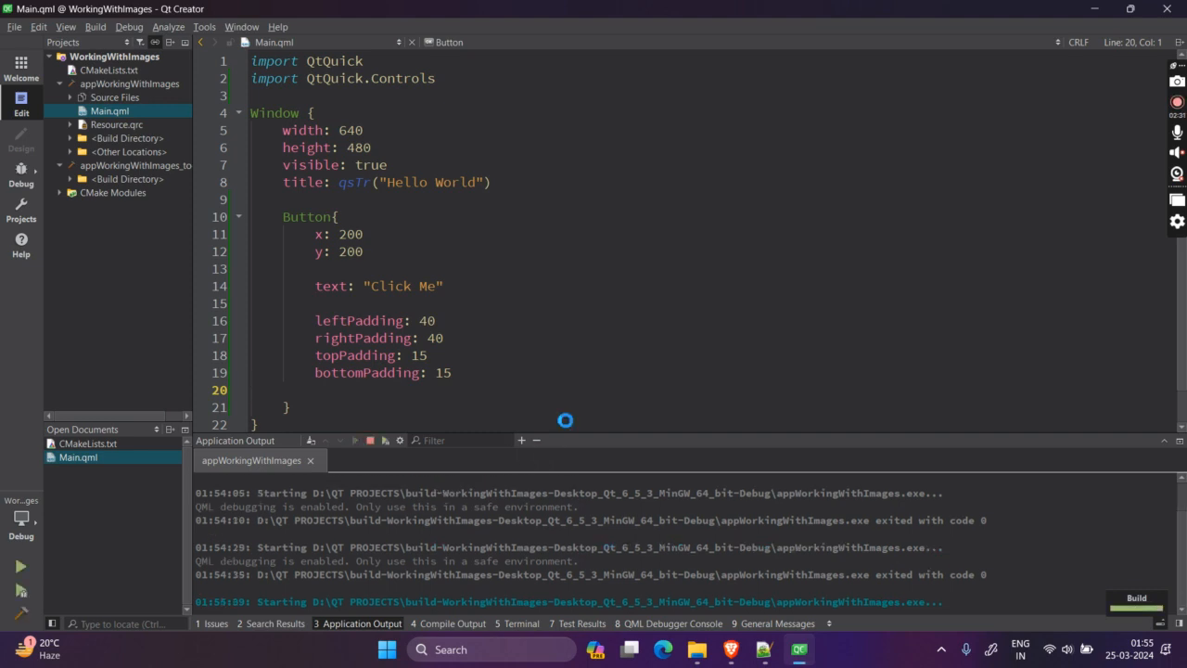
pyautogui.click(20, 565)
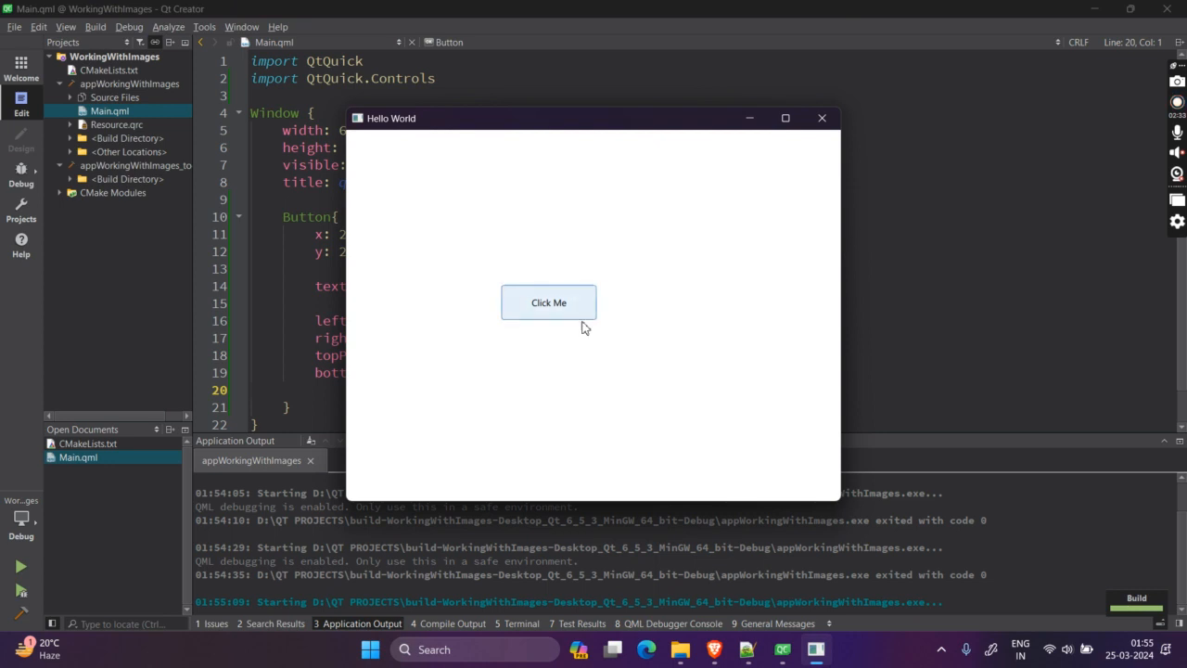
pyautogui.moveTo(516, 322)
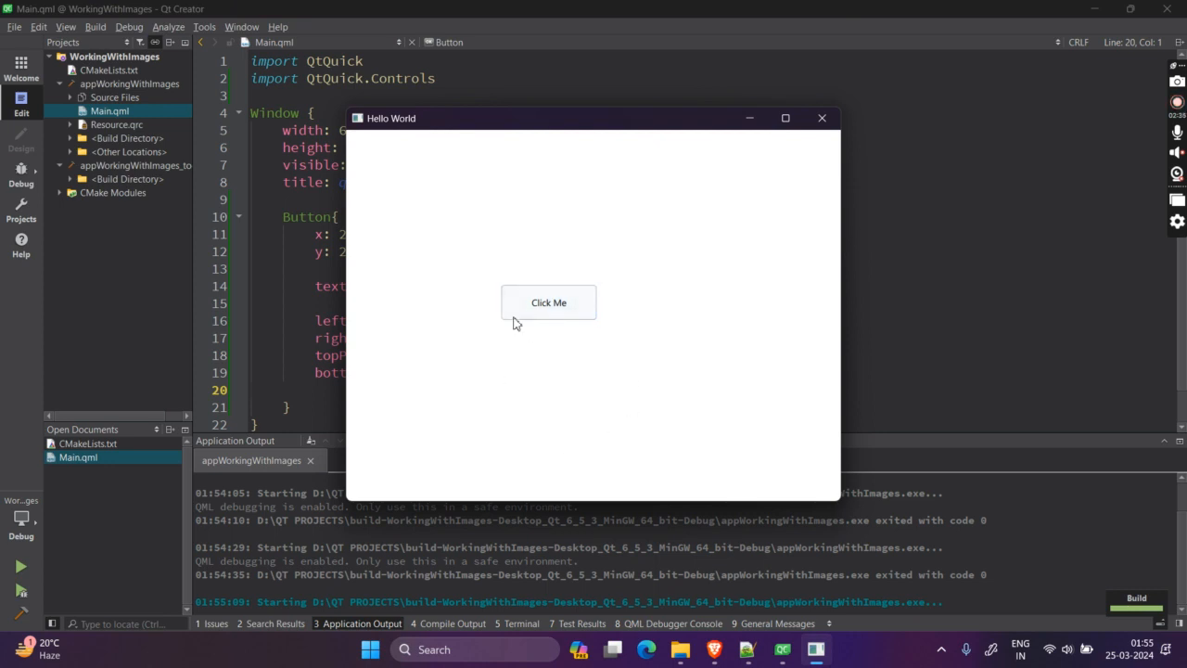
pyautogui.moveTo(630, 350)
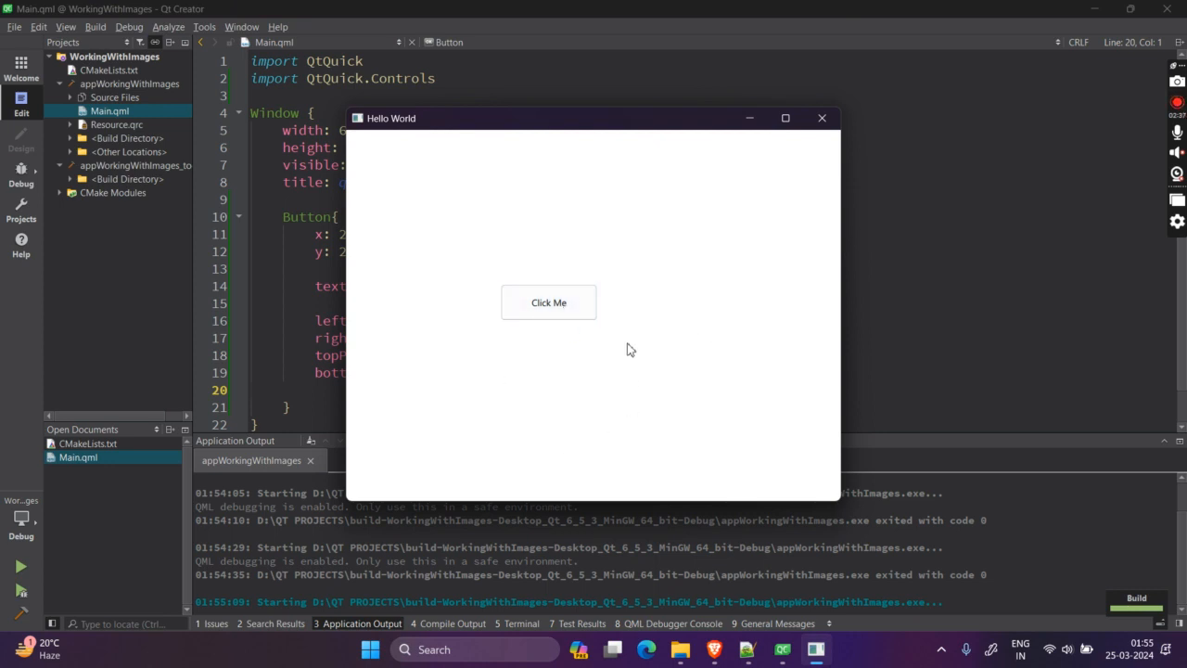
pyautogui.moveTo(673, 345)
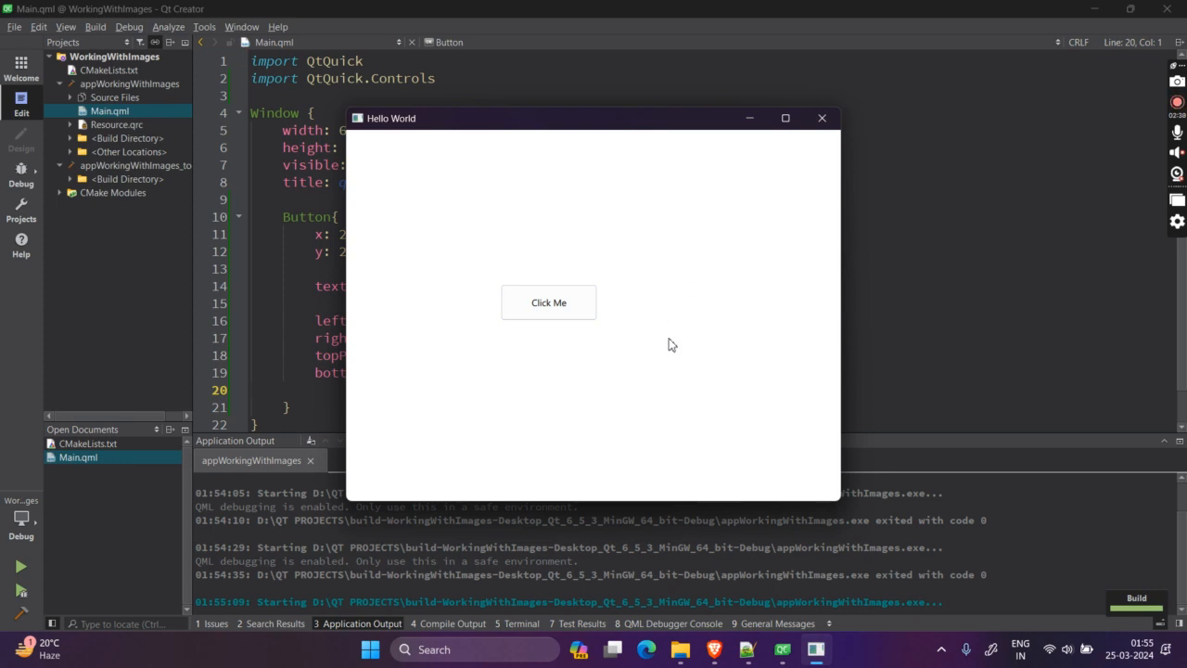
pyautogui.moveTo(710, 349)
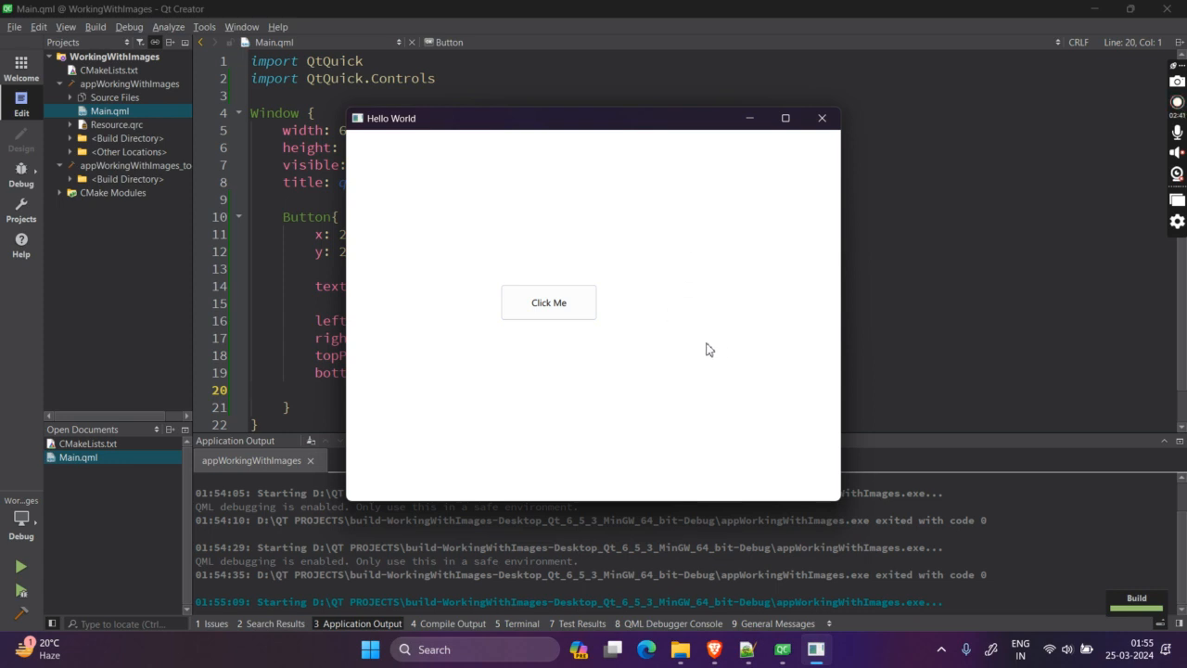
pyautogui.moveTo(616, 320)
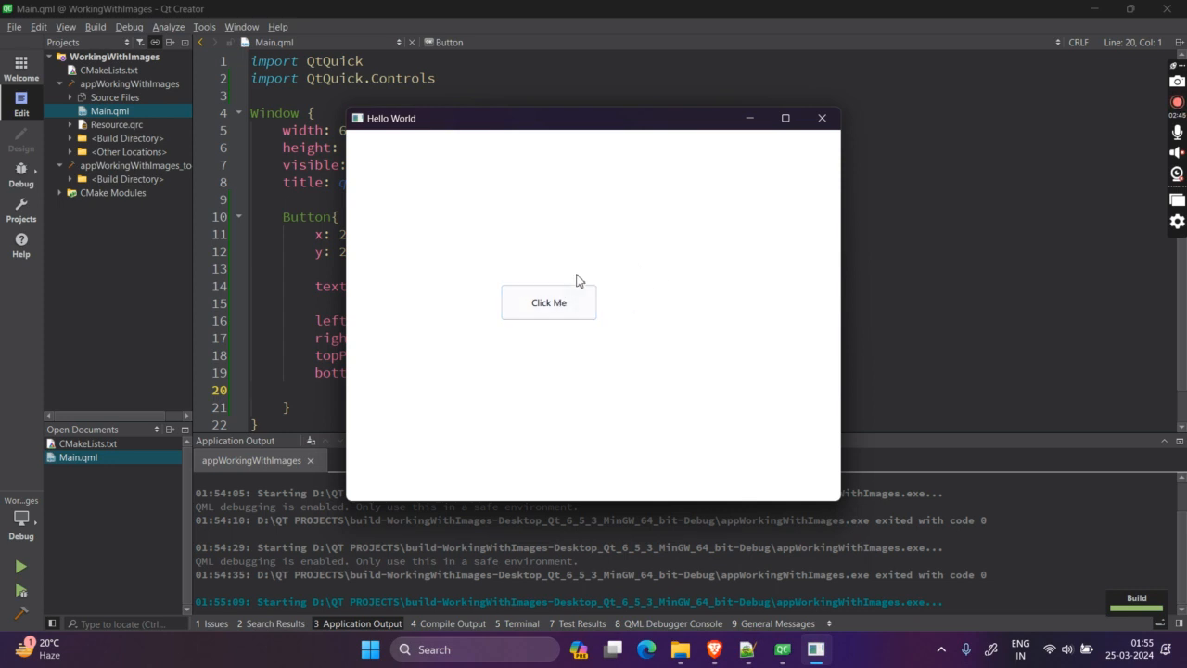
pyautogui.moveTo(644, 336)
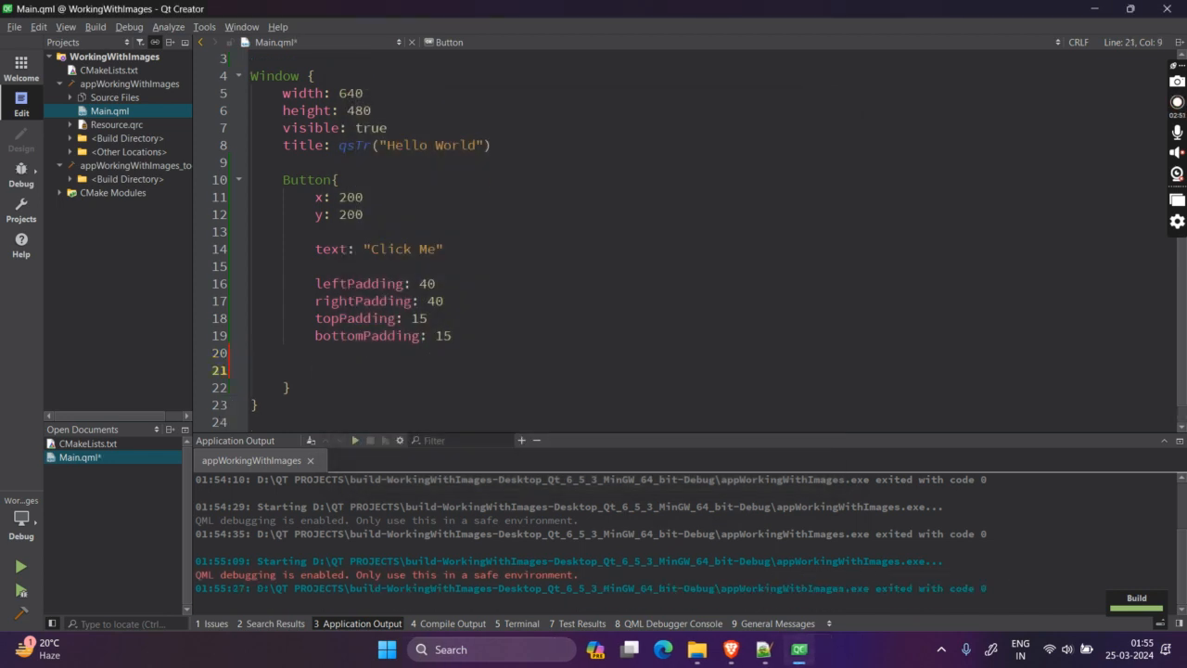
# Type background: Rectangle { color: "#ef3f5f"; radius: 7 } inside the Button.
pyautogui.write('background:')
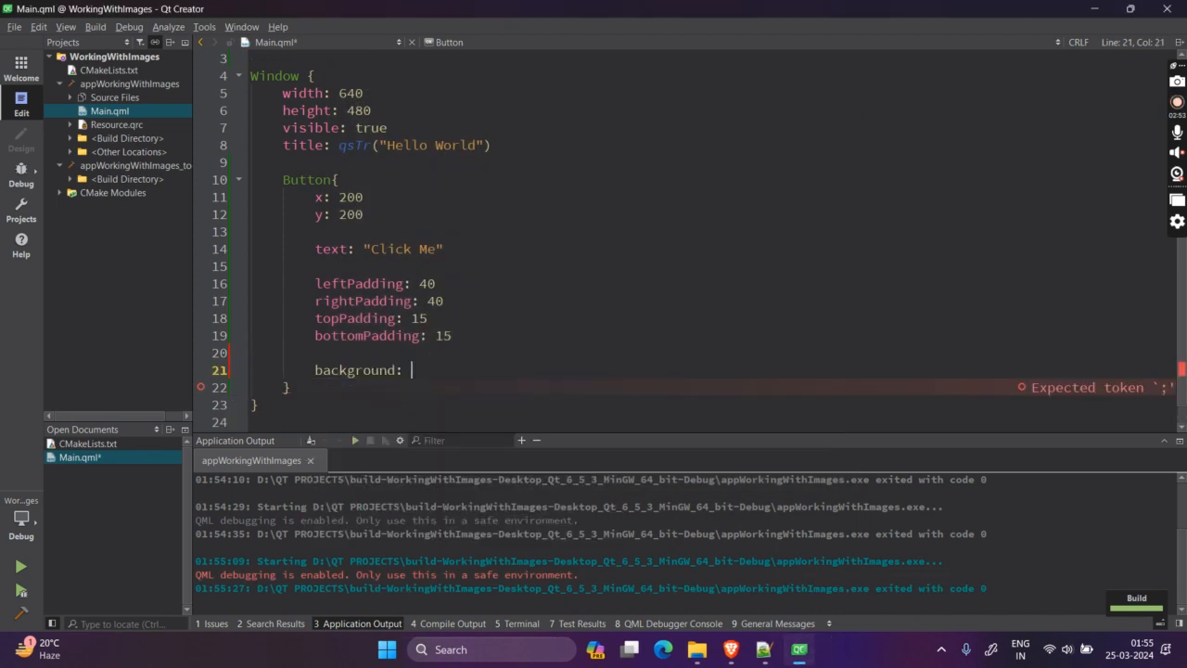
pyautogui.write('Rect')
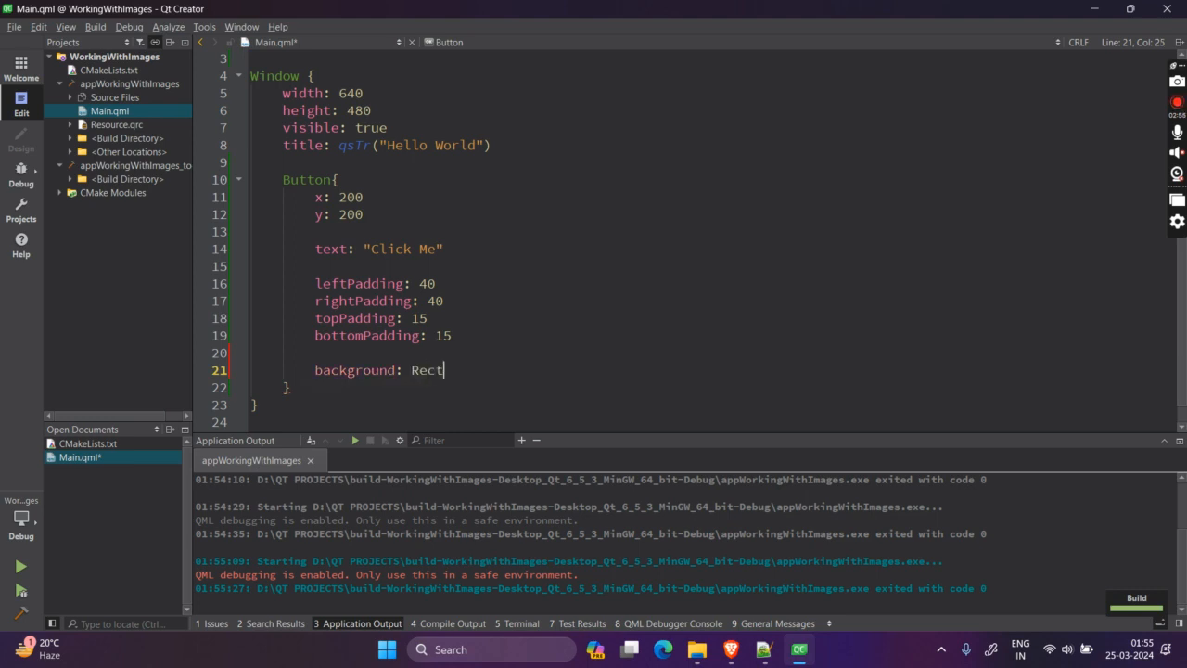
pyautogui.write('angl')
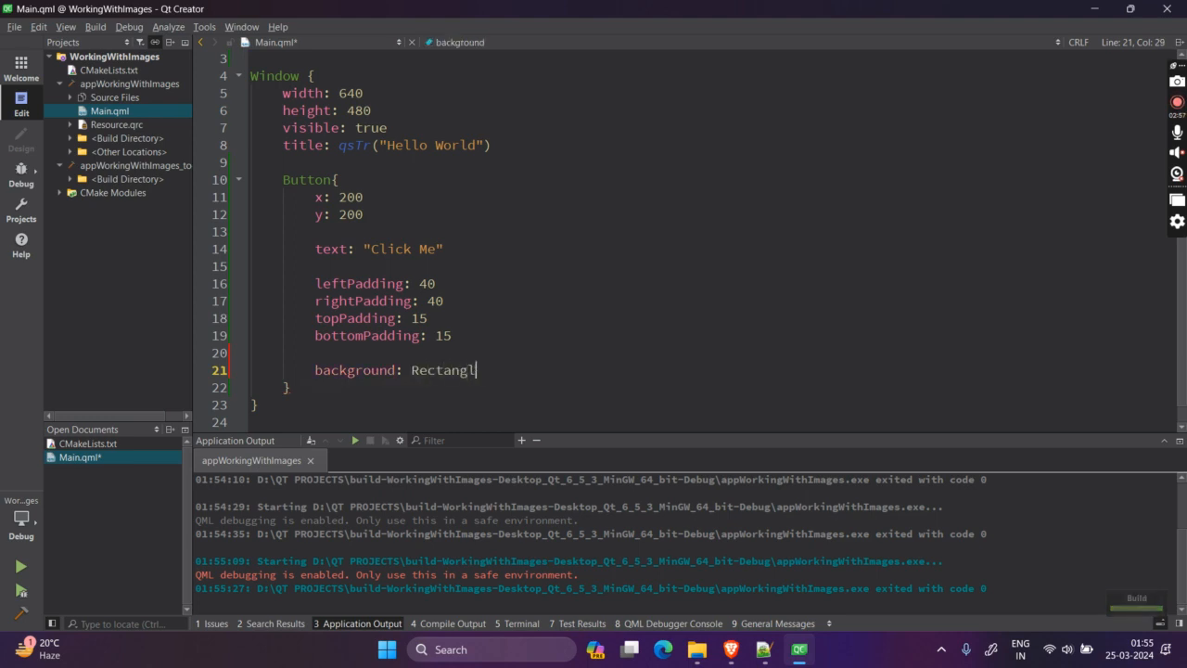
pyautogui.write('{')
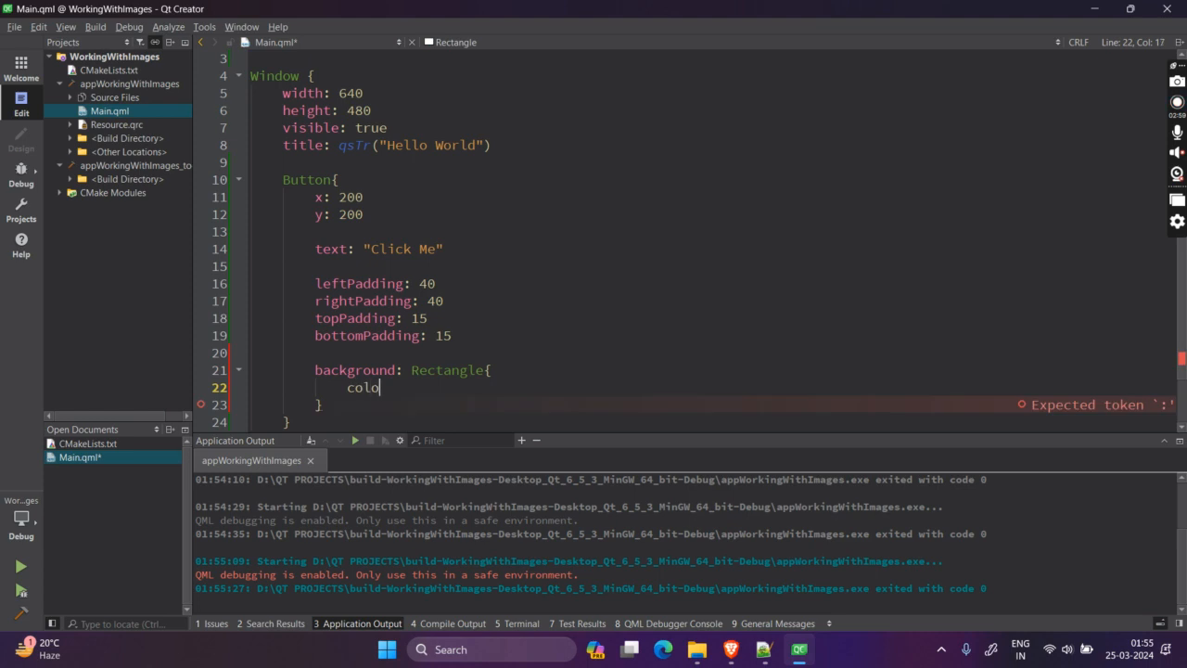
pyautogui.write('r: "#')
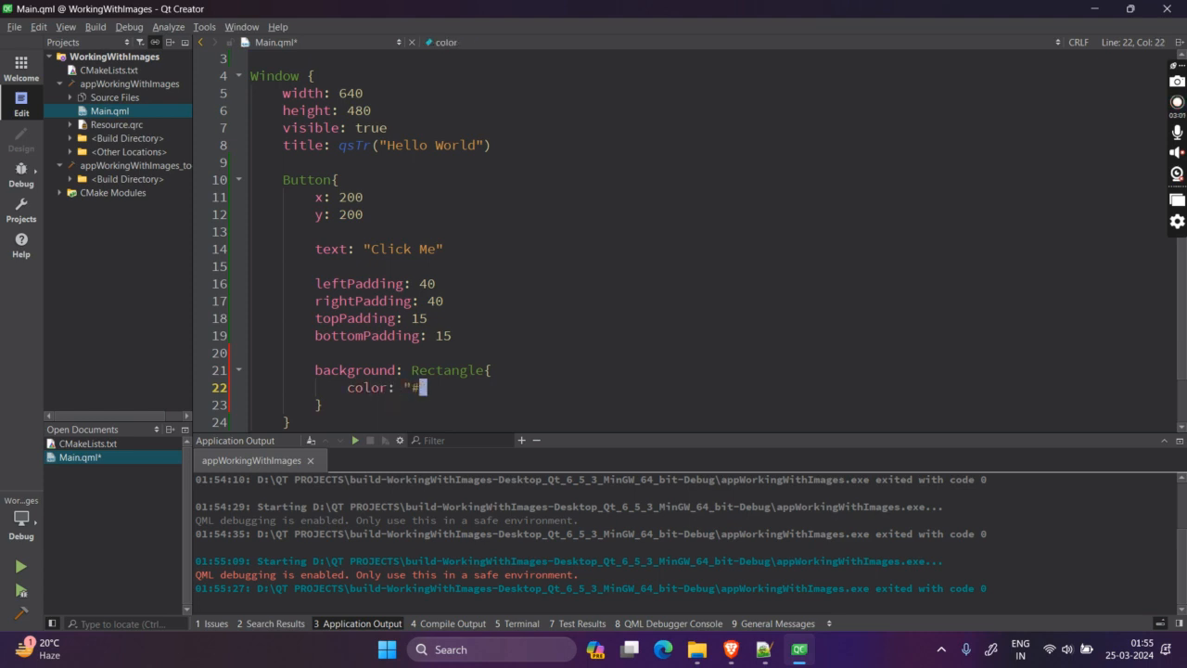
pyautogui.write('ef3f5f')
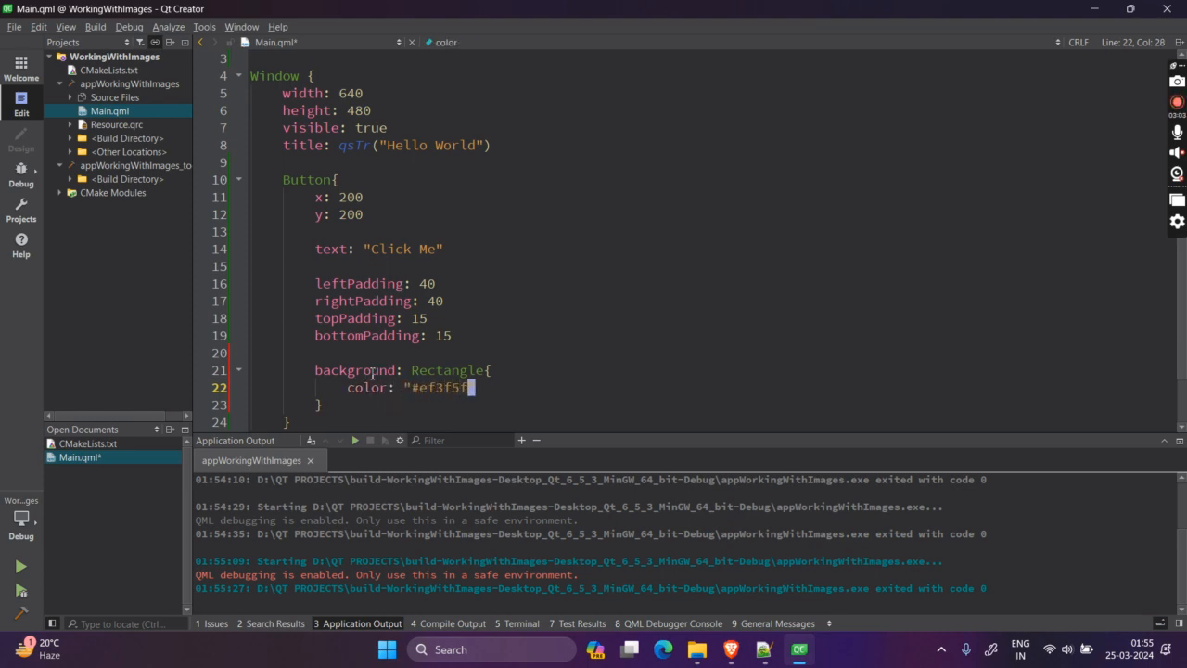
pyautogui.write('radi')
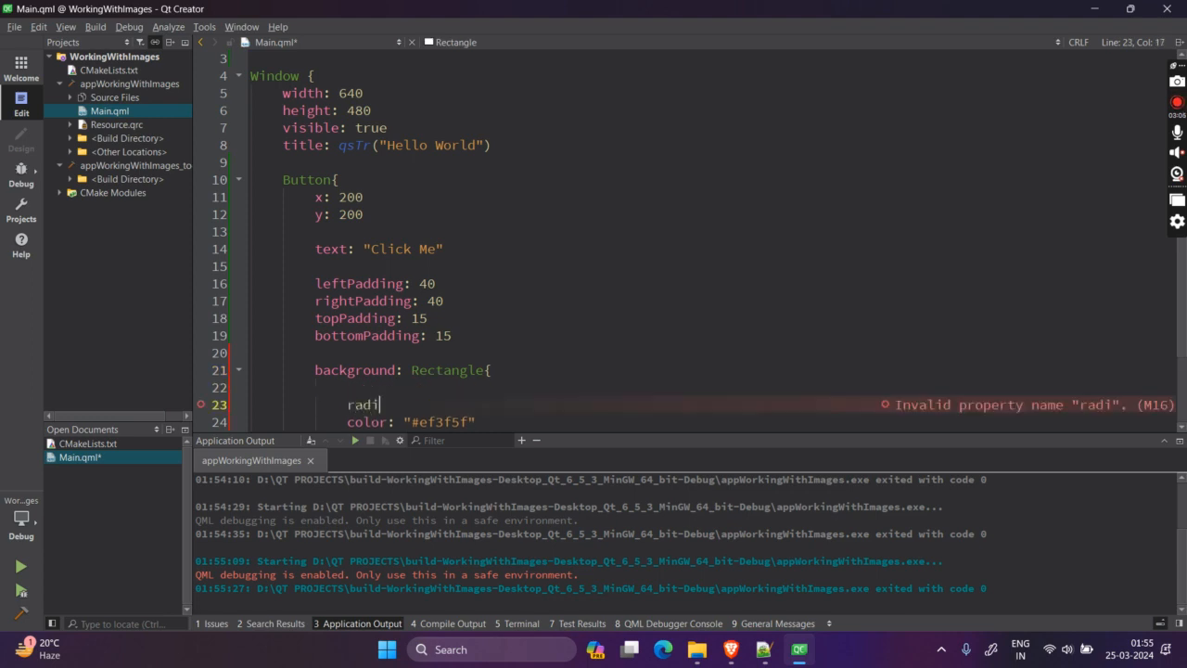
pyautogui.write('us: 7')
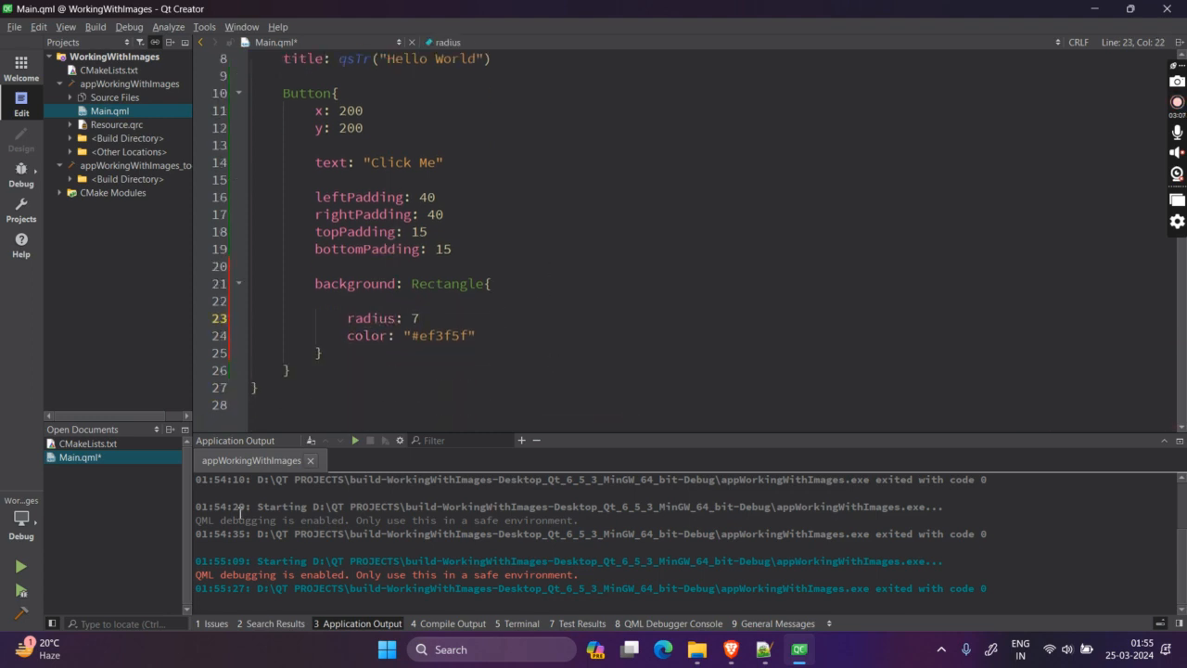
# Rerun the app and try pressing the pink Click Me button in the Hello World window.
pyautogui.click(20, 566)
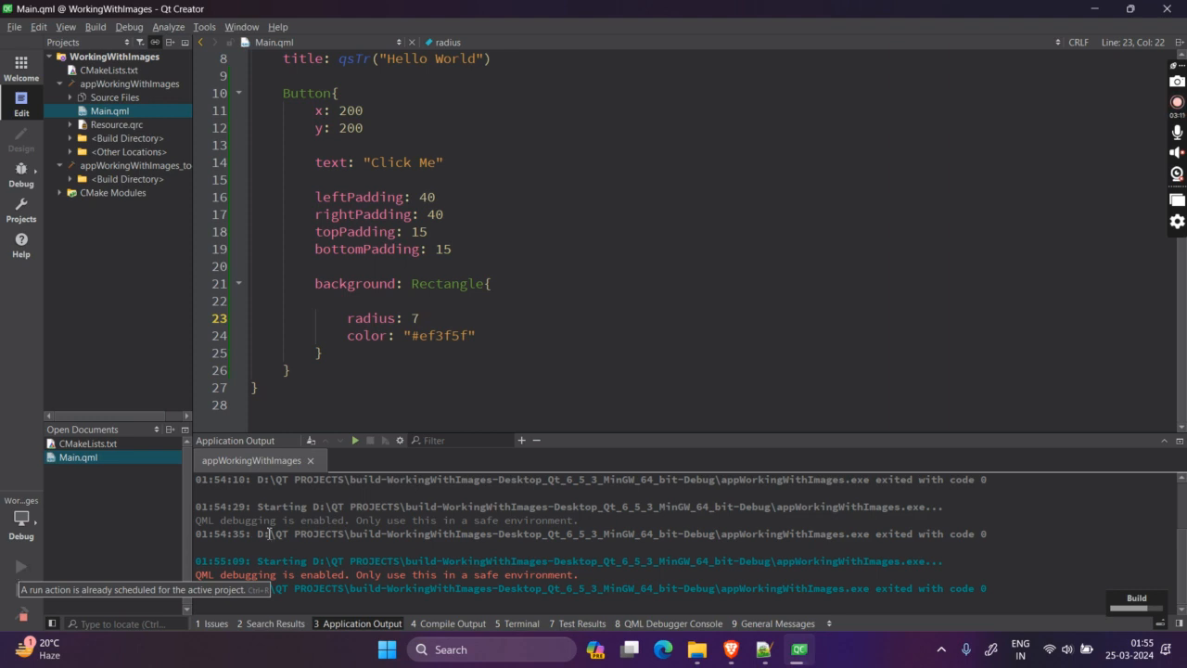
pyautogui.click(20, 566)
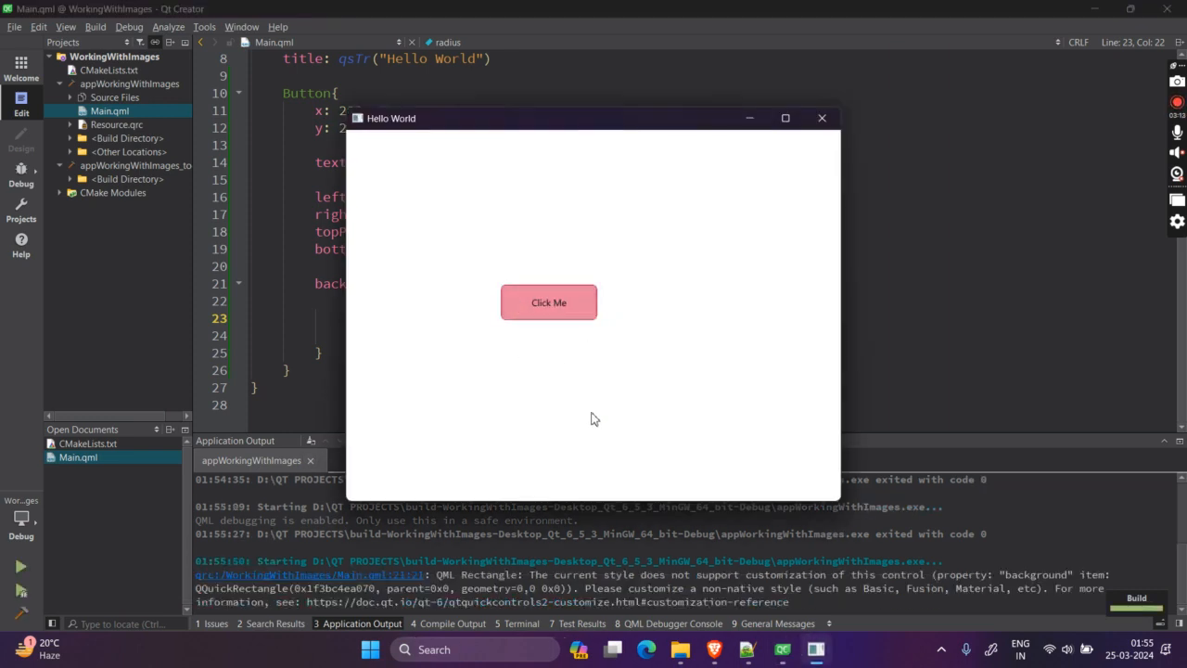
pyautogui.moveTo(549, 302)
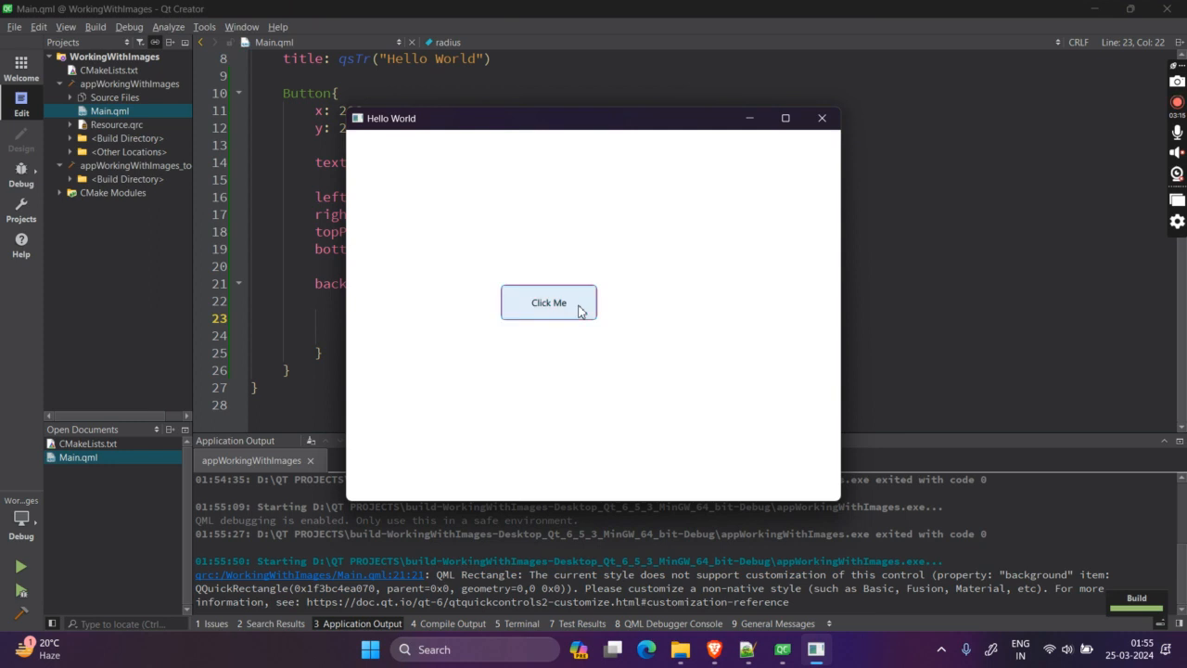
pyautogui.click(548, 302)
pyautogui.write('import Q')
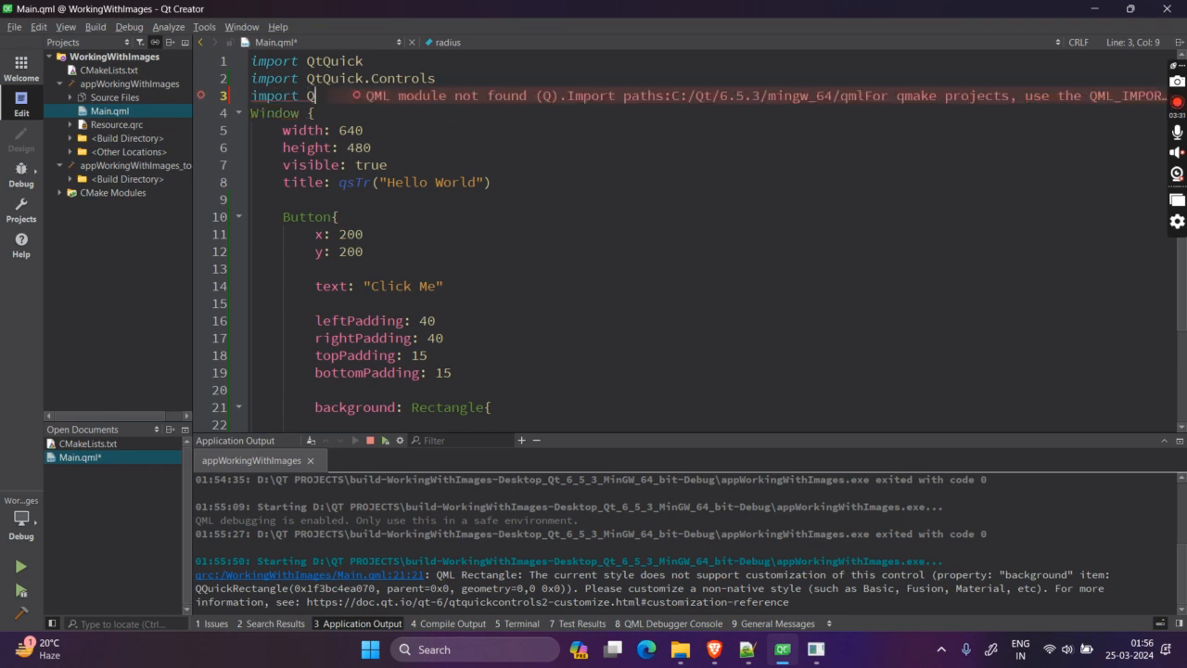
# Import QtQuick.Controls.Material and comment out the background Rectangle block.
pyautogui.write('u')
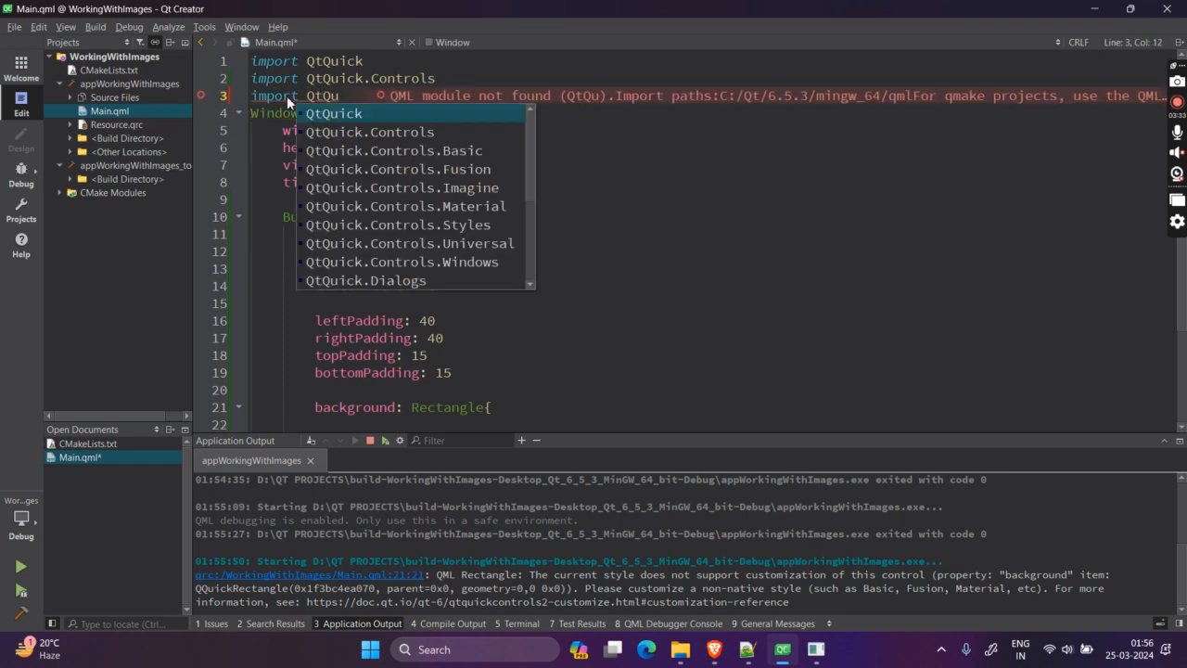
pyautogui.moveTo(433, 205)
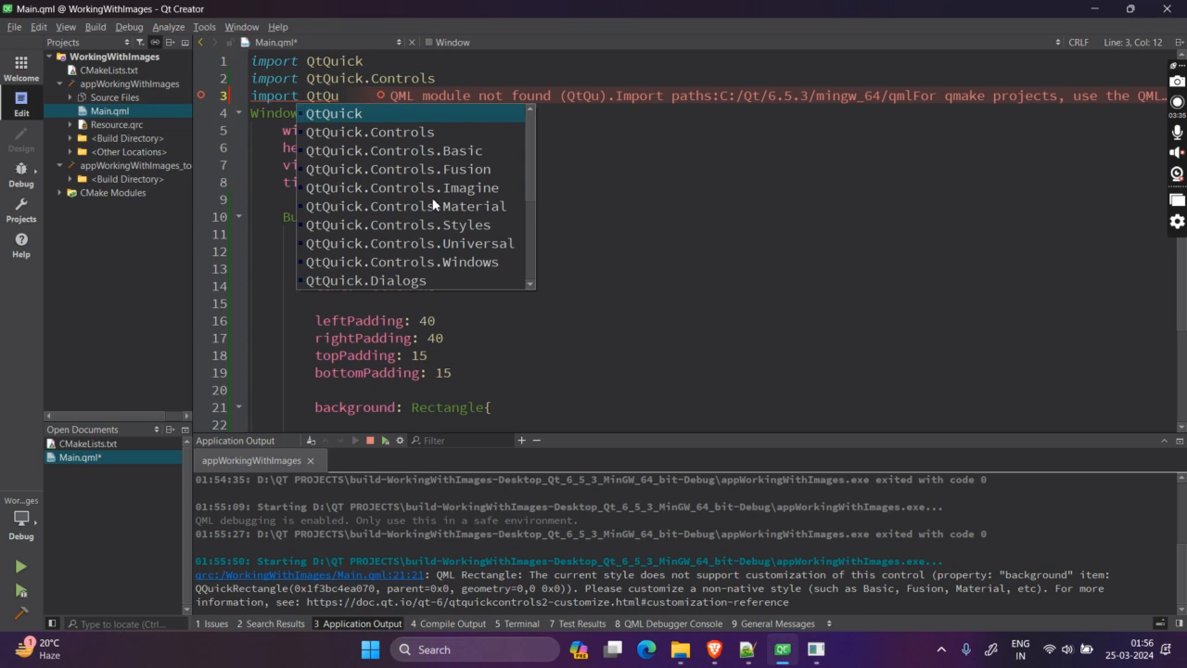
pyautogui.moveTo(431, 204)
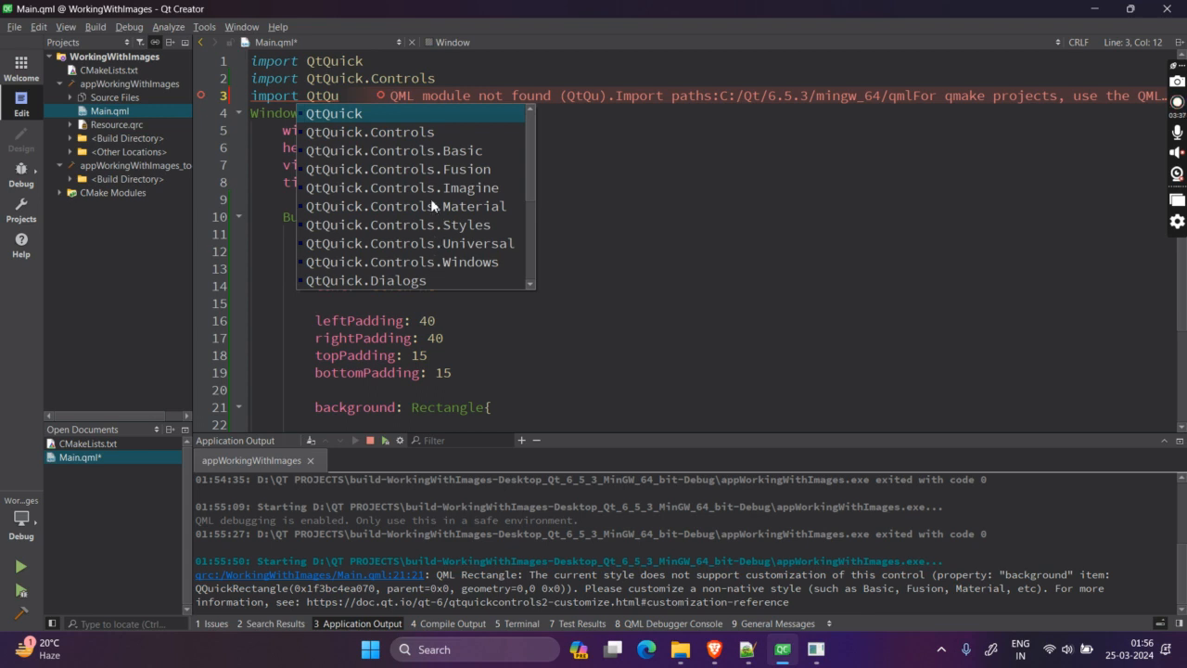
pyautogui.doubleClick(406, 205)
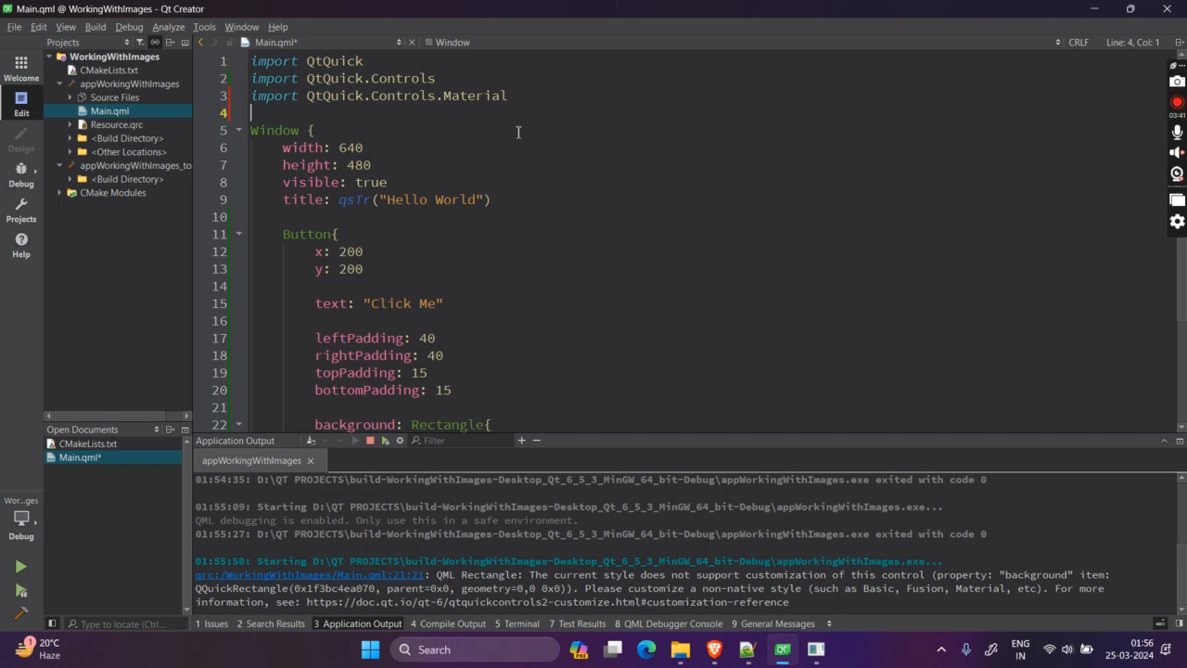
pyautogui.moveTo(463, 171)
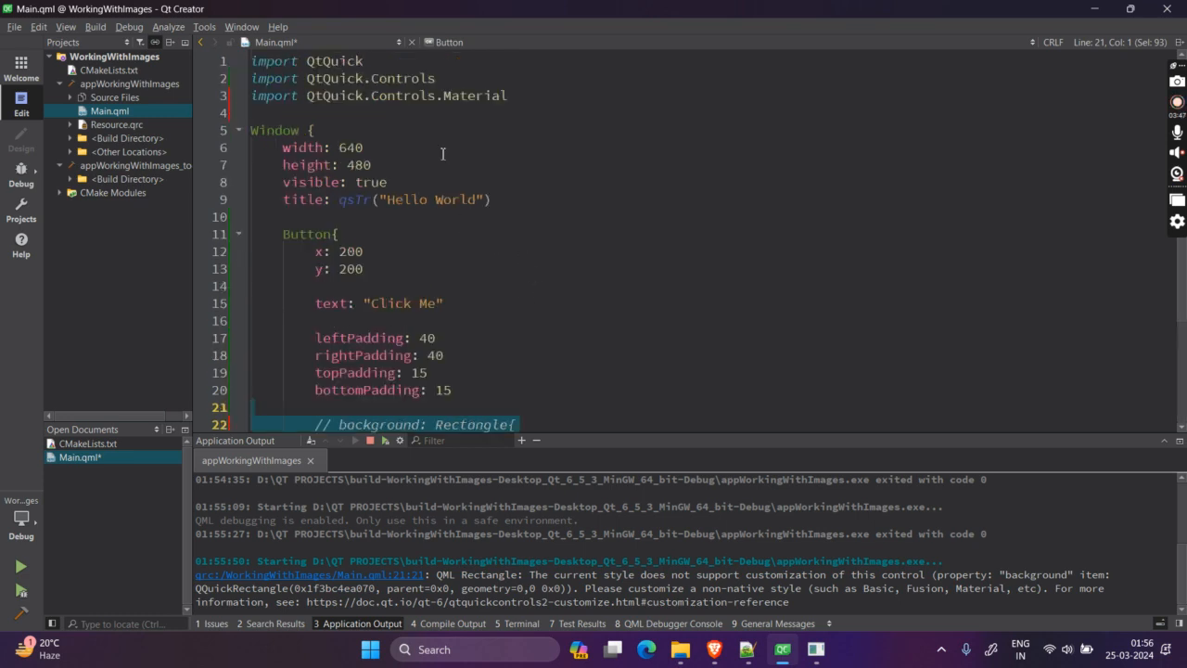
pyautogui.doubleClick(476, 95)
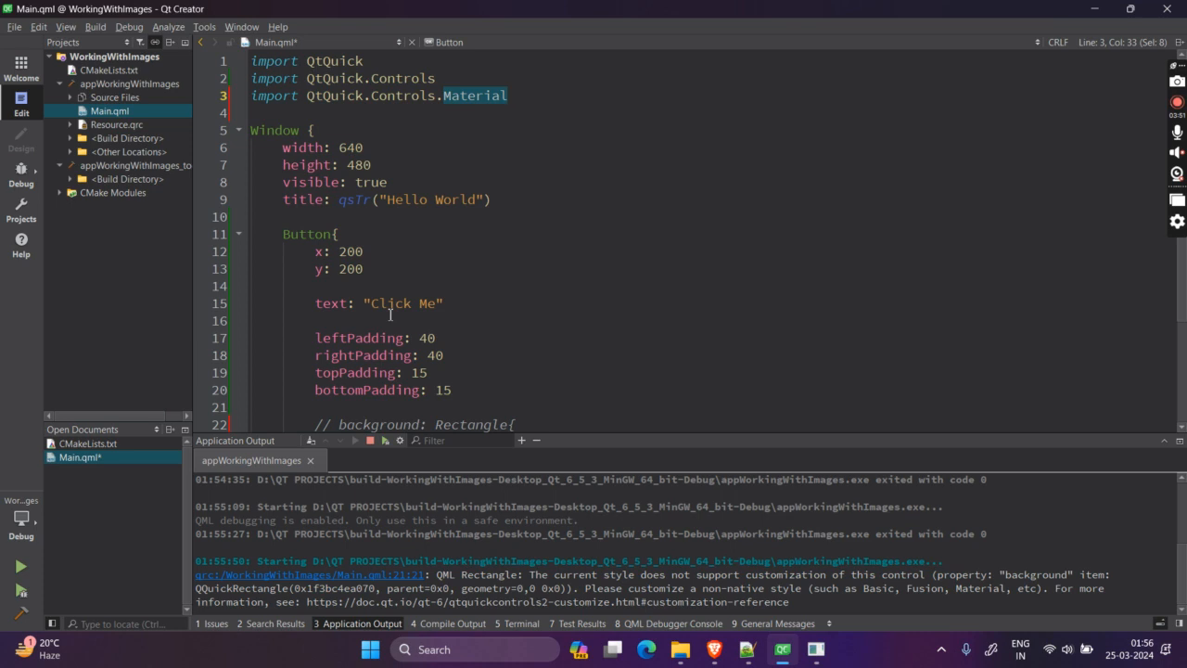
pyautogui.moveTo(299, 429)
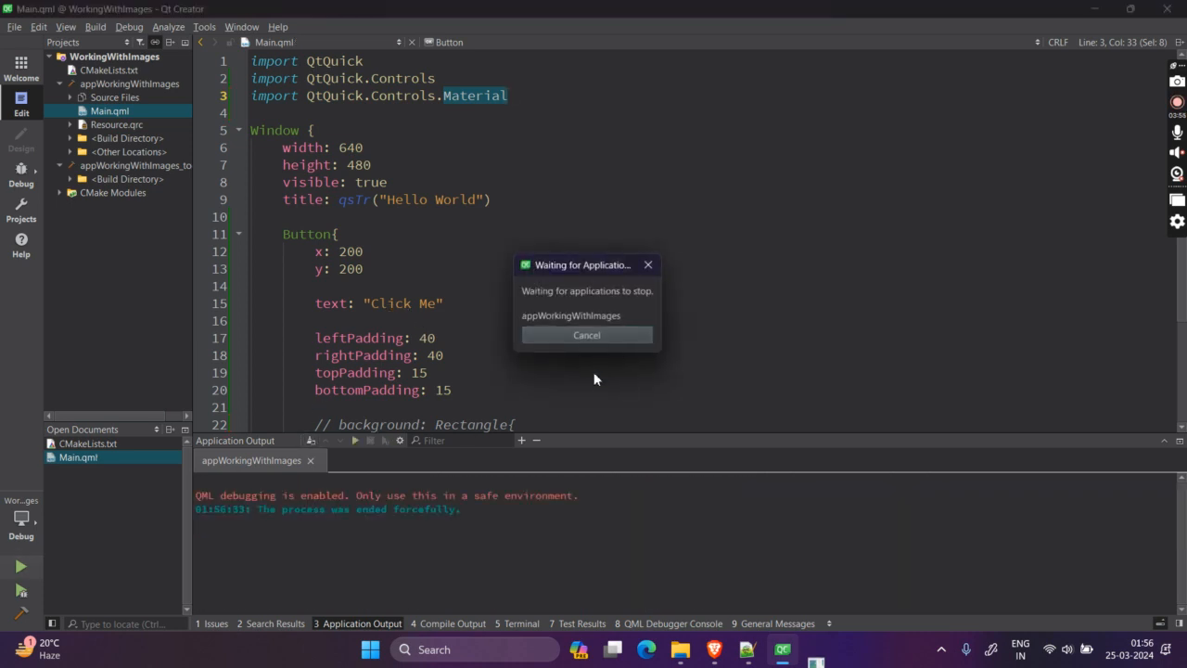
# Rebuild and relaunch to view the plain grey default Click Me button.
pyautogui.click(586, 335)
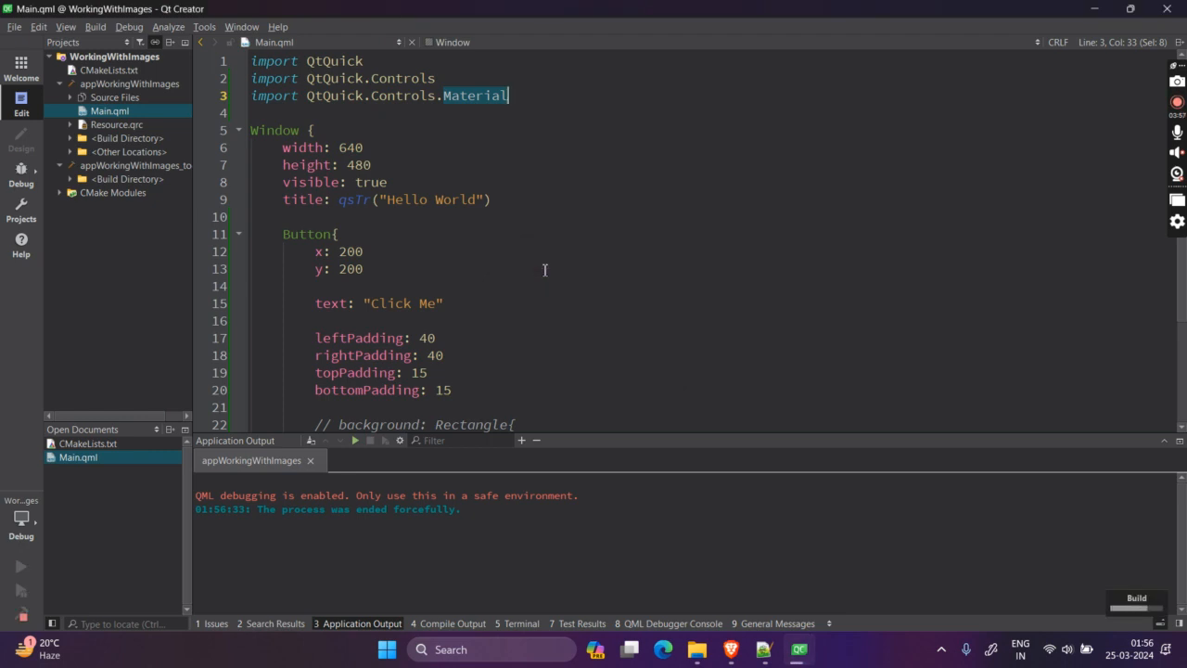
pyautogui.moveTo(453, 249)
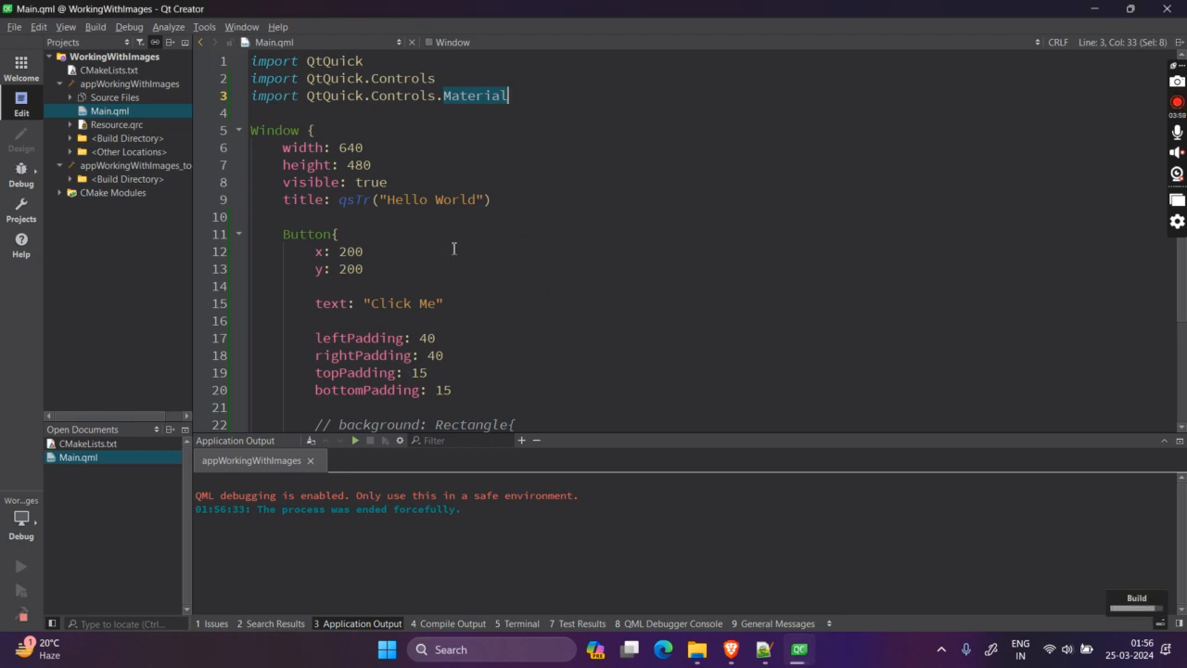
pyautogui.click(20, 566)
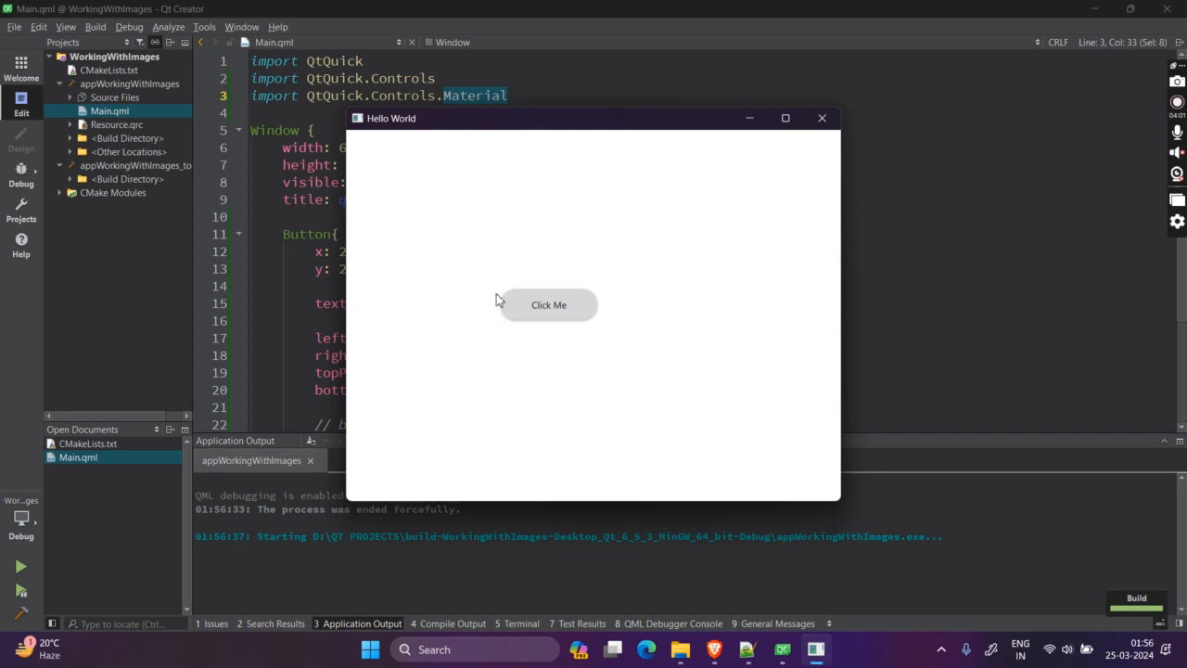
pyautogui.moveTo(516, 298)
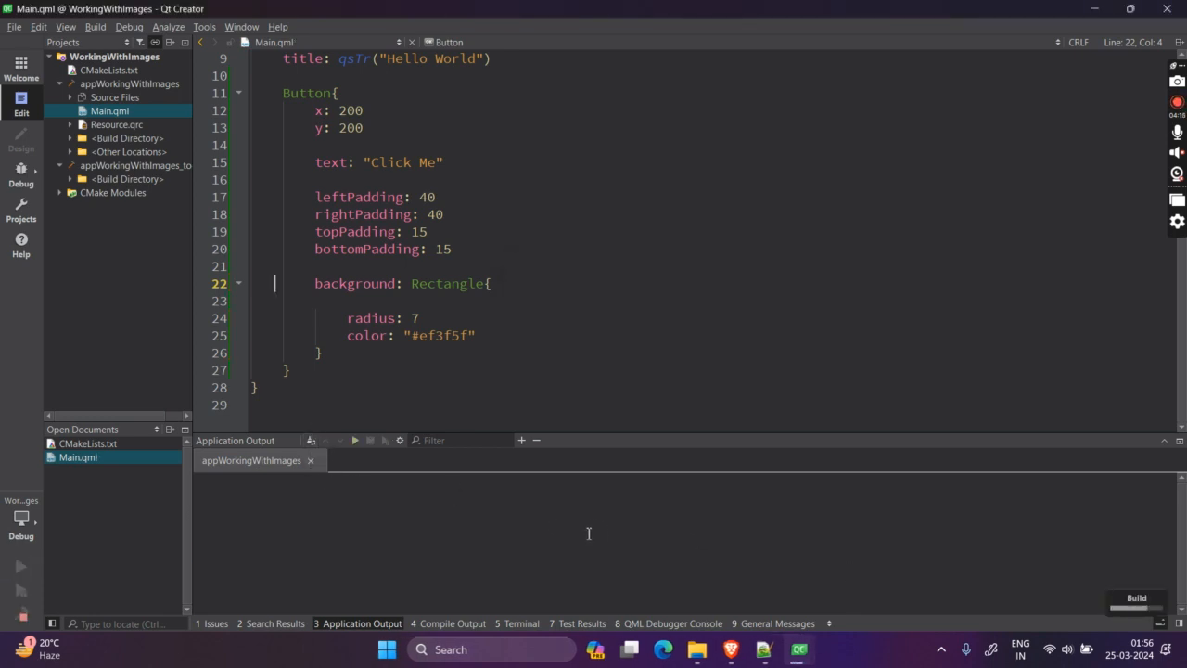
# Relaunch the app and check the red #ef3f5f rounded Click Me button.
pyautogui.click(20, 566)
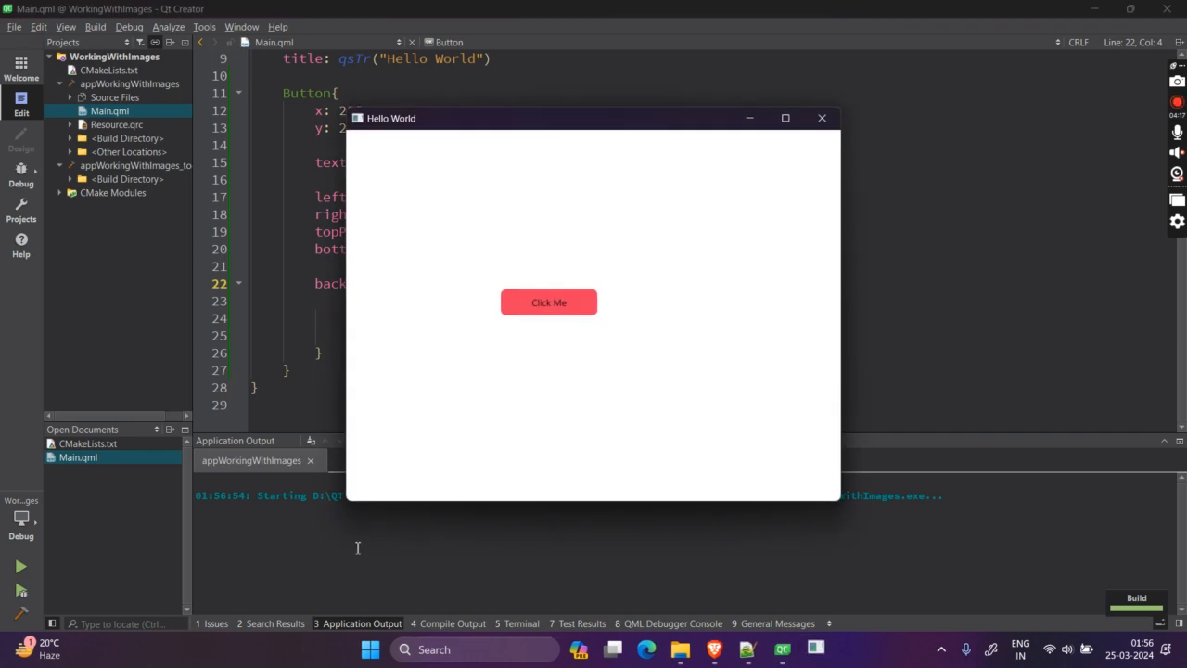
pyautogui.moveTo(548, 302)
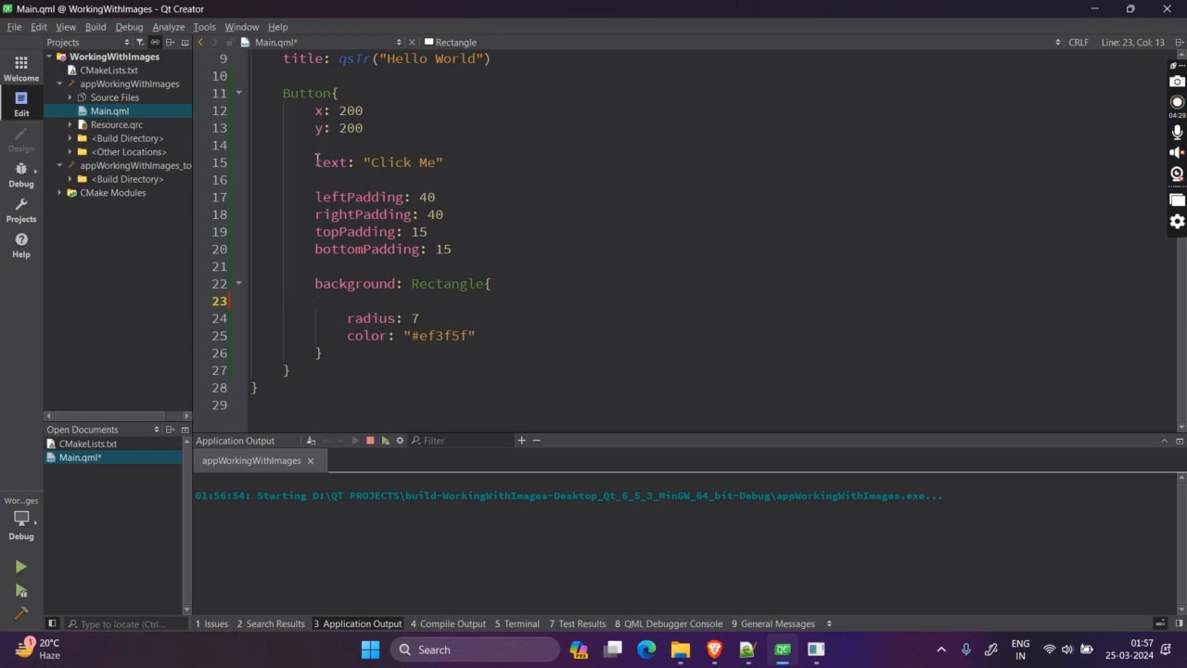
# Swap the text property for contentItem: Label { text: "Click Me"; font.pointSize: 25 }.
pyautogui.click(20, 566)
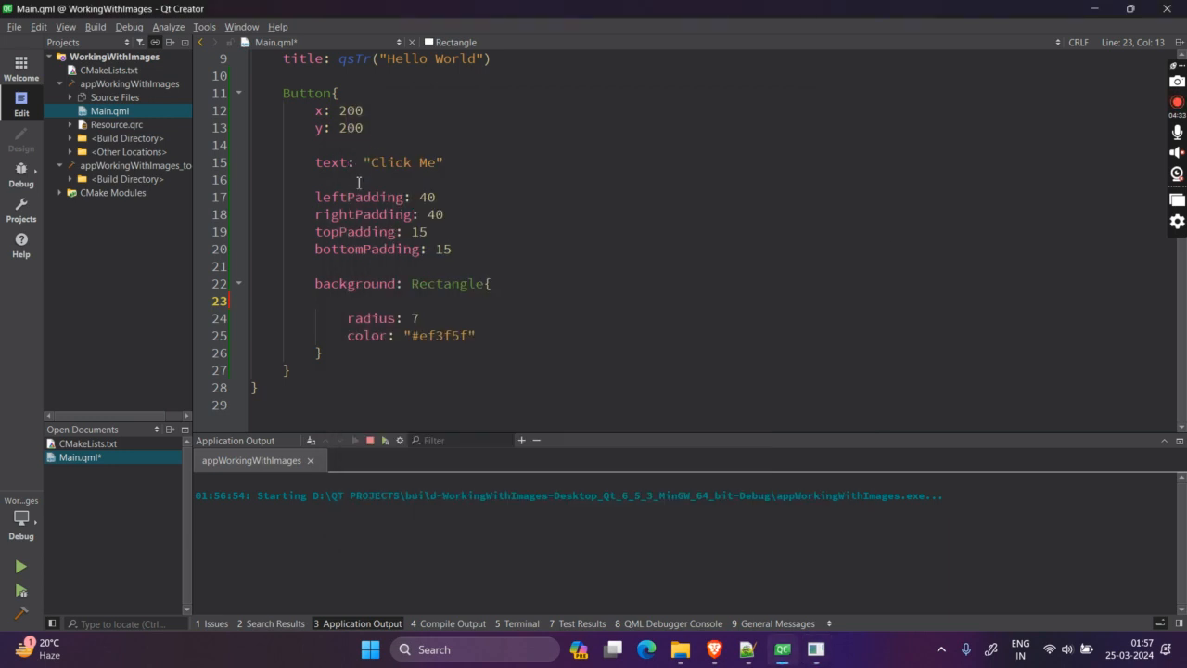
pyautogui.write('text')
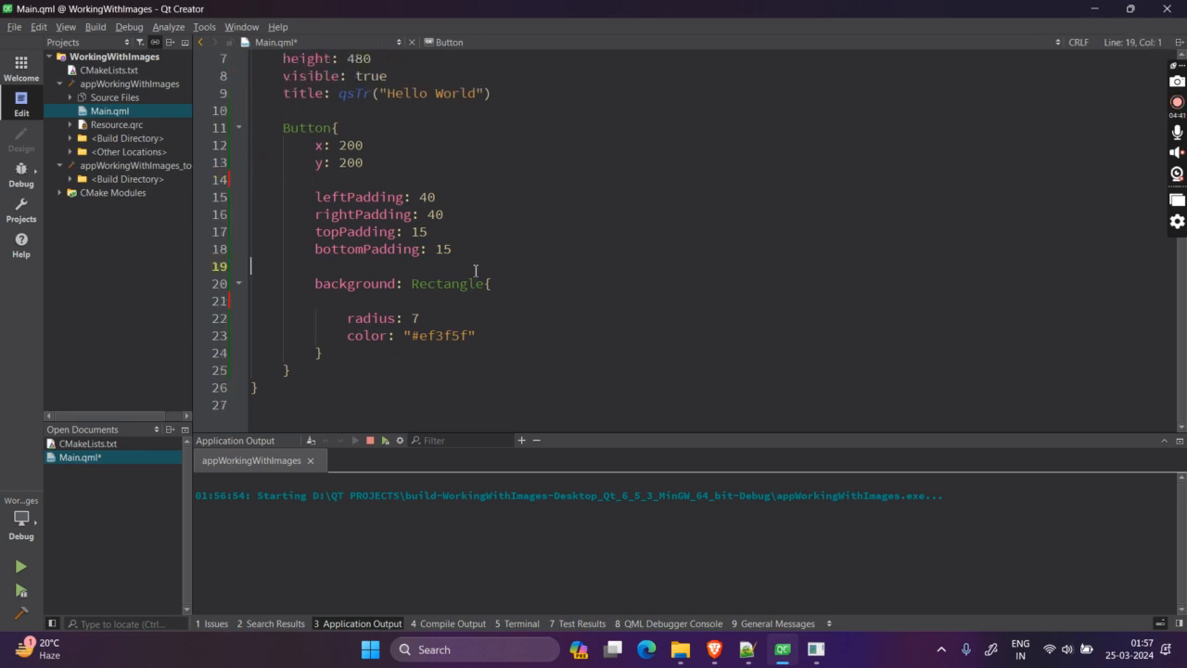
pyautogui.write('con')
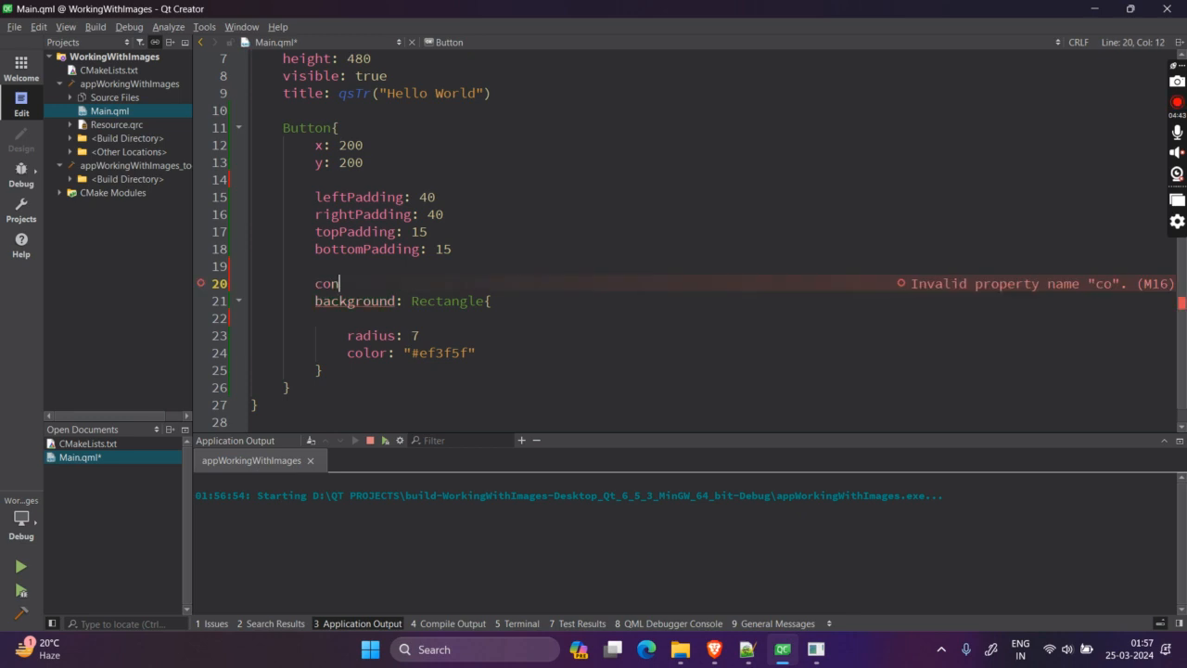
pyautogui.write('tentItem:')
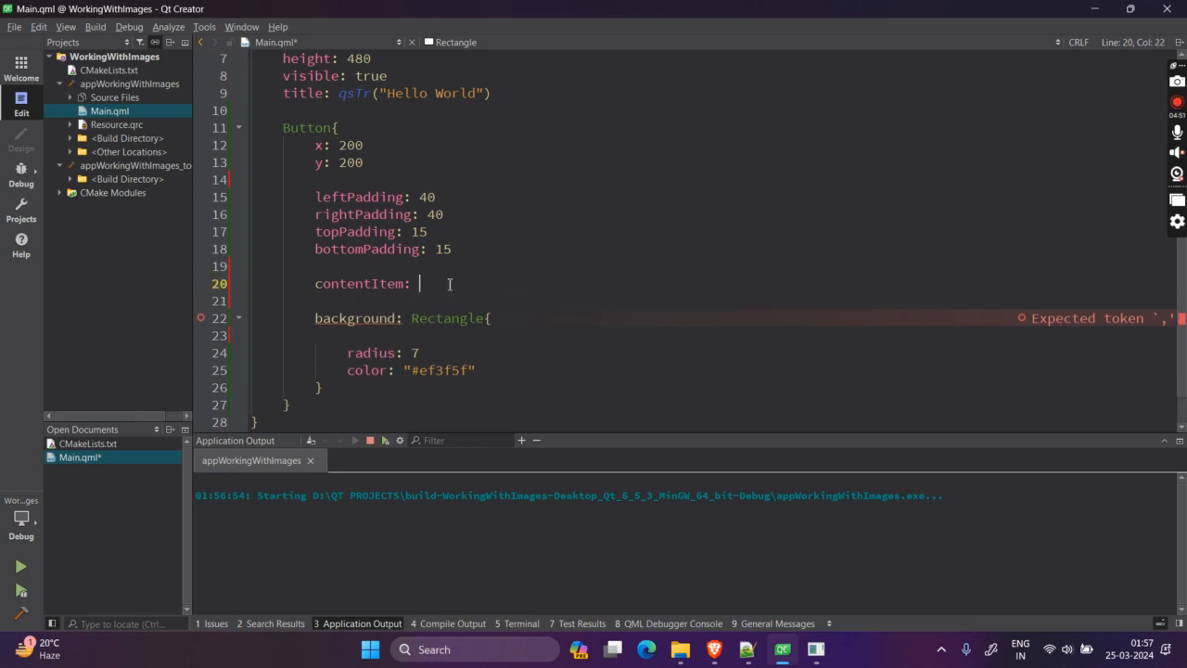
pyautogui.write('Label{')
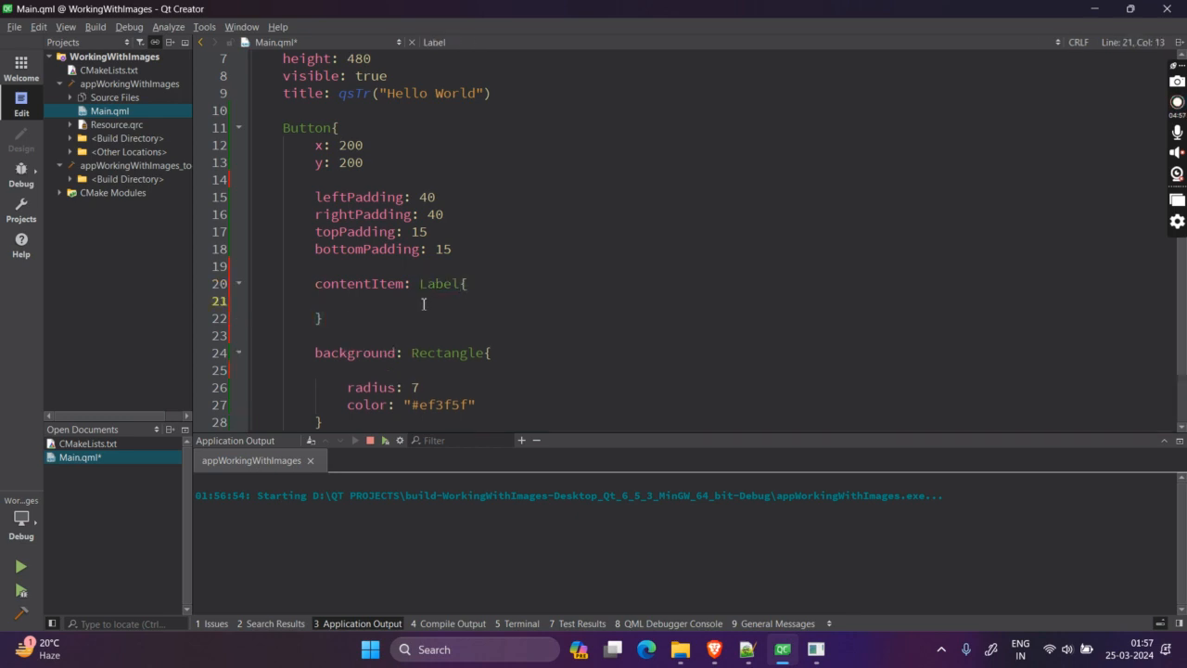
pyautogui.write('text')
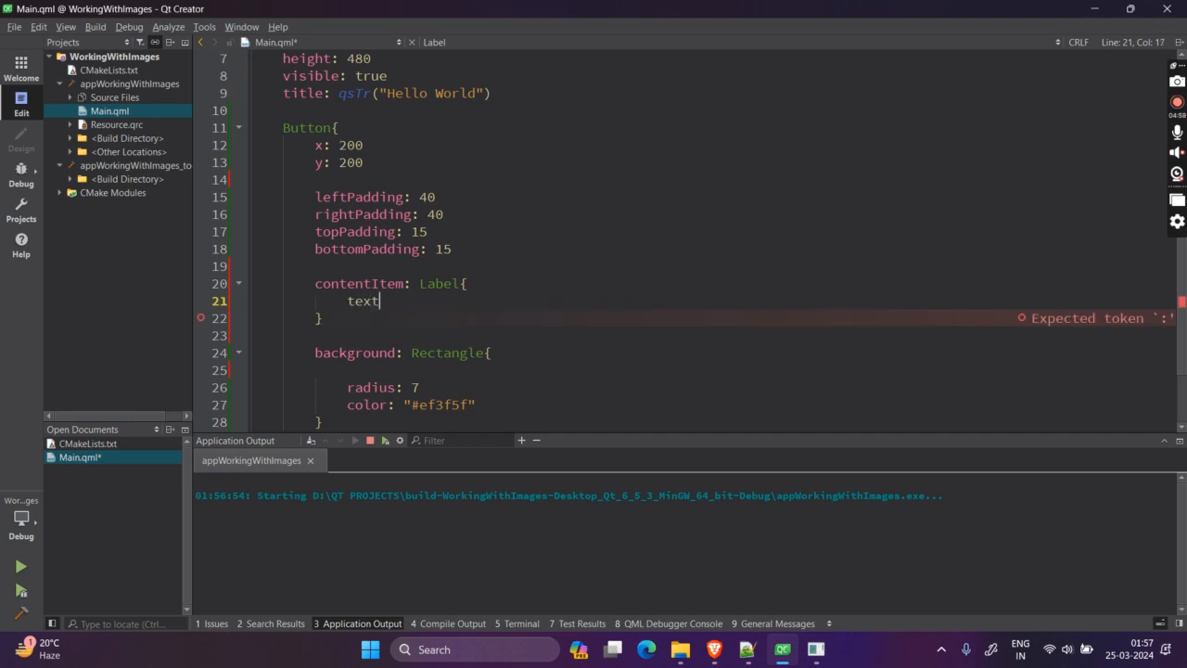
pyautogui.write(': "CLick Me')
pyautogui.write('o')
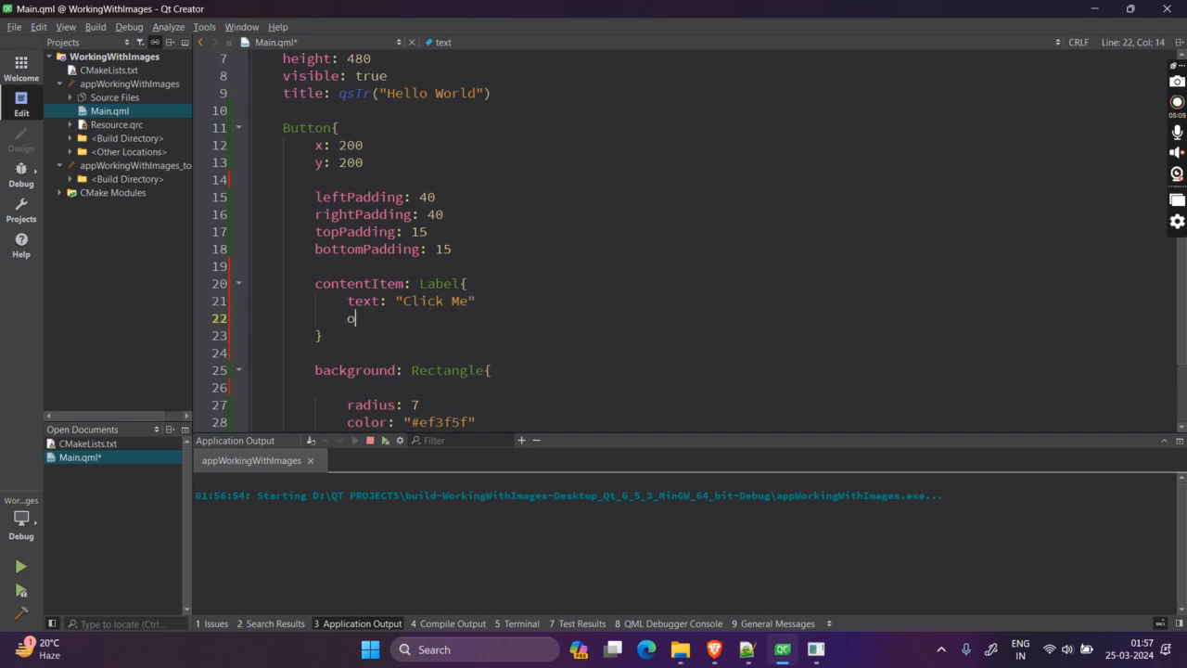
pyautogui.write('font.pointSize: 25')
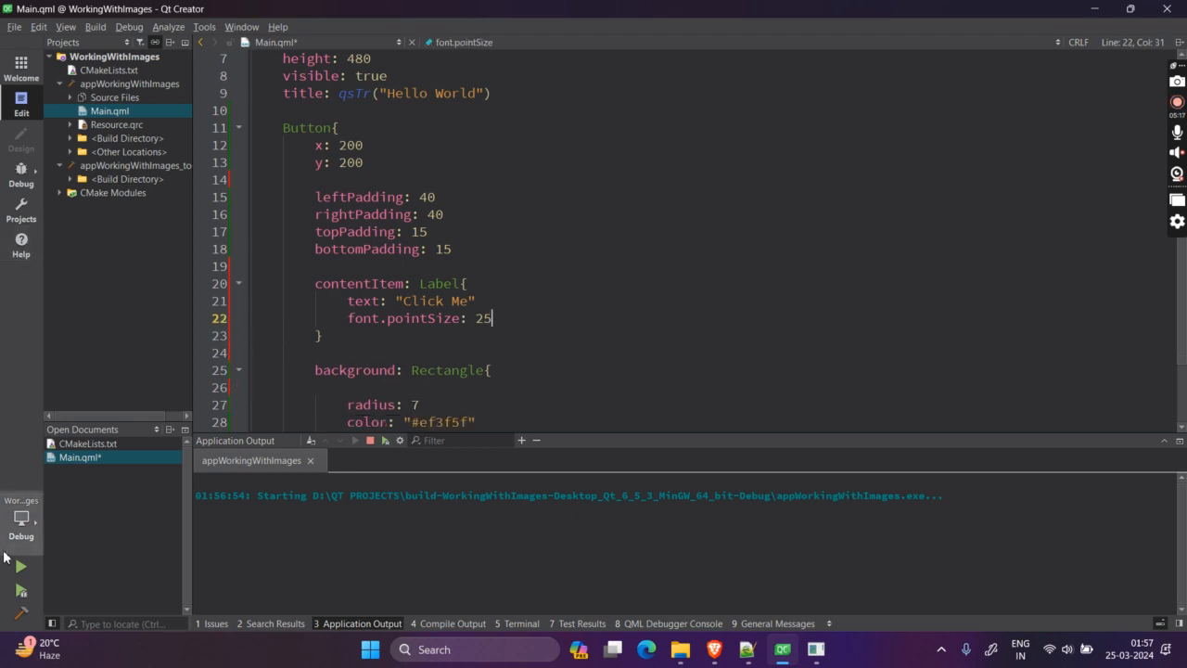
# Save and rerun the app with the Label content item, then return to the font size line.
pyautogui.click(369, 440)
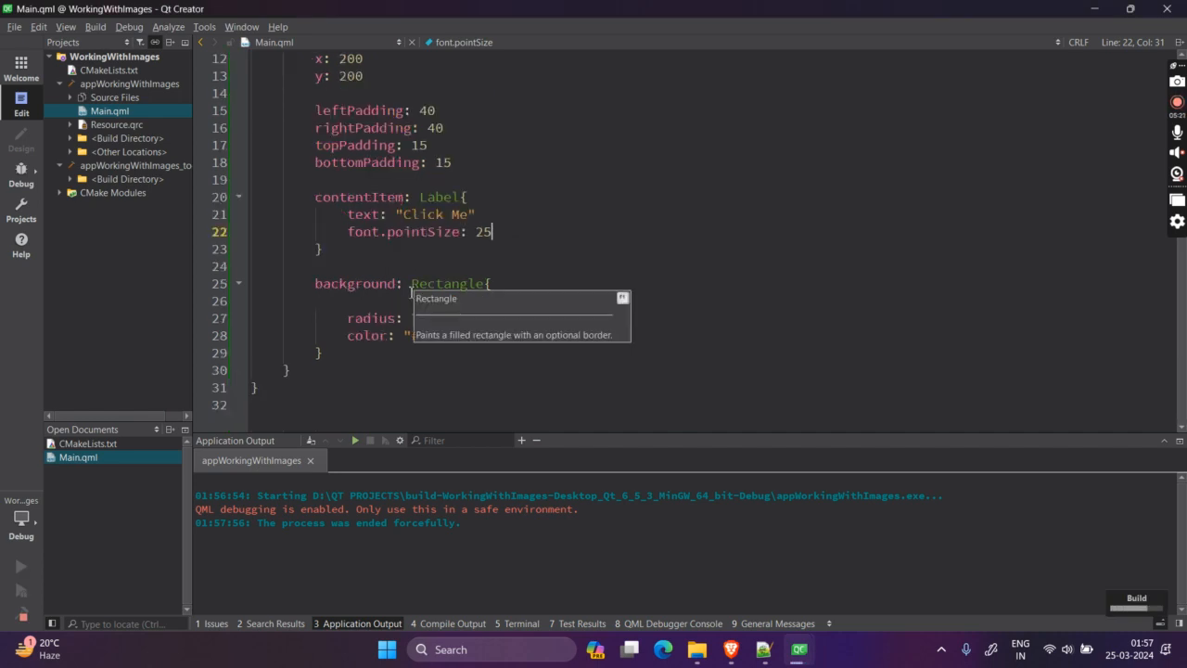
pyautogui.click(21, 565)
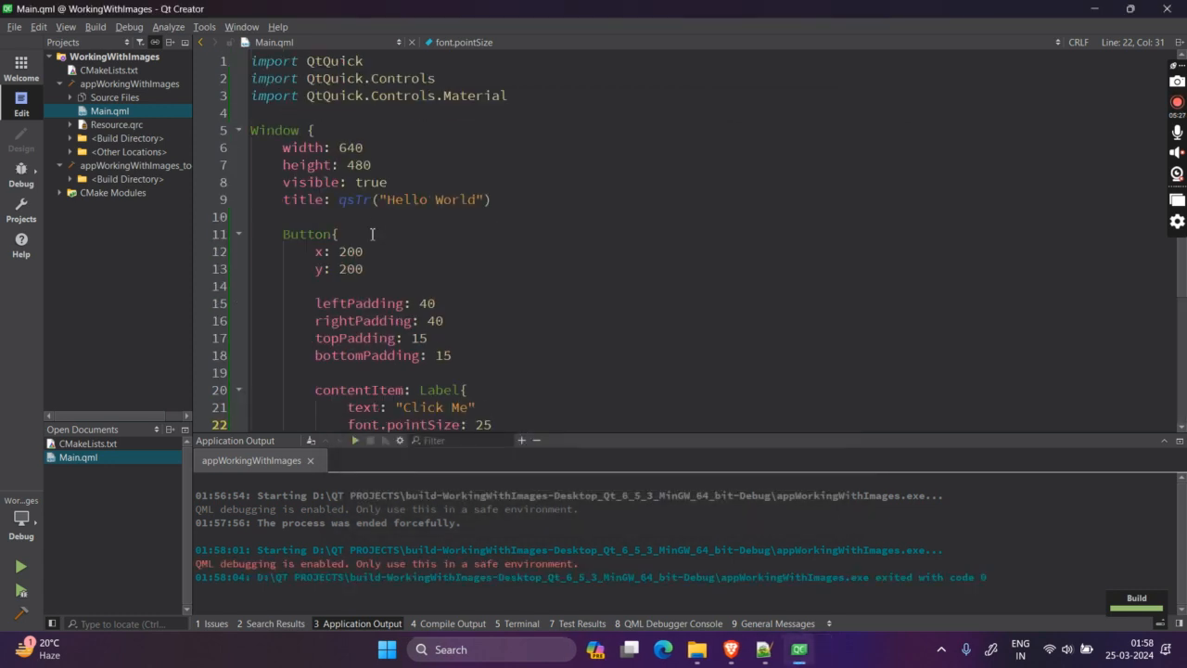
pyautogui.doubleClick(476, 95)
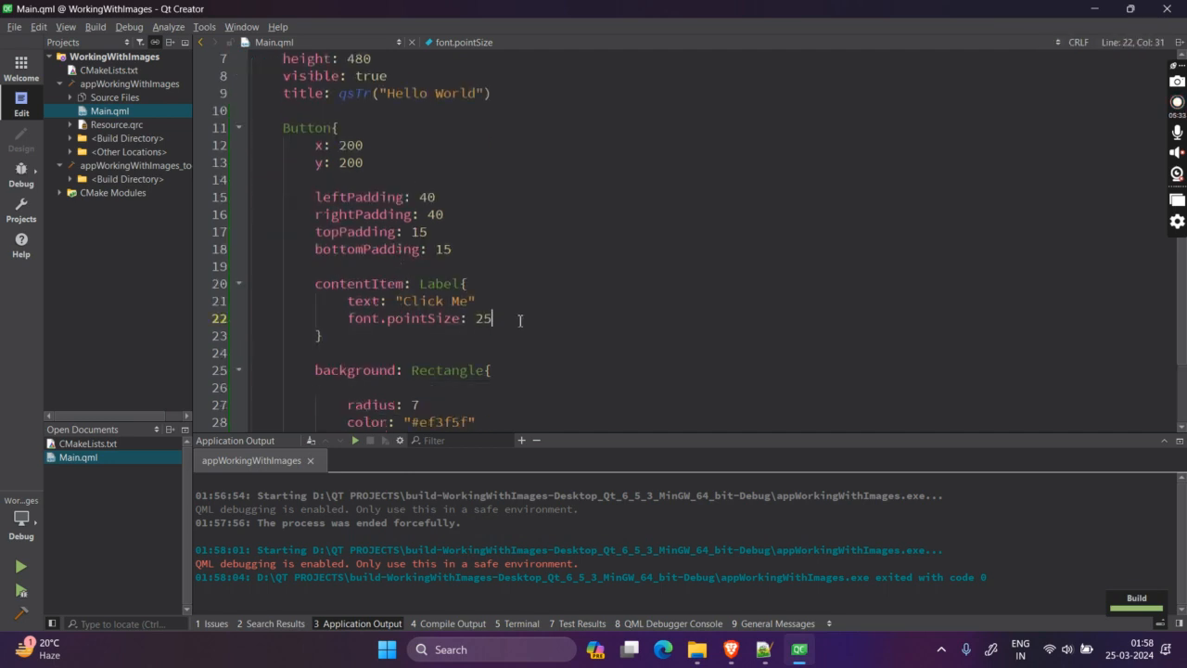
# Give the Click Me Label color: "white" after trying #ff, and save Main.qml.
pyautogui.write('color: "')
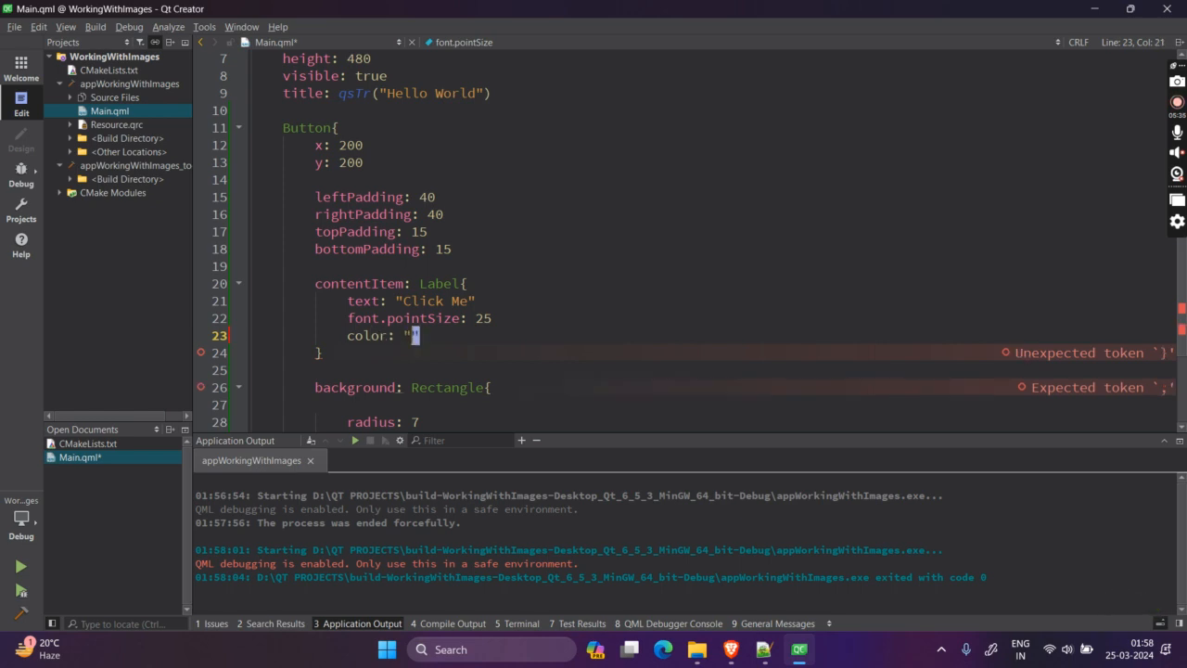
pyautogui.write('#ff')
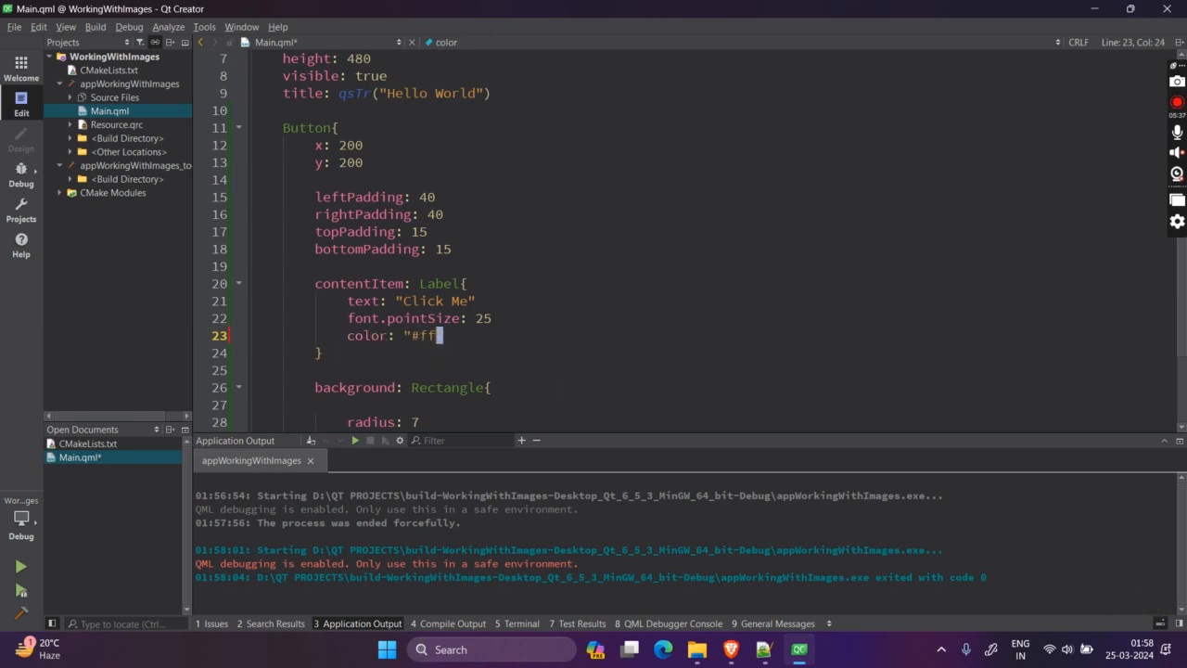
pyautogui.write('white')
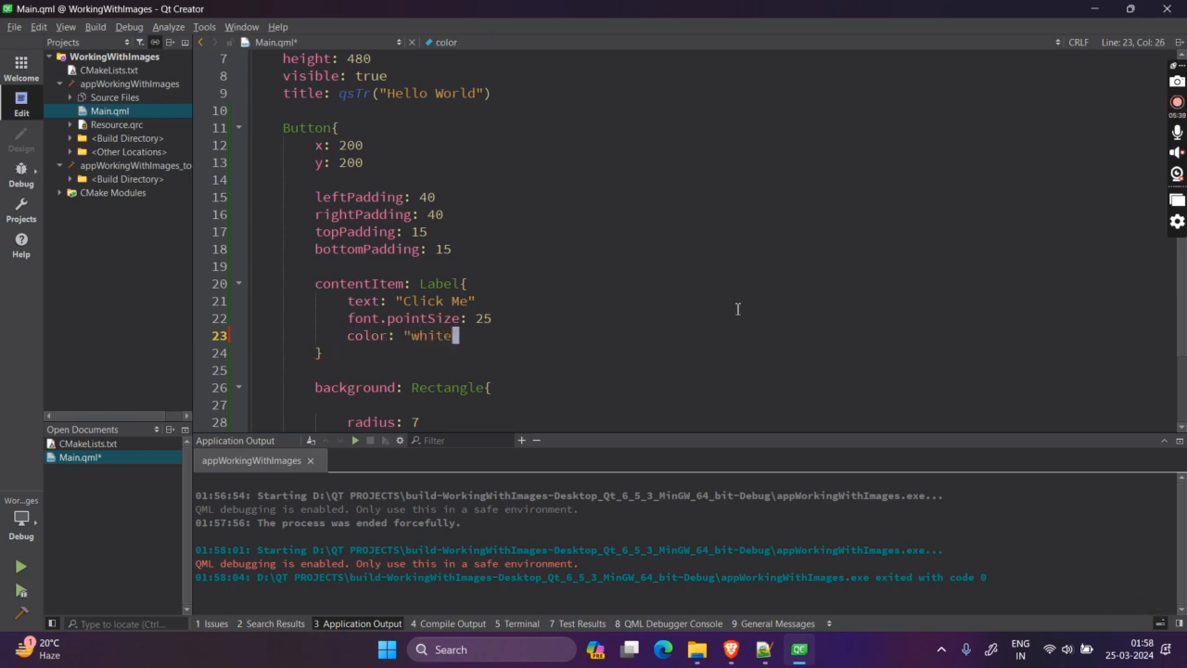
pyautogui.doubleClick(439, 283)
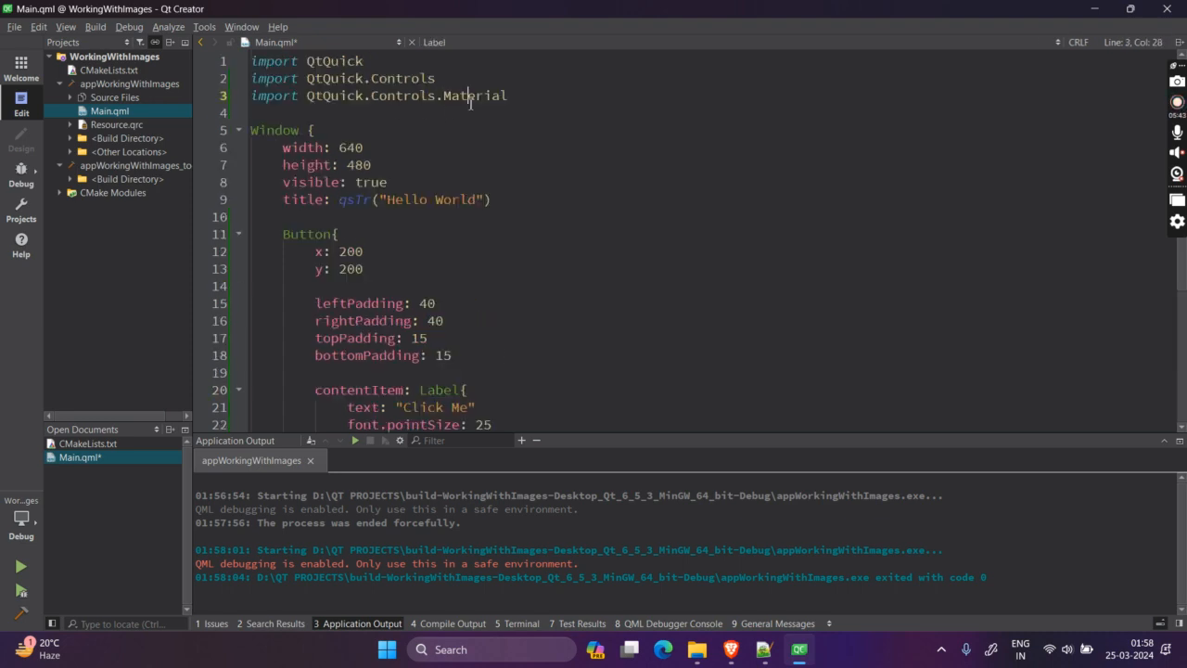
pyautogui.scroll(-3)
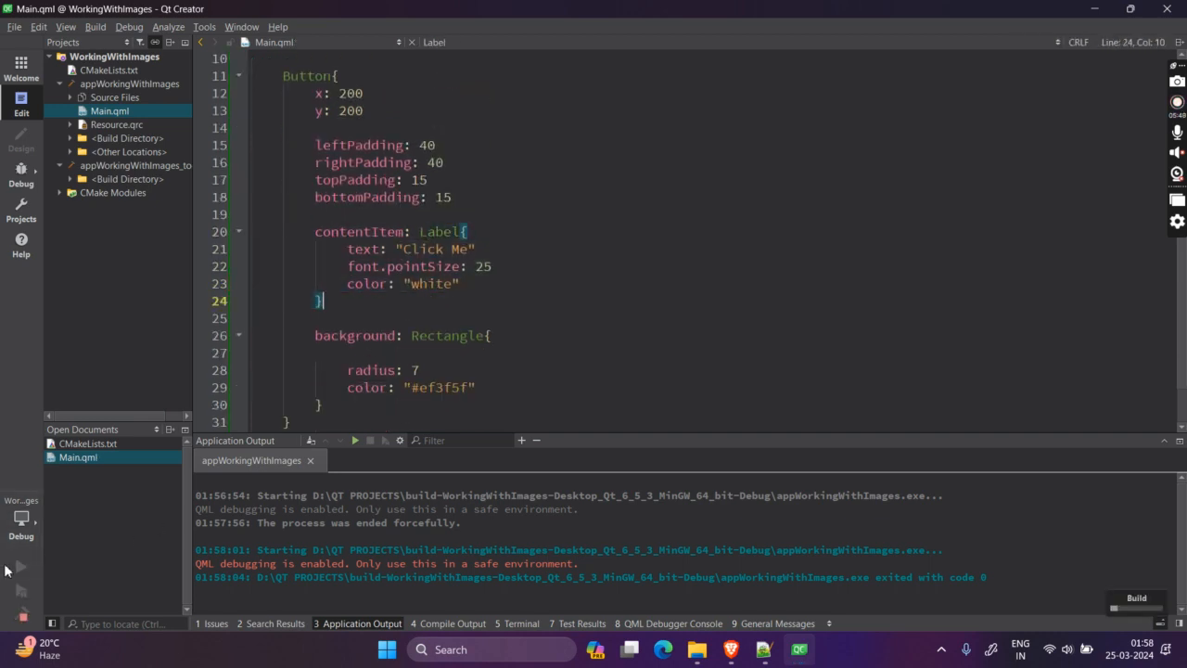
pyautogui.moveTo(21, 567)
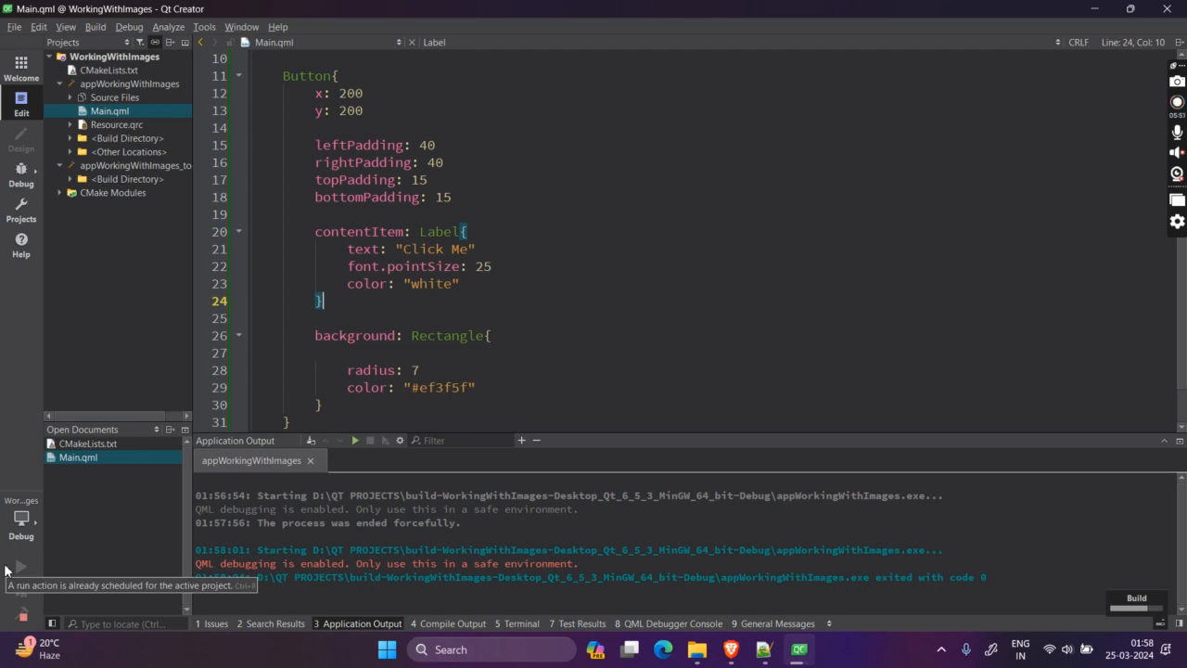
# Relaunch the app to view the white Click Me label on the red button.
pyautogui.click(21, 567)
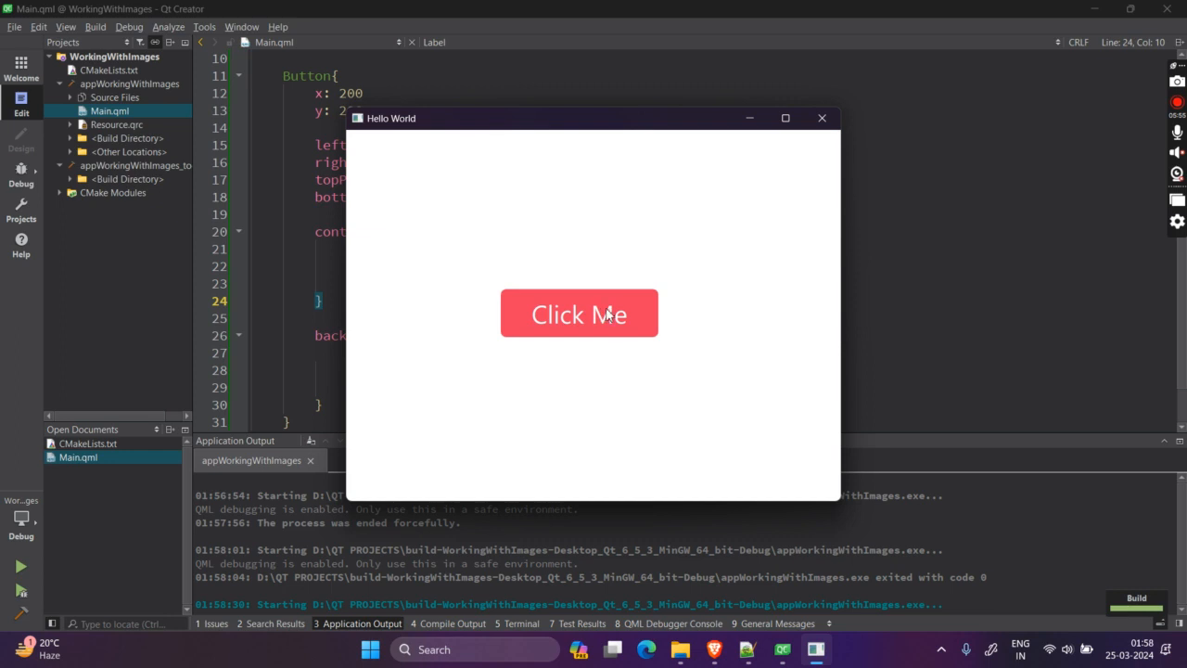
pyautogui.moveTo(714, 363)
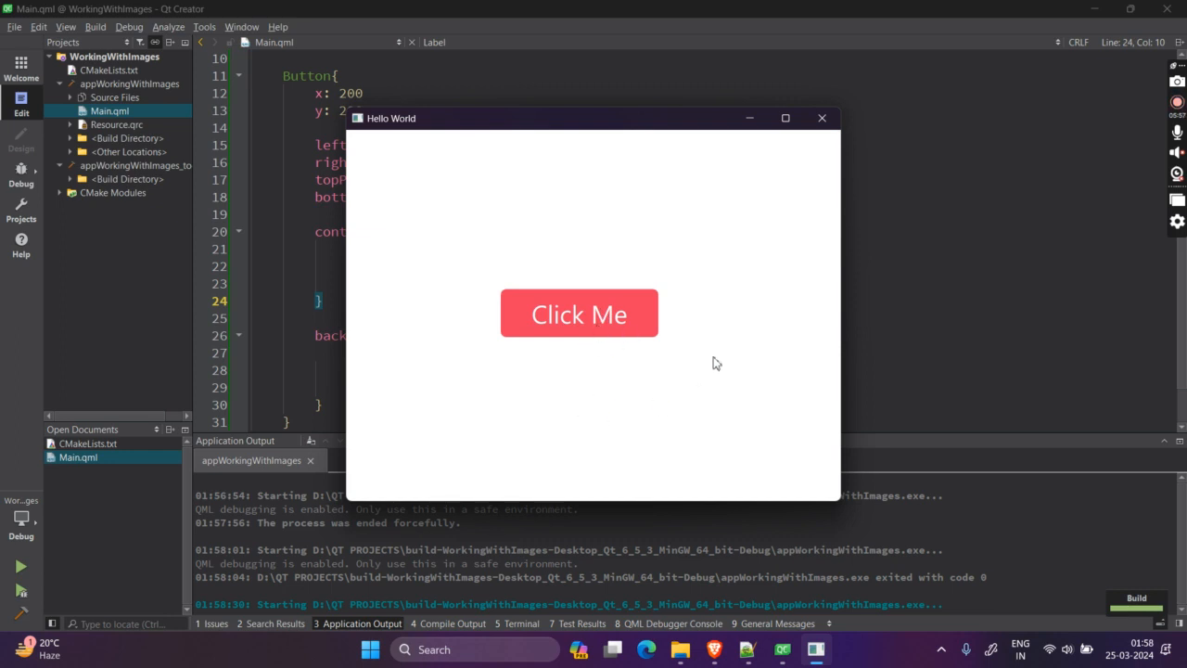
pyautogui.moveTo(617, 331)
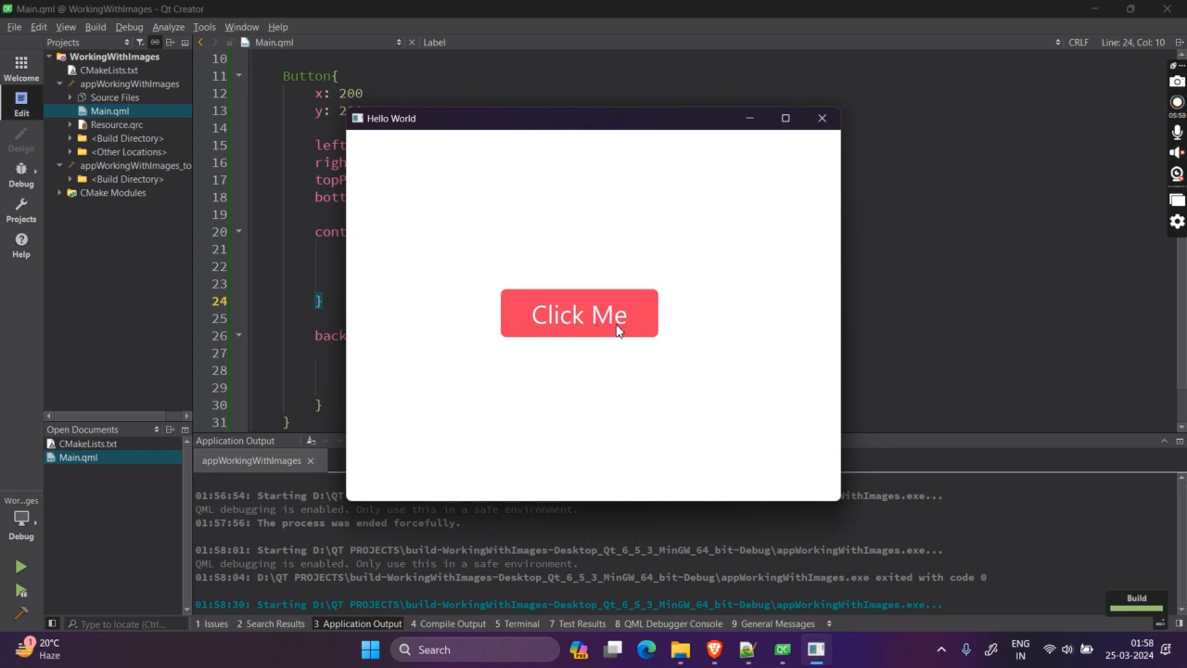
pyautogui.moveTo(546, 356)
pyautogui.write('color: "white"')
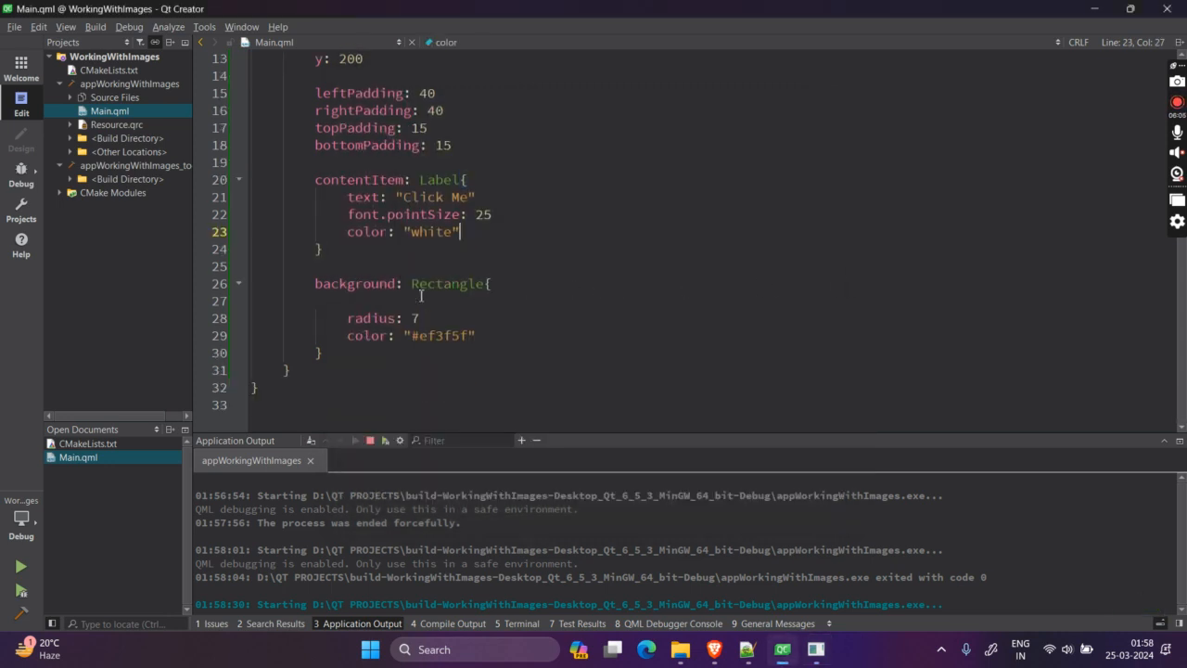
# Comment out the Label block, add BusyIndicator { }, and test-run the app.
pyautogui.moveTo(463, 179); pyautogui.dragTo(419, 231)
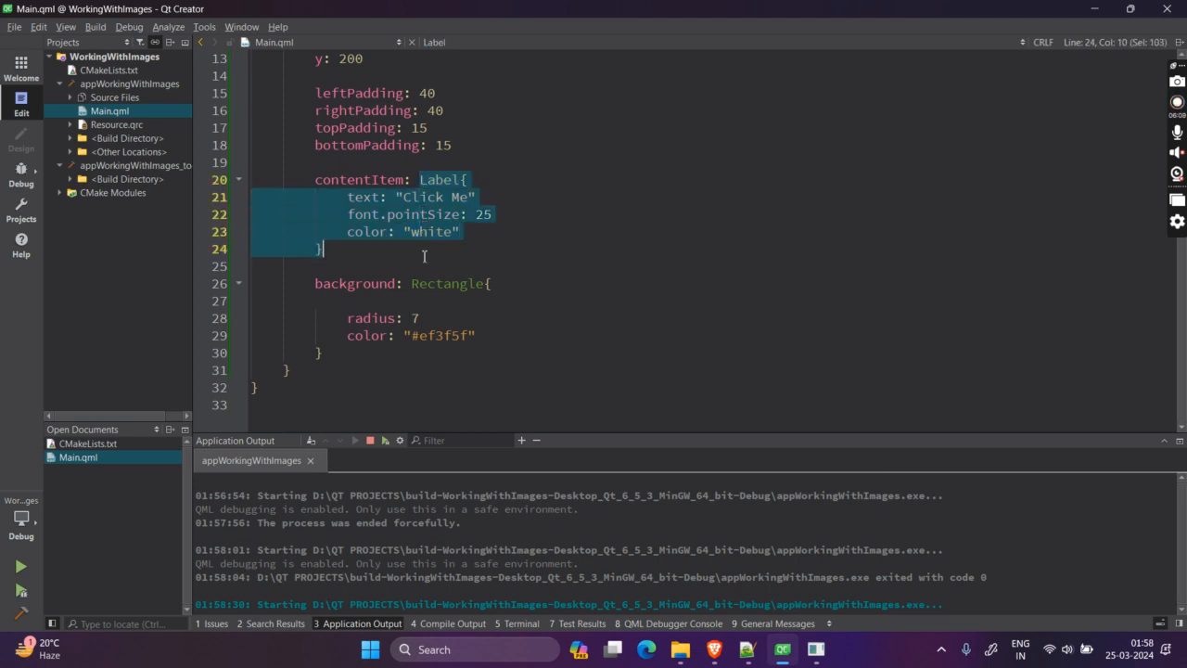
pyautogui.press('ctrl+/')
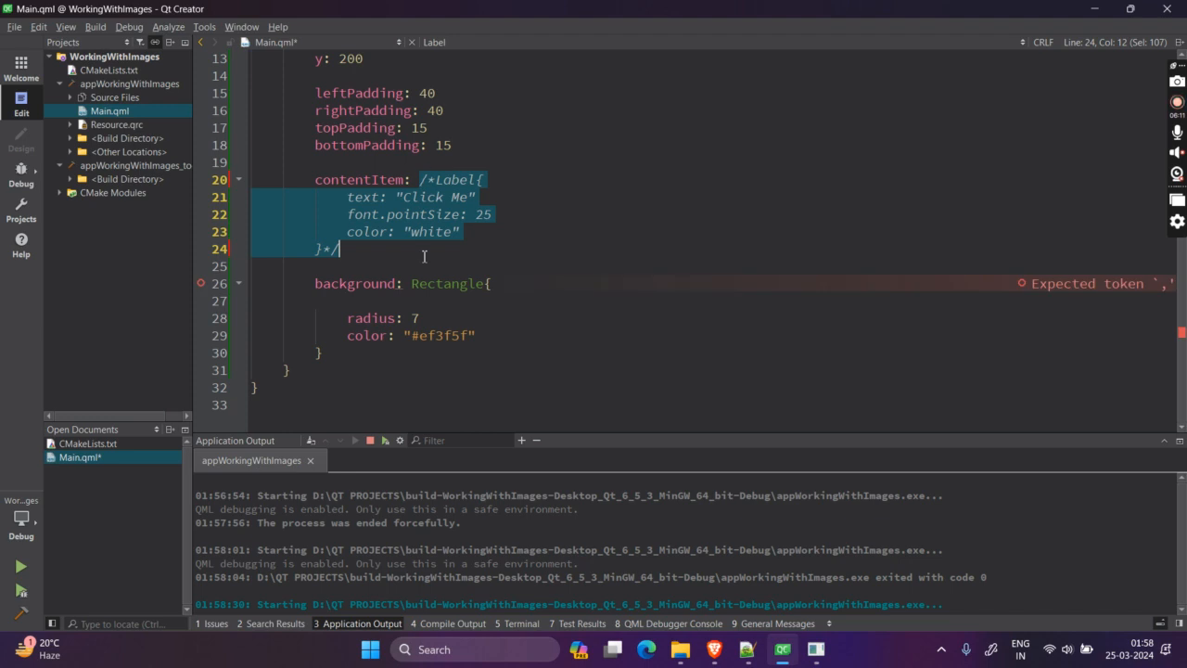
pyautogui.write('B')
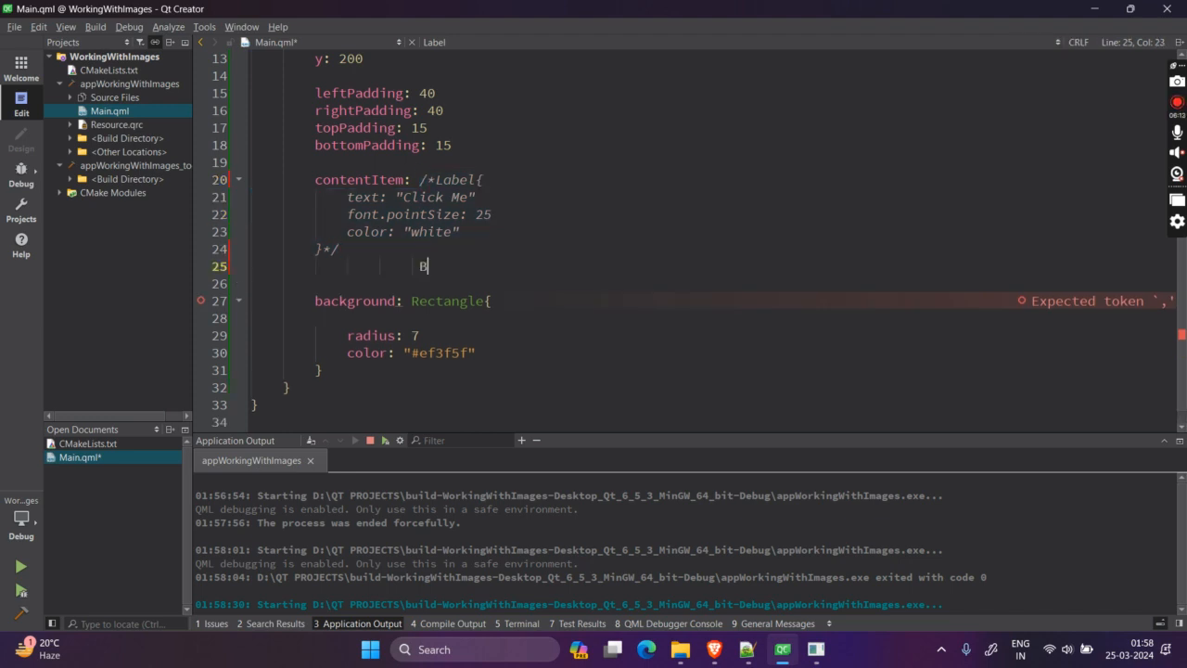
pyautogui.write('usyIndicator')
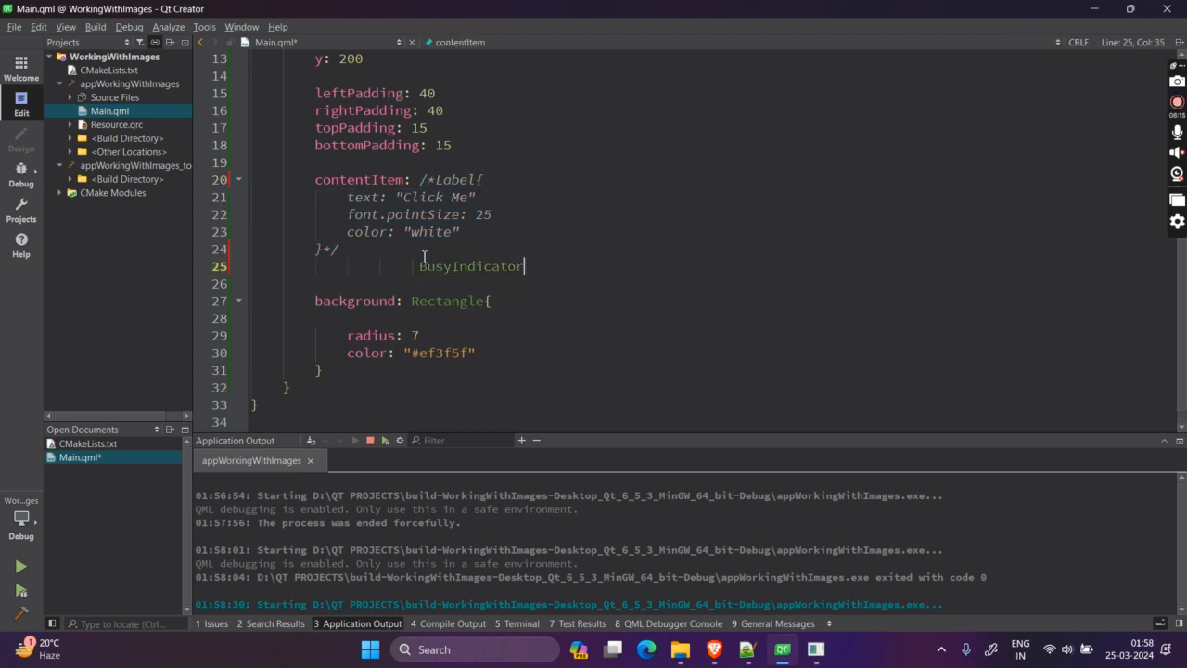
pyautogui.write('{')
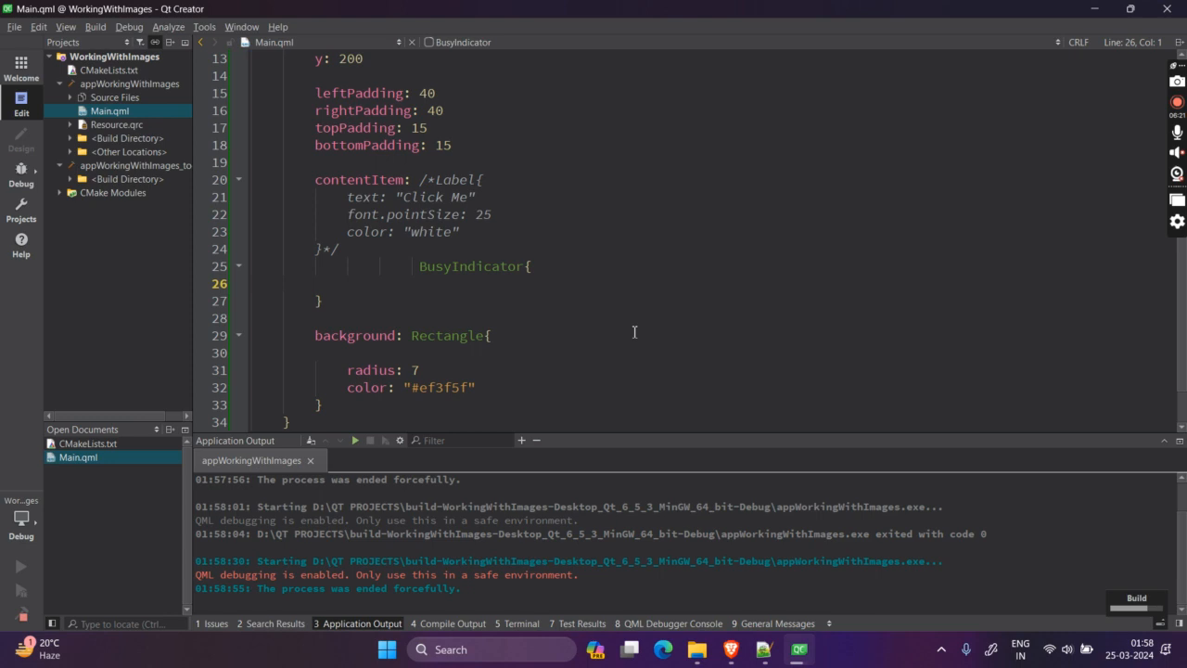
pyautogui.click(21, 566)
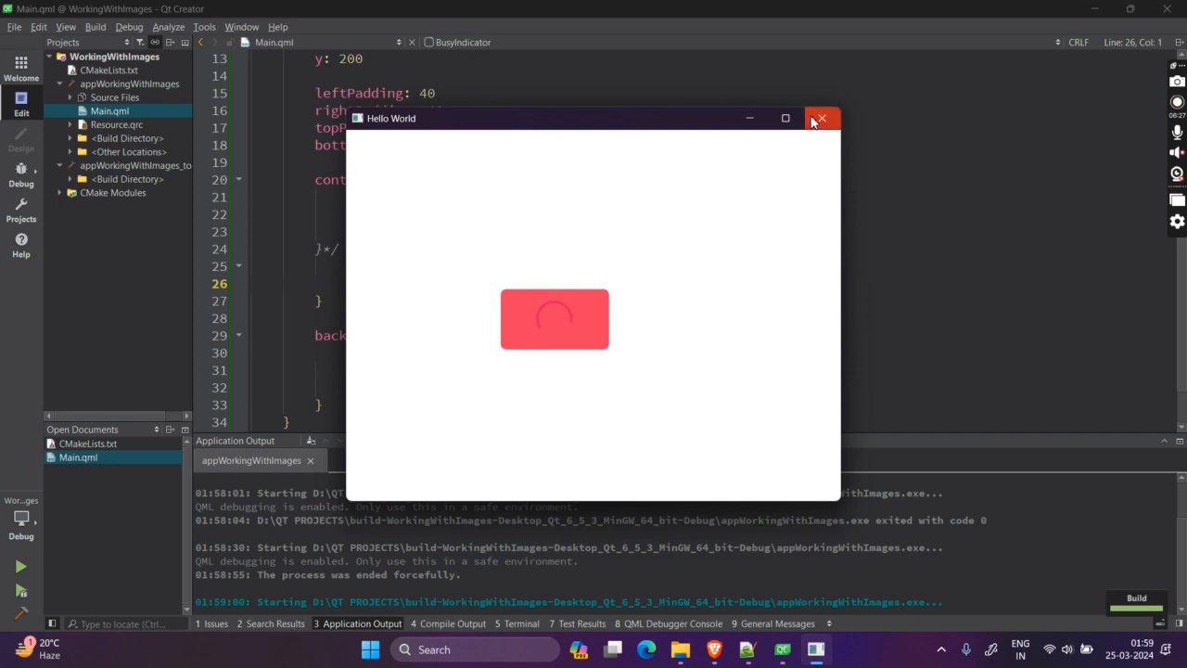
pyautogui.click(820, 118)
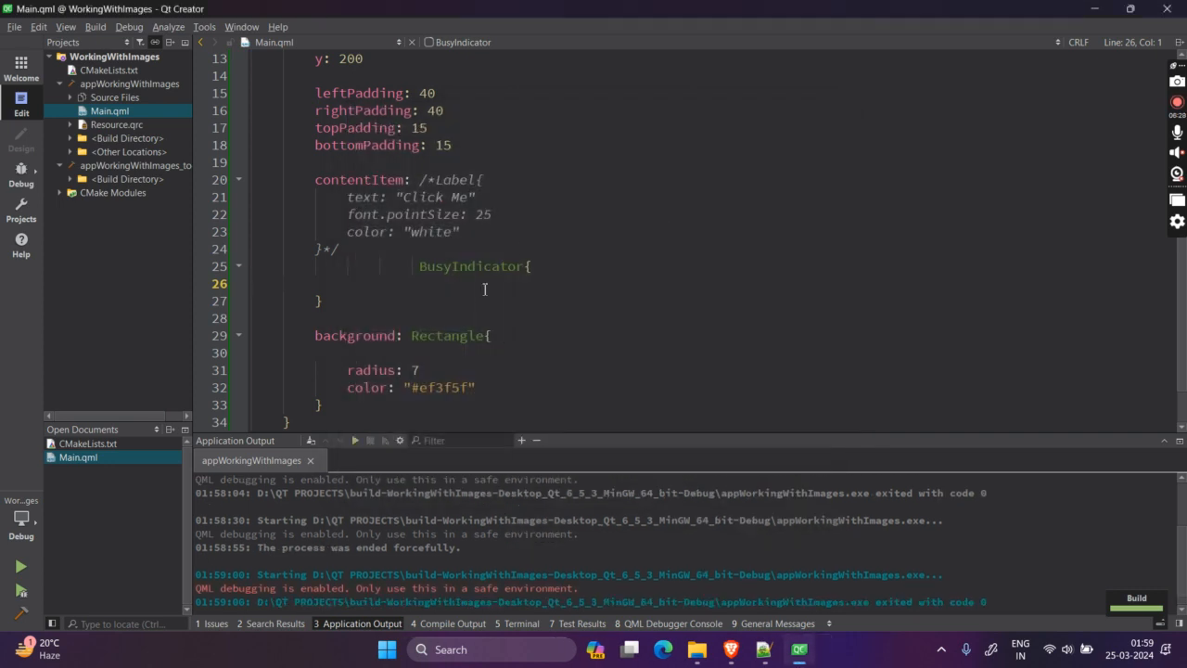
# Drop the BusyIndicator's #fff color, open its docs, and comment out the background Rectangle.
pyautogui.write('co')
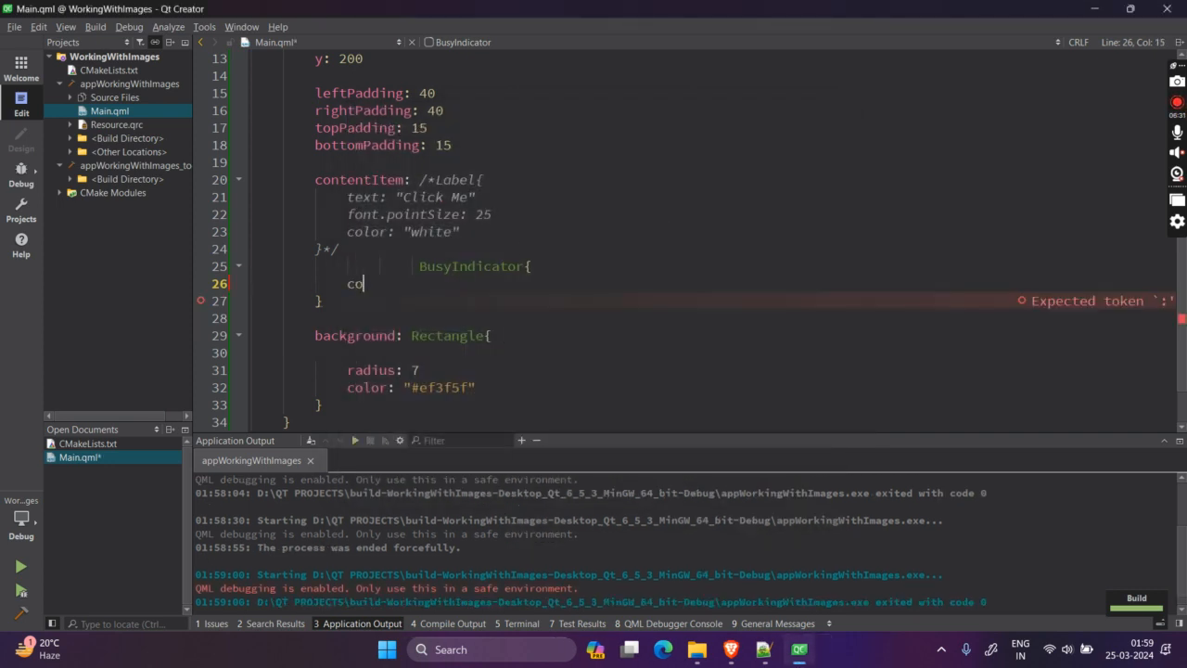
pyautogui.write('lor: "')
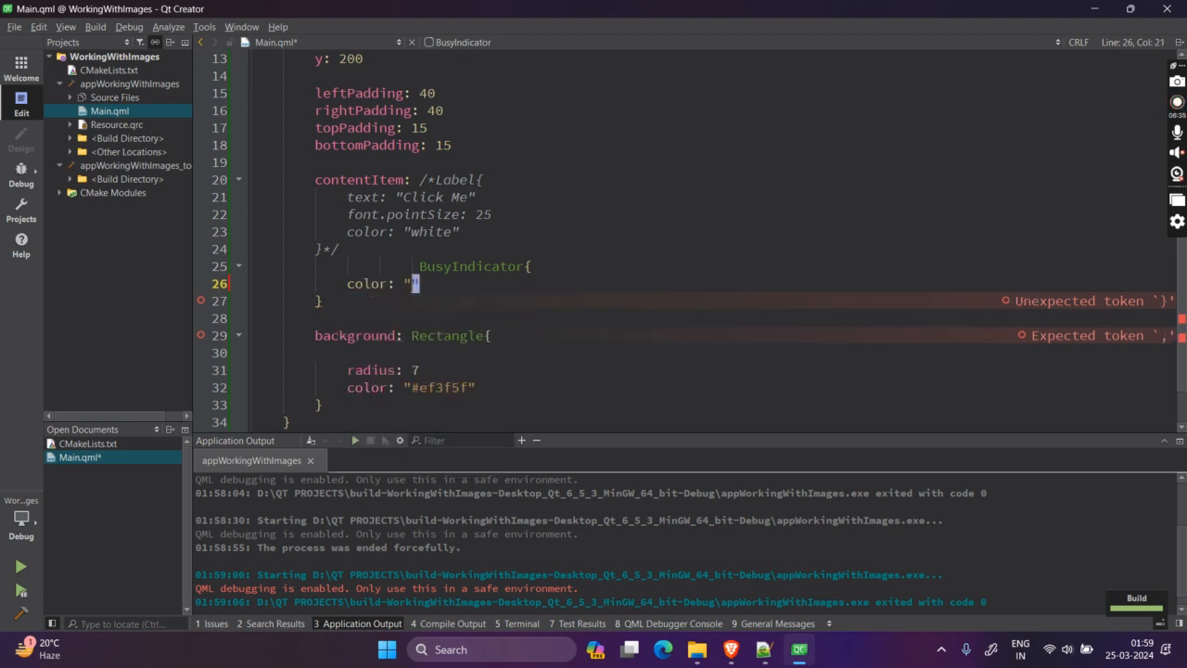
pyautogui.write('#fff')
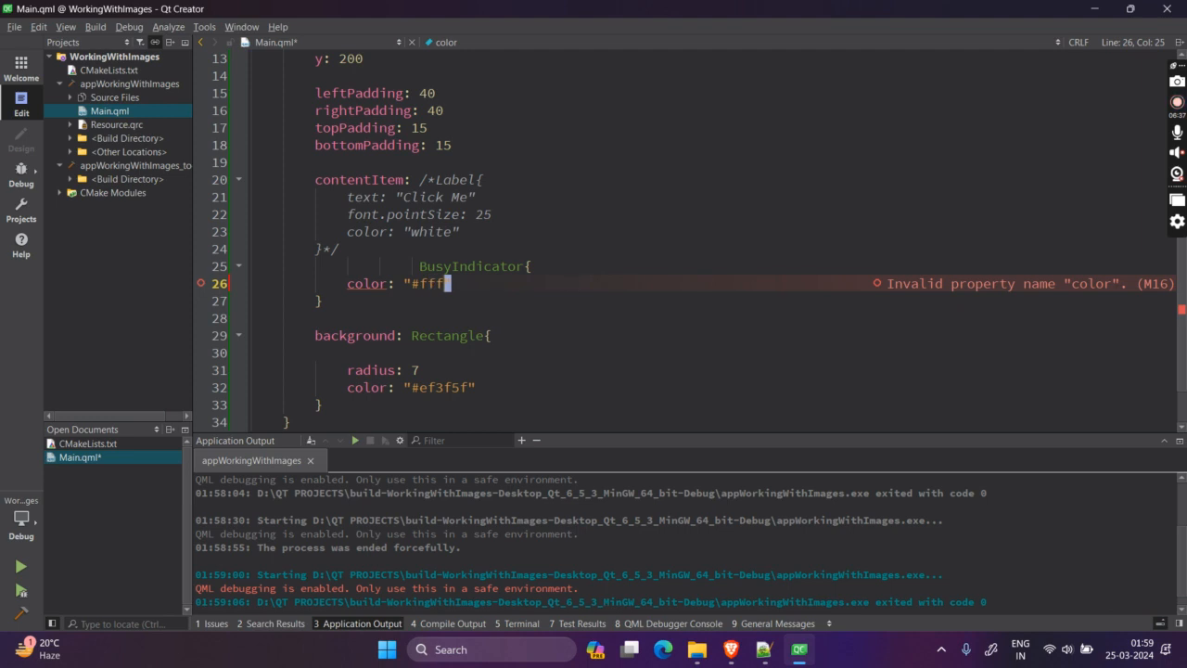
pyautogui.doubleClick(426, 284)
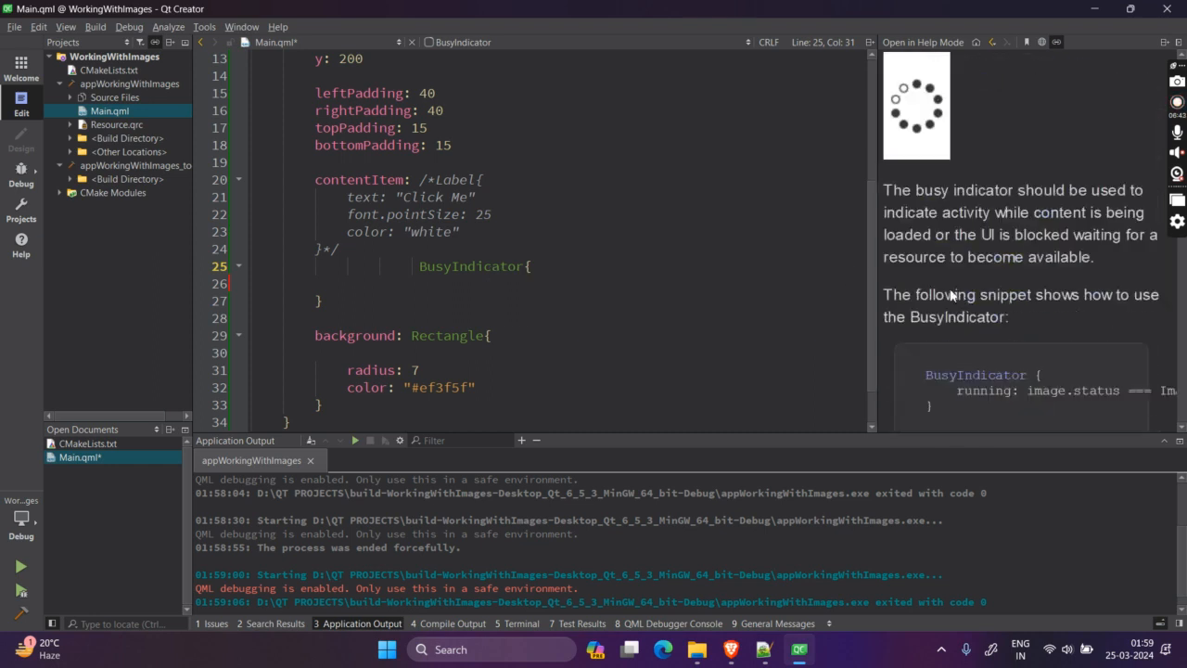
pyautogui.scroll(-3)
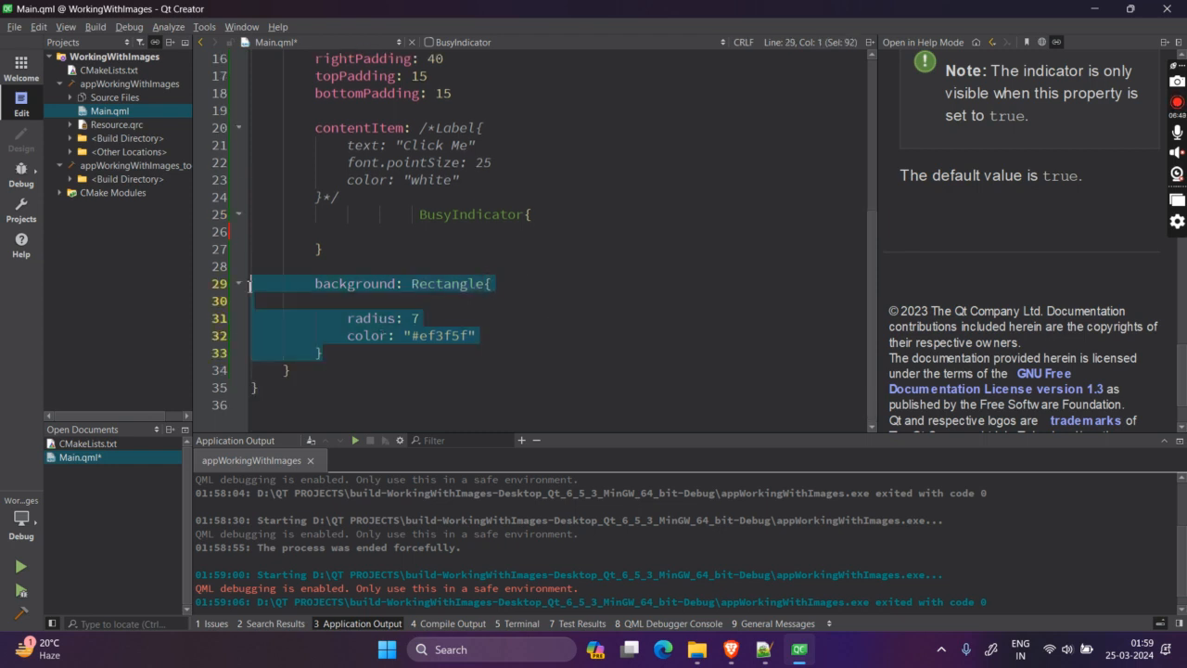
pyautogui.press('ctrl+/')
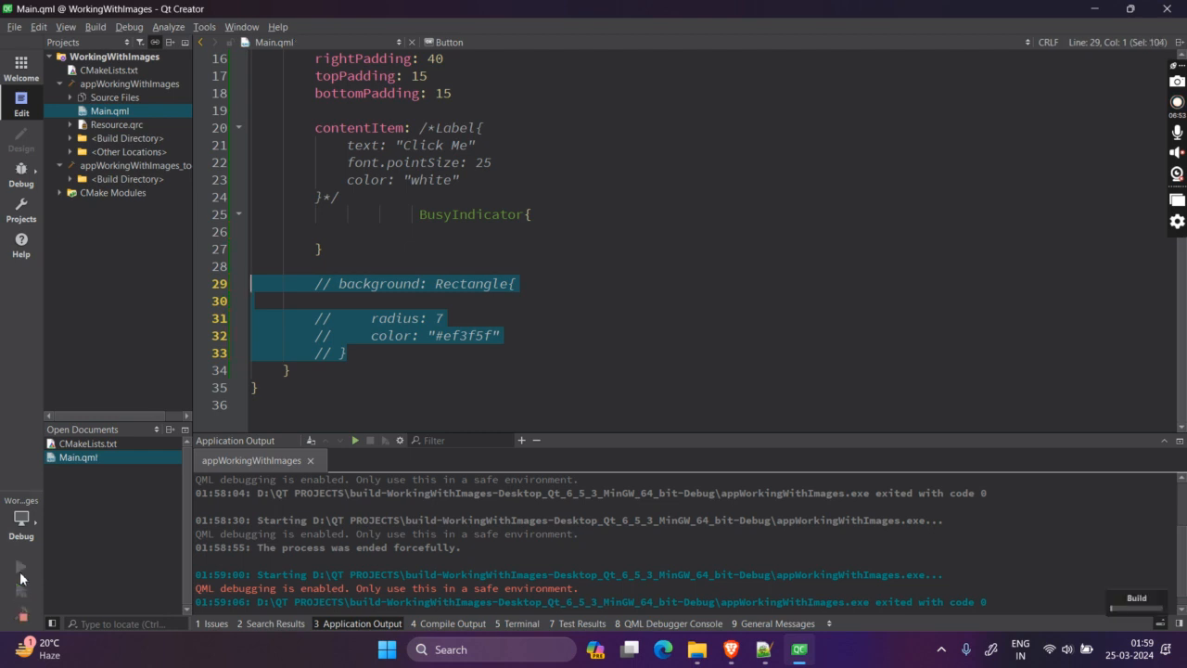
pyautogui.moveTo(422, 401)
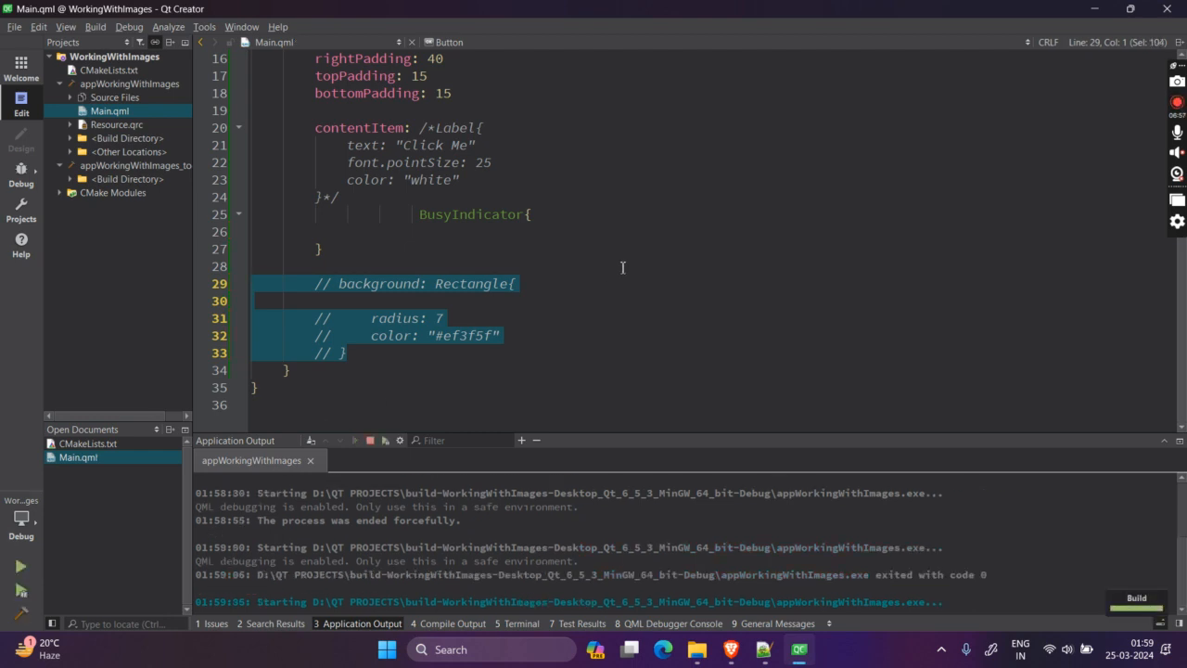
# Run the app with the background Rectangle commented out.
pyautogui.click(21, 565)
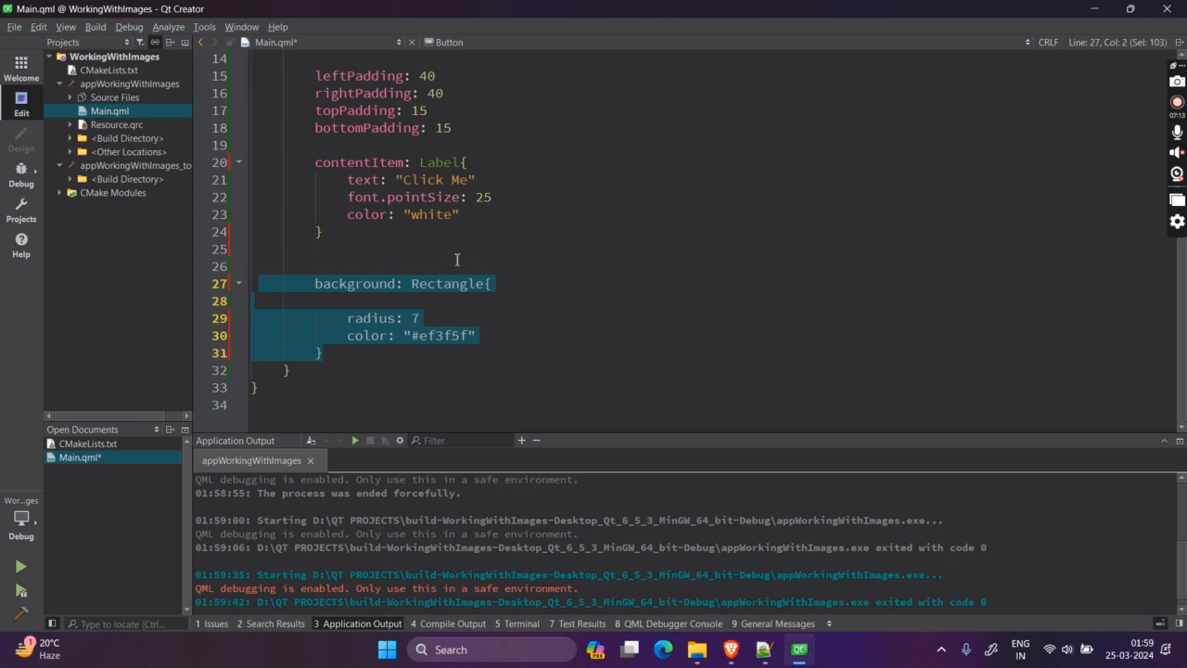
# Remove blank lines in the button code and clear the Application Output.
pyautogui.click(359, 300)
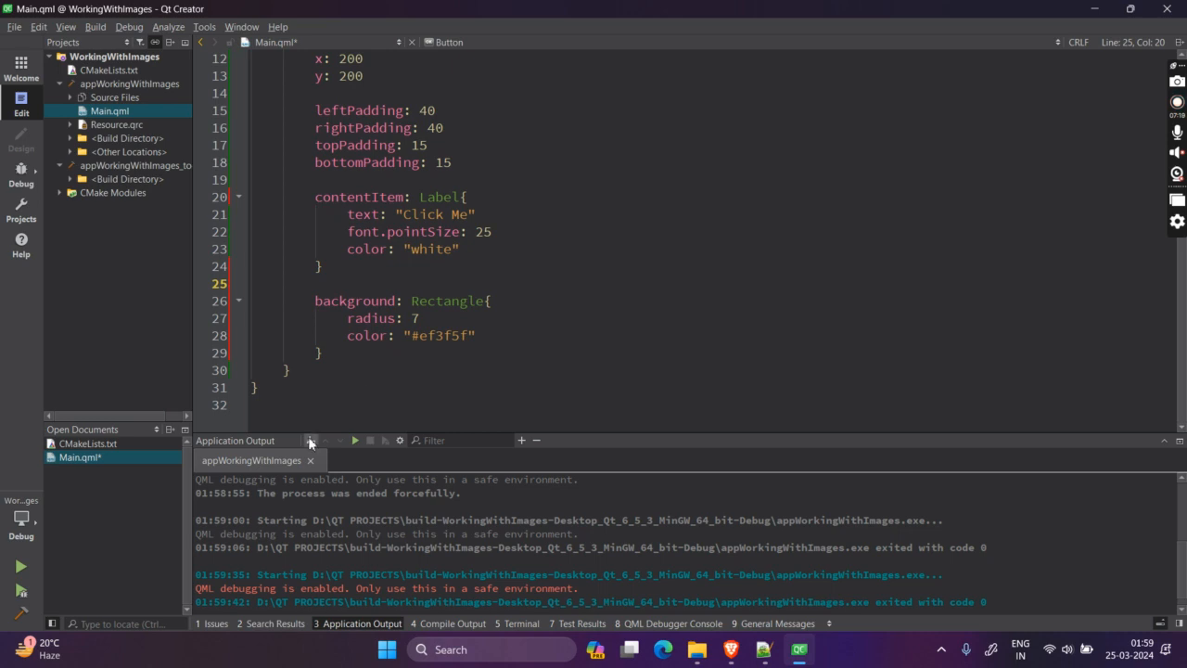
pyautogui.click(311, 440)
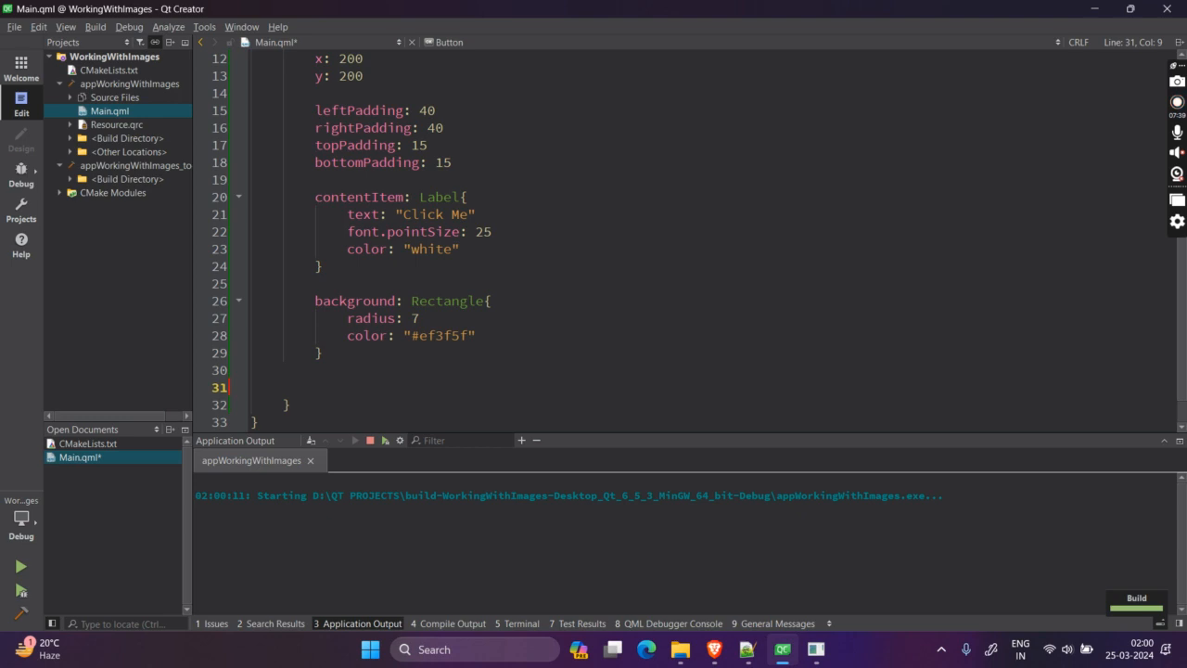
# Add an empty onClicked: { } handler and begin an id: property on the background Rectangle.
pyautogui.write('on')
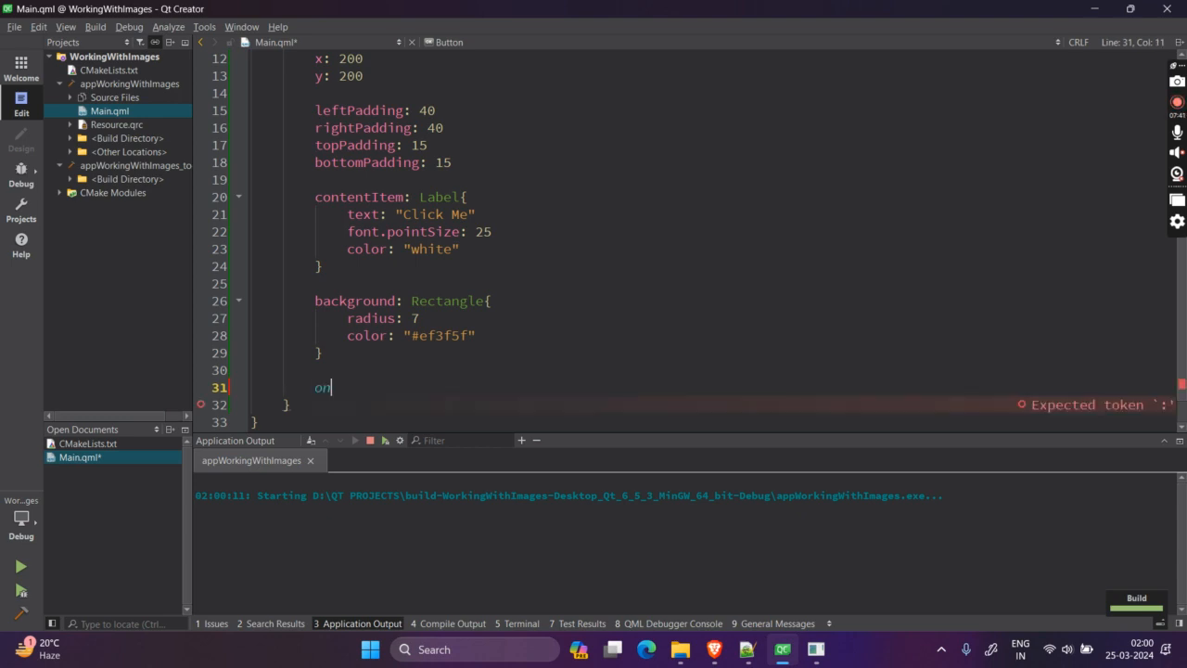
pyautogui.write('Clicked:')
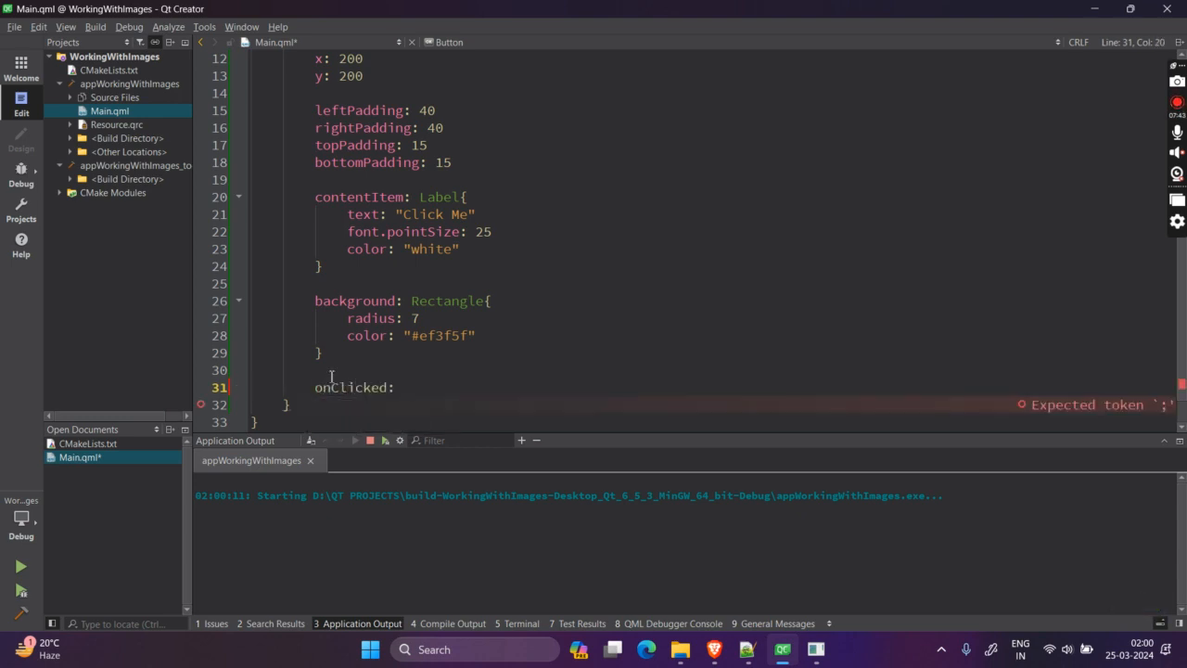
pyautogui.write('{')
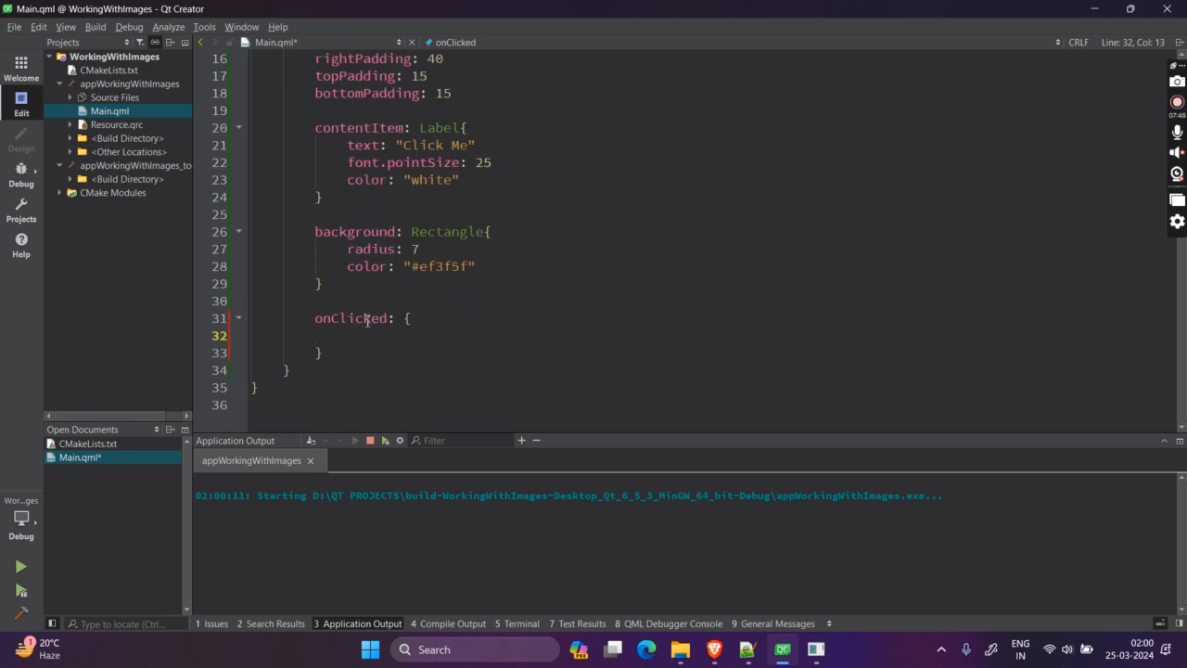
pyautogui.doubleClick(350, 318)
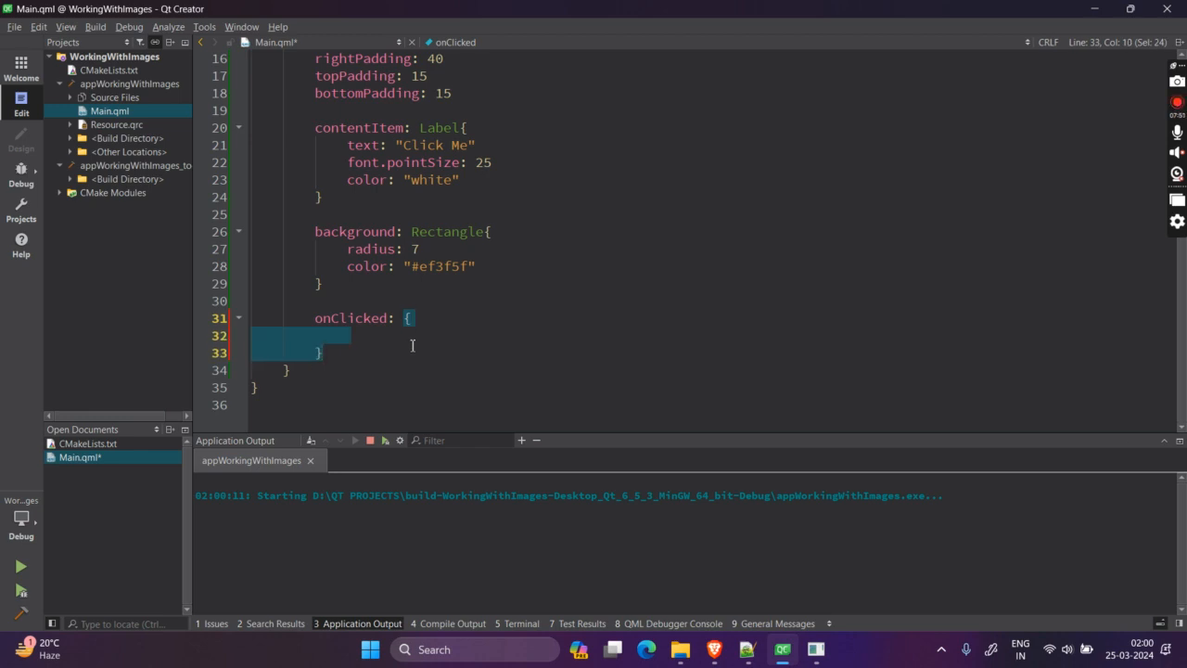
pyautogui.click(408, 317)
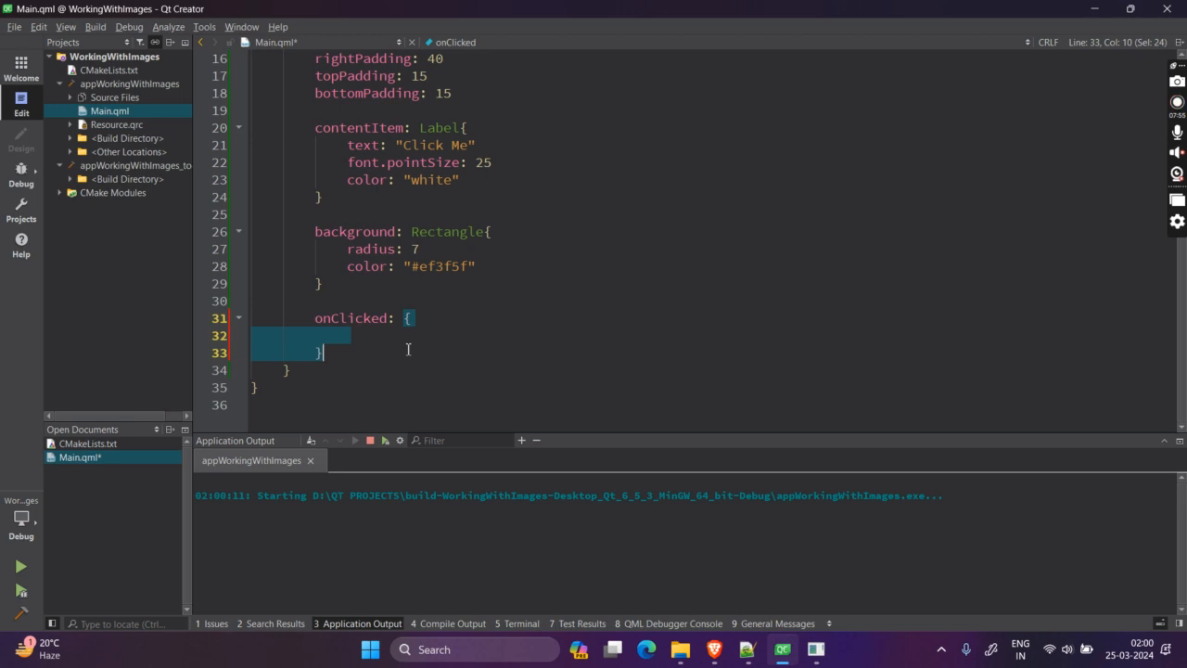
pyautogui.click(356, 317)
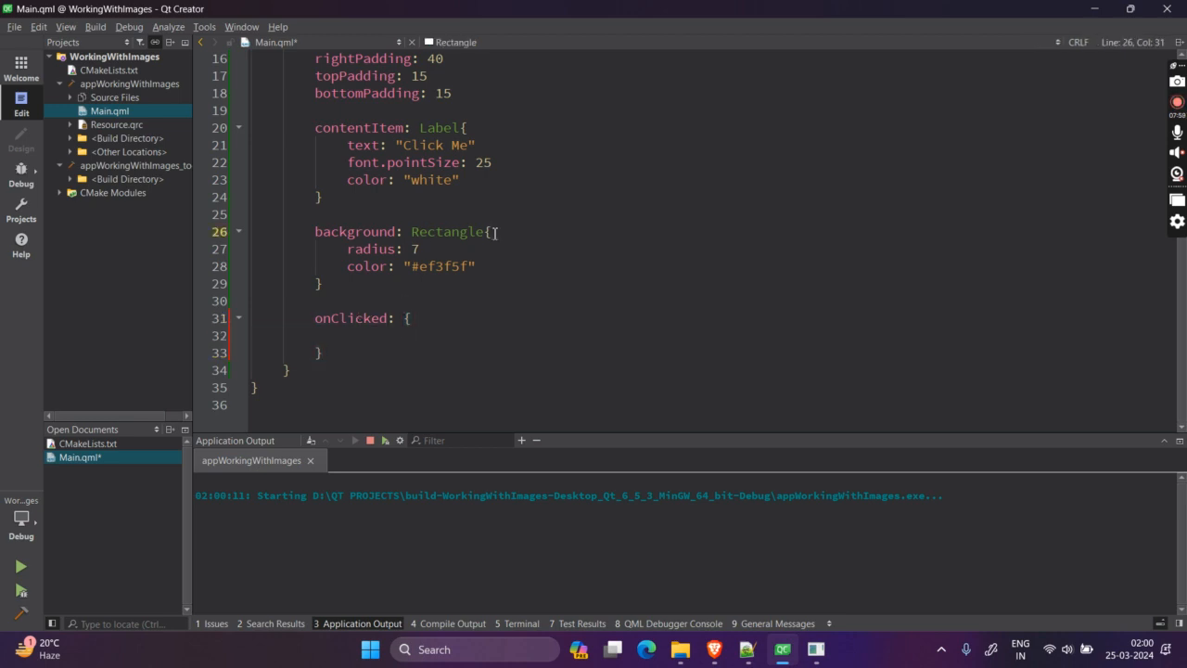
pyautogui.write('id:')
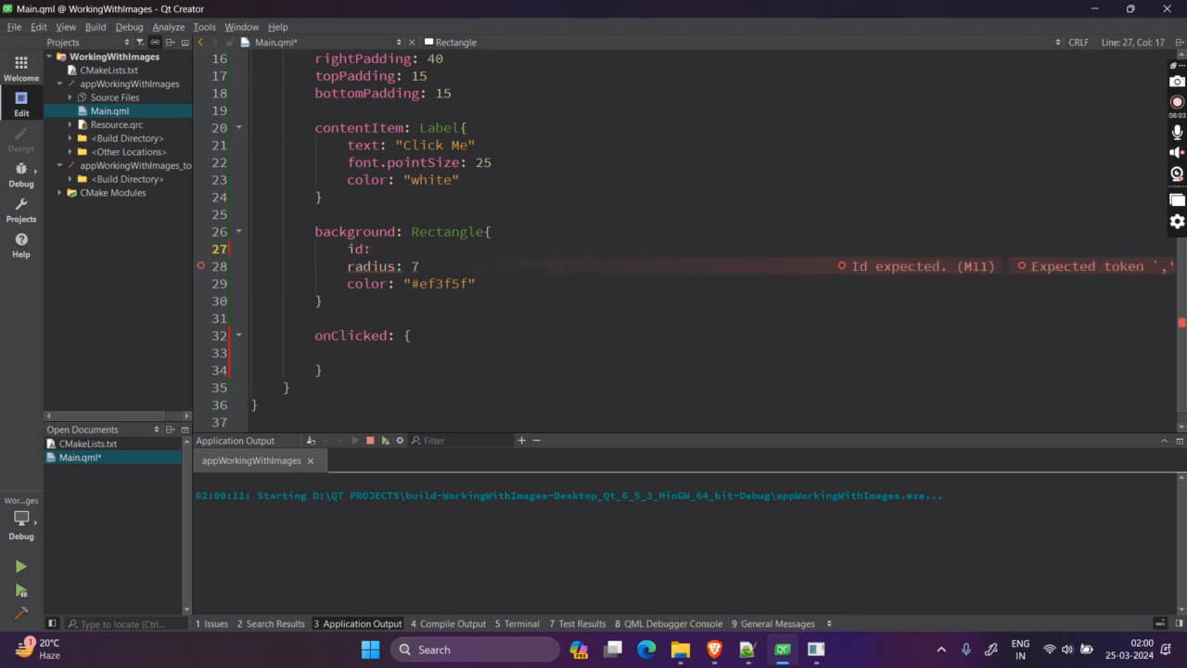
# Name the background Rectangle backgroundRect and set its color to "#457453" in onClicked.
pyautogui.write('backgroundRect')
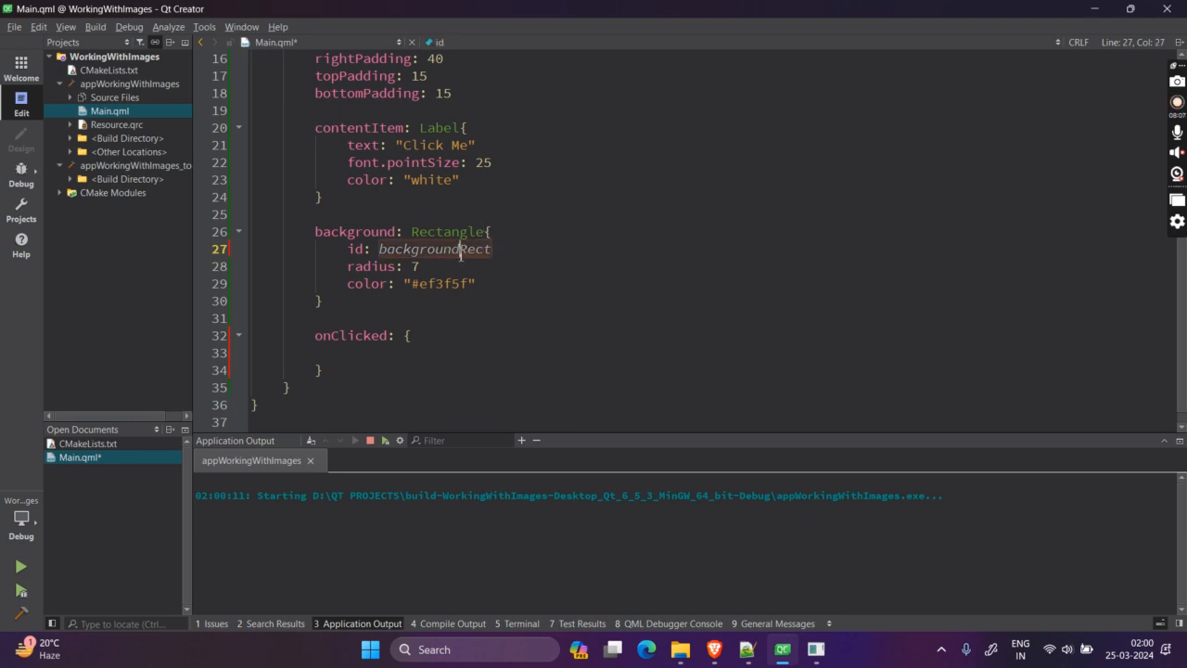
pyautogui.write('backgroundRect')
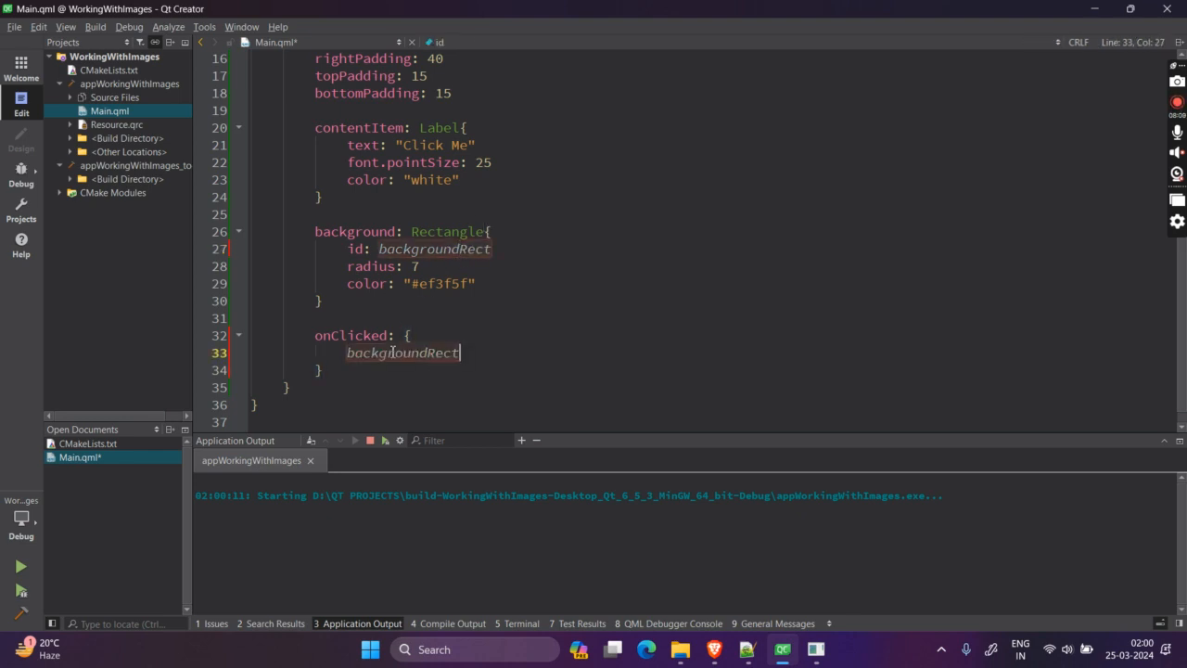
pyautogui.write('.')
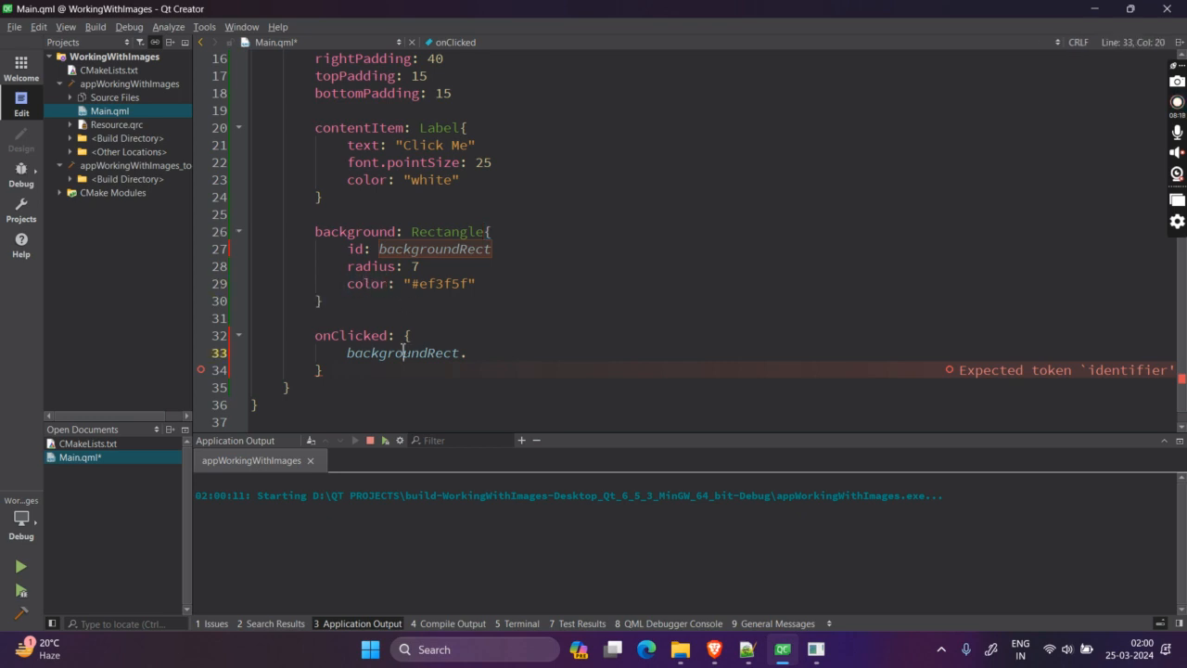
pyautogui.write('color = 0')
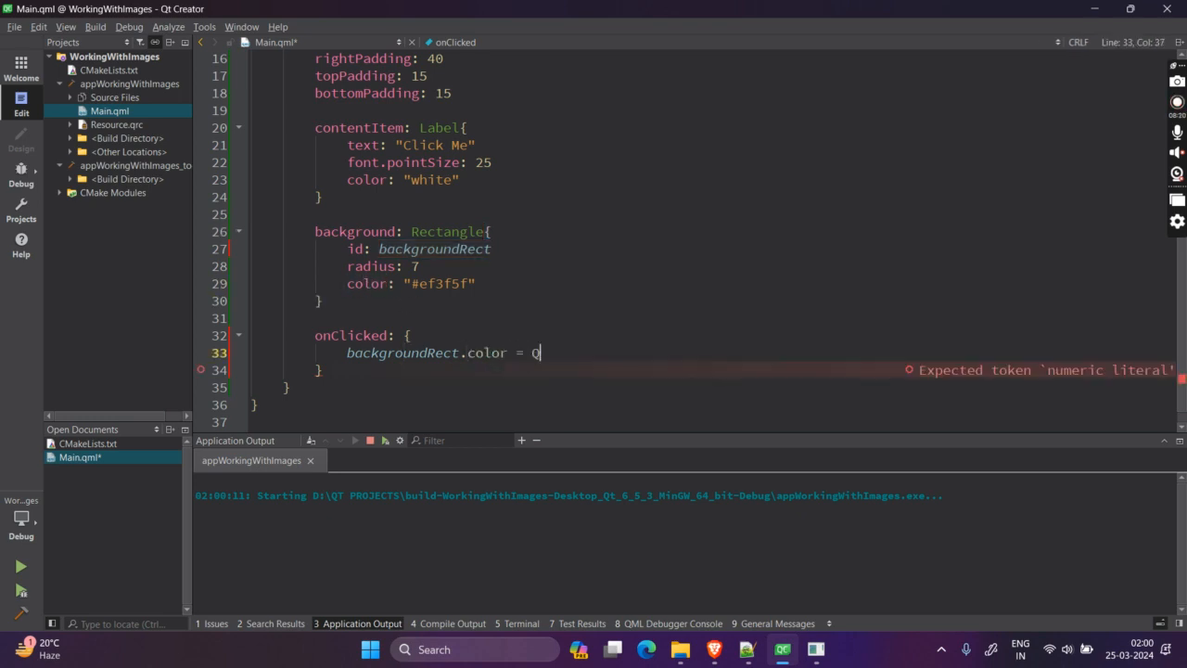
pyautogui.write('Qt.rgba')
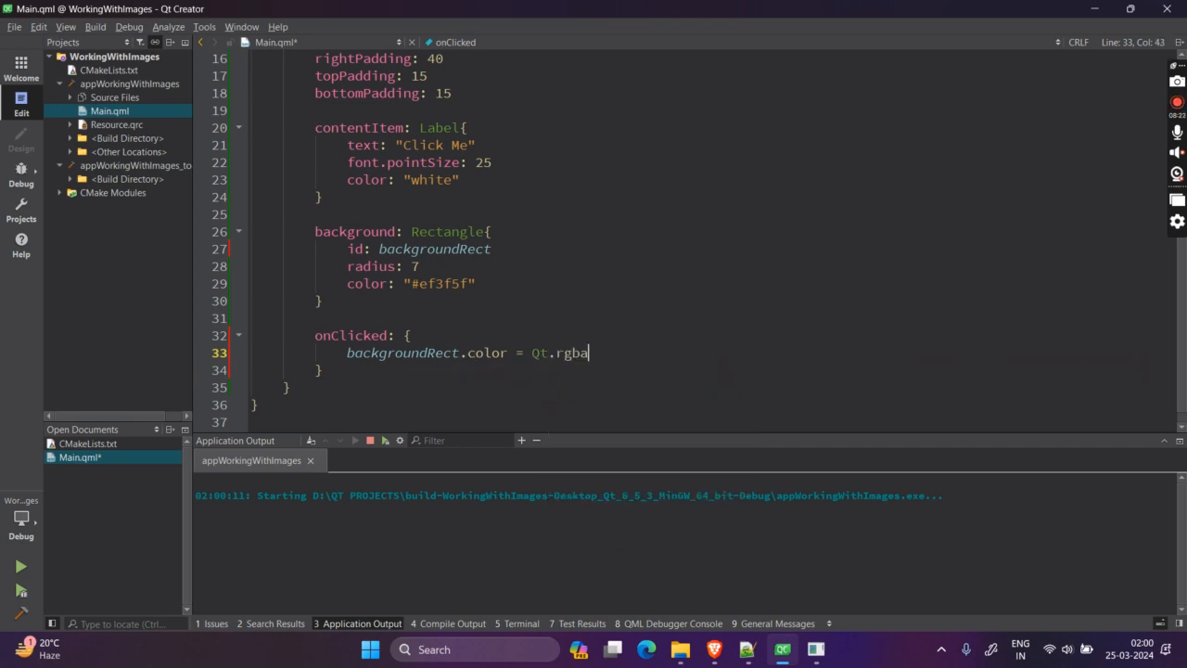
pyautogui.write('()')
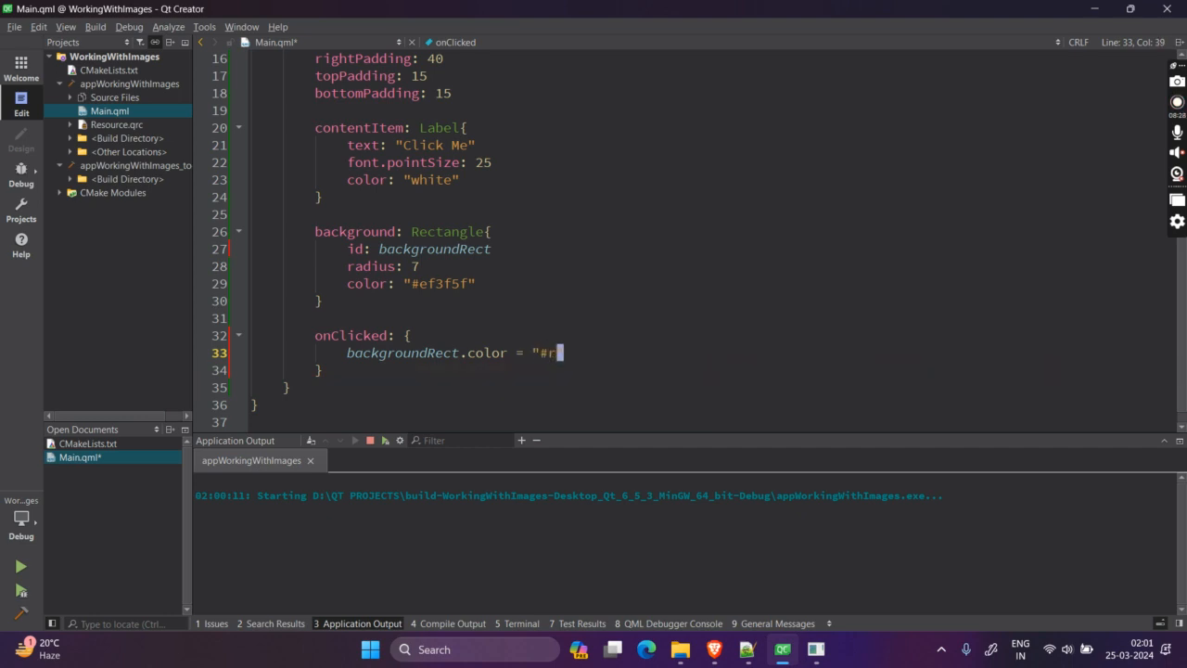
pyautogui.write('a3242')
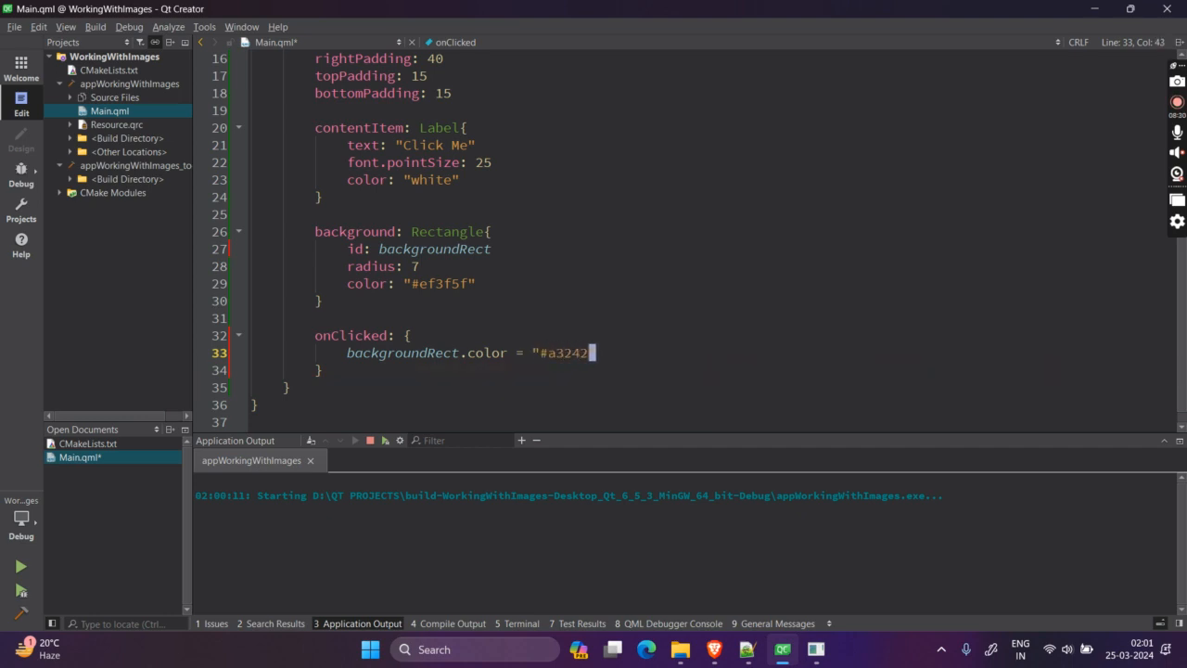
pyautogui.write('a')
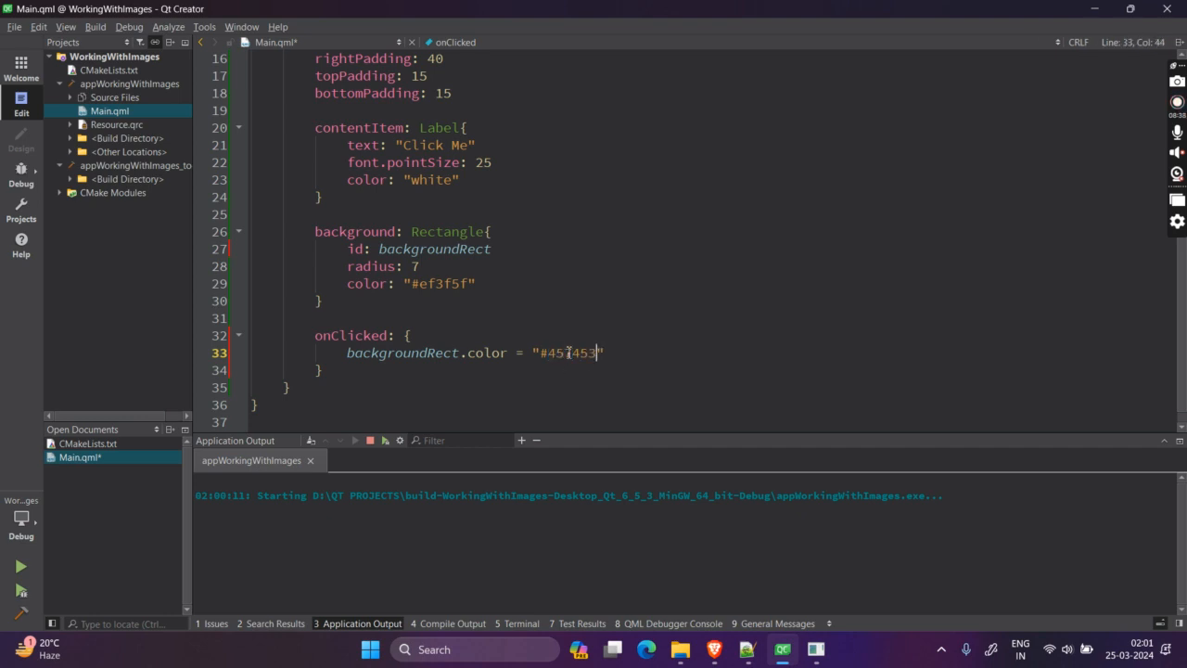
pyautogui.moveTo(20, 520)
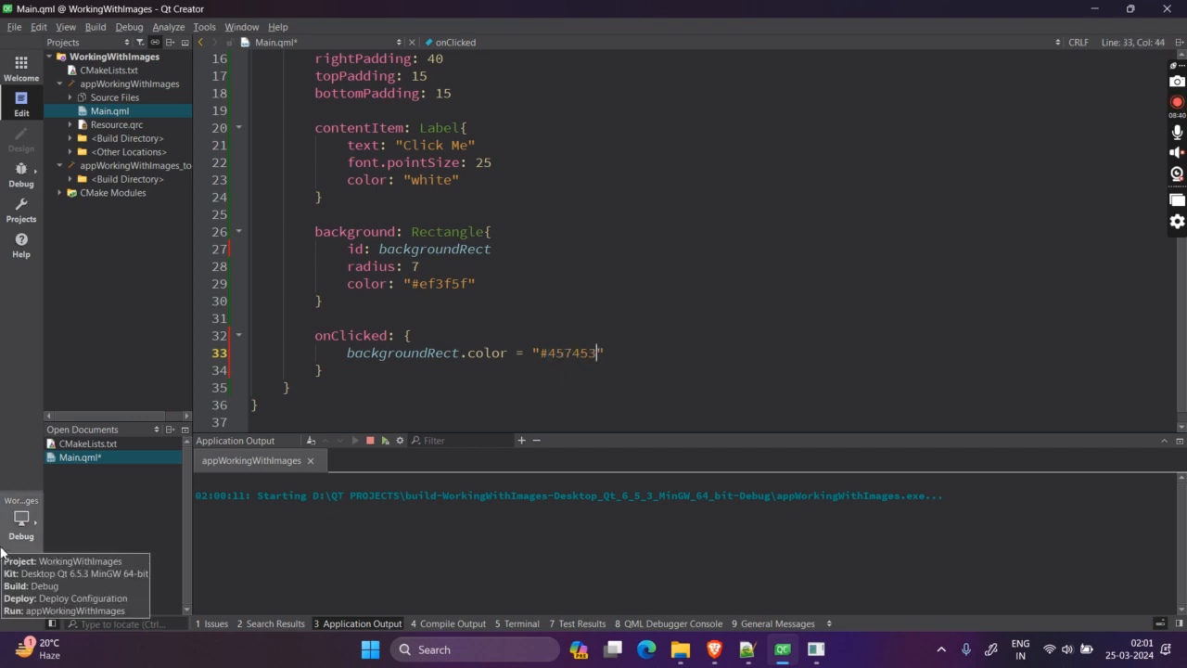
# Save, relaunch Hello World, click Click Me to see it turn green, and close the app.
pyautogui.click(369, 440)
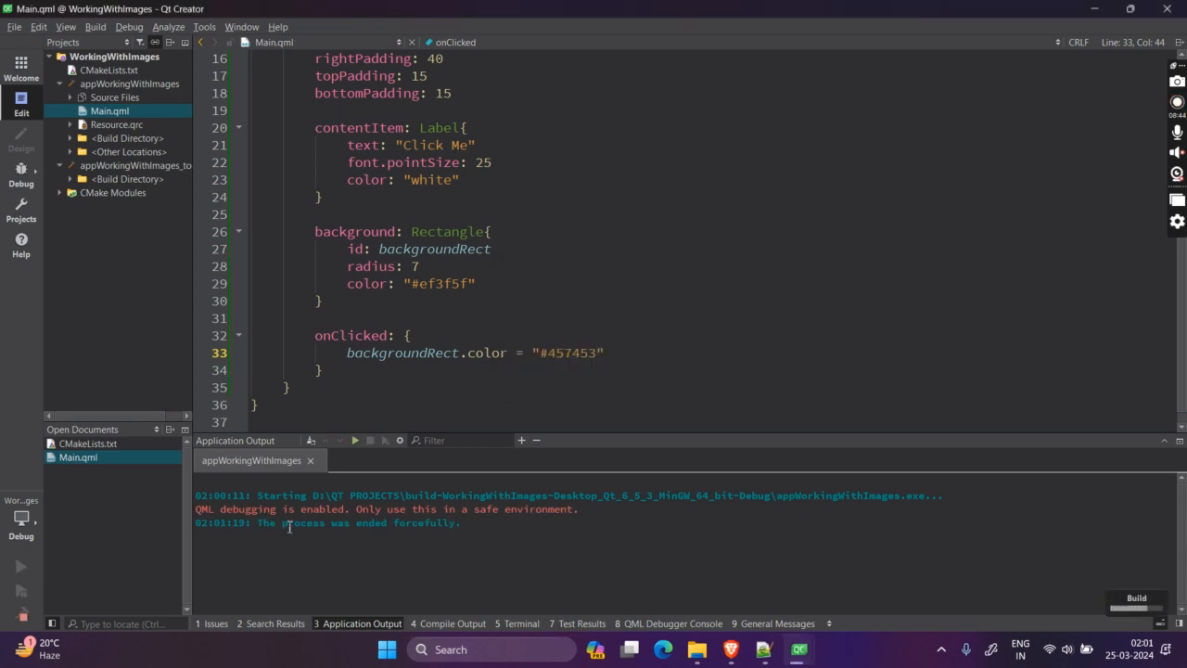
pyautogui.click(20, 565)
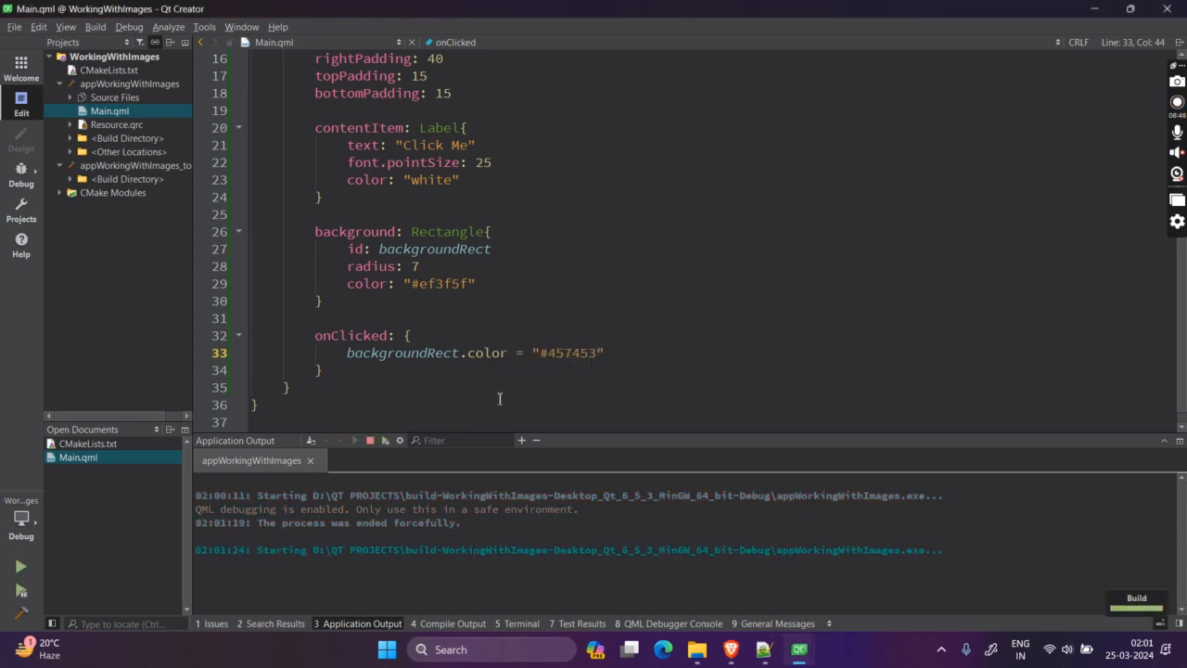
pyautogui.click(20, 566)
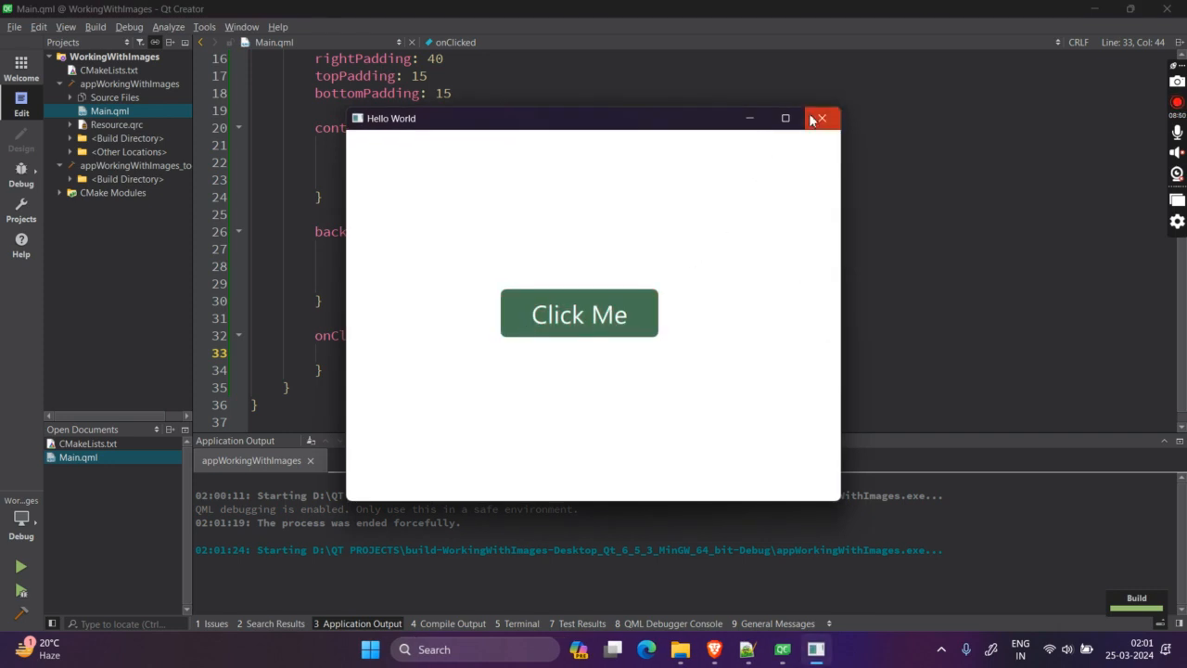
pyautogui.click(820, 118)
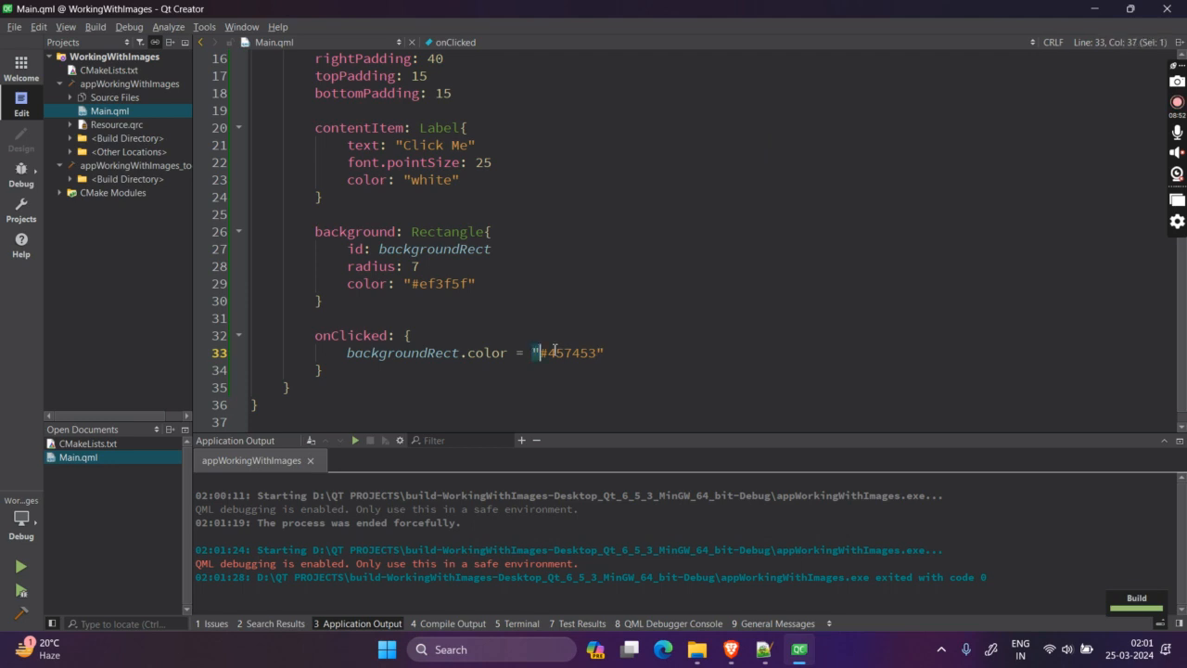
# Replace the click colour with Qt.rgba(Math.random(), Math.random(), Math.random()) and save Main.qml.
pyautogui.write('Qt.')
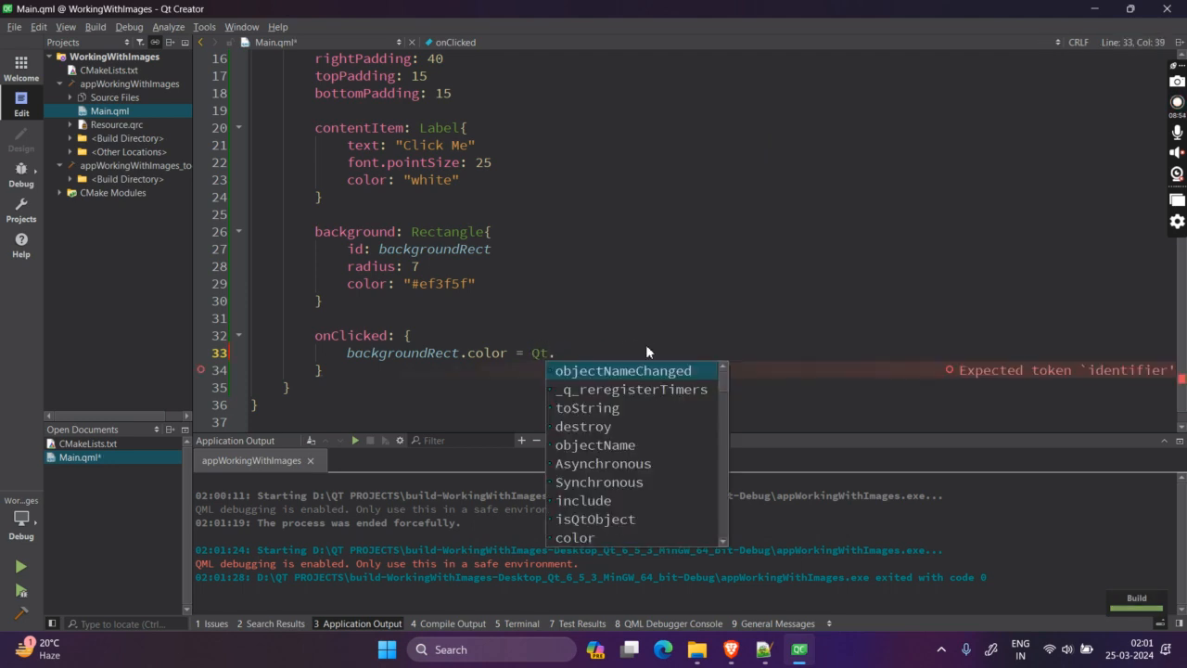
pyautogui.write('rgba')
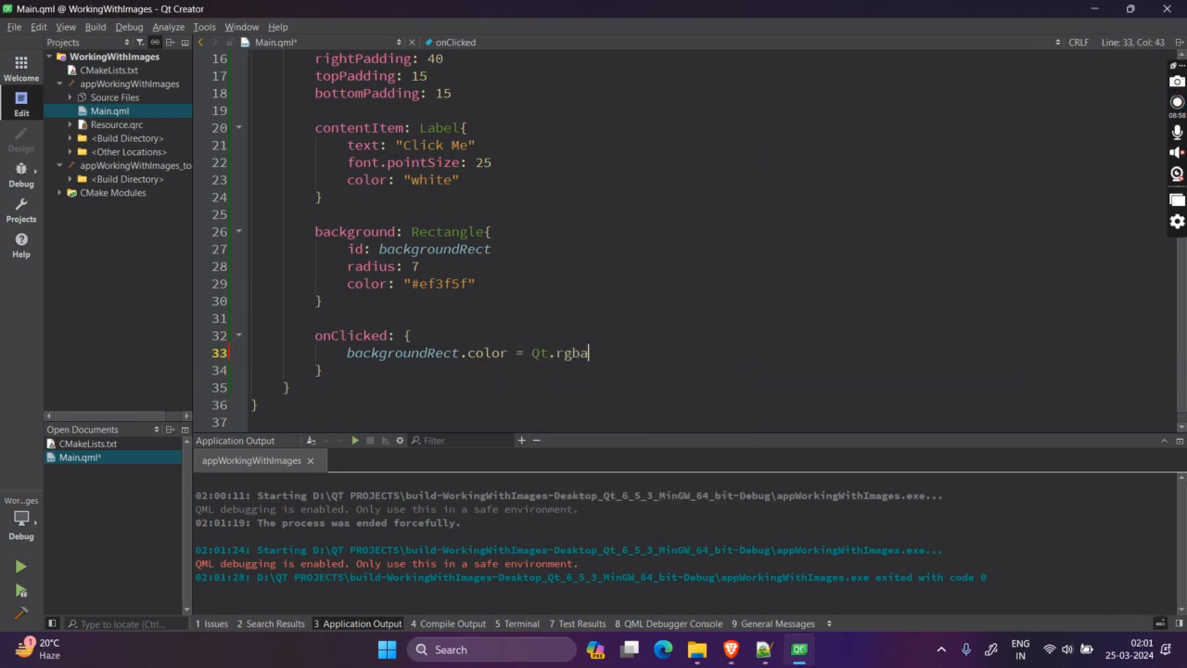
pyautogui.write('(')
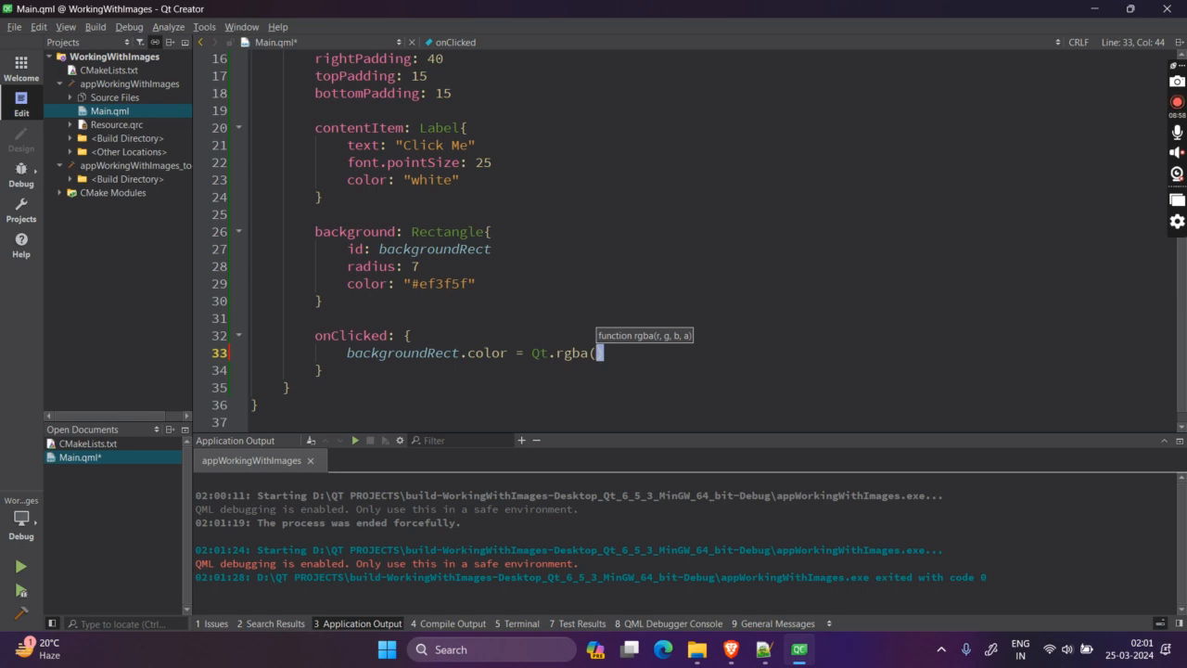
pyautogui.write('Math.random(),')
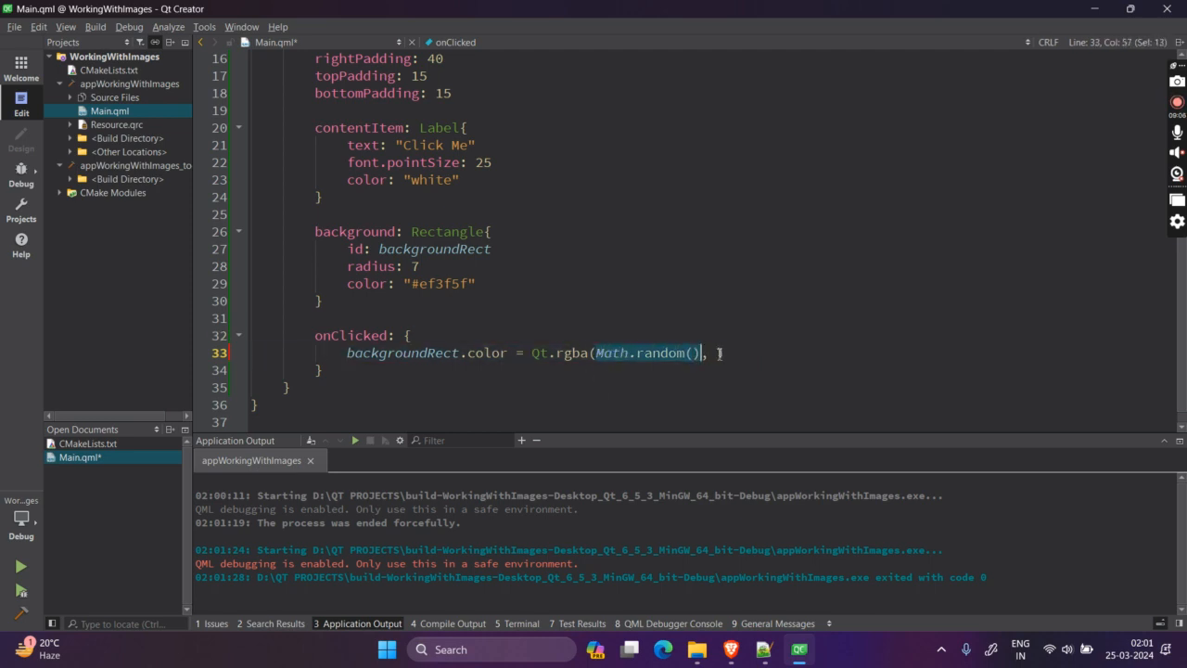
pyautogui.write('Math.random(),')
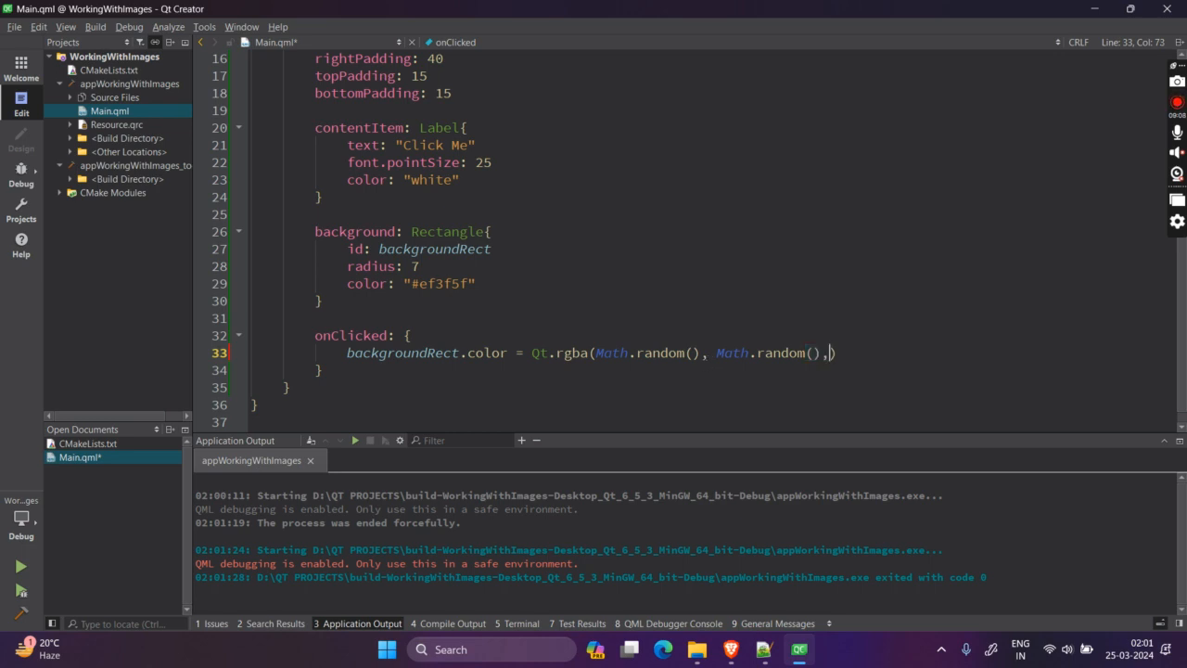
pyautogui.write('Math.random()')
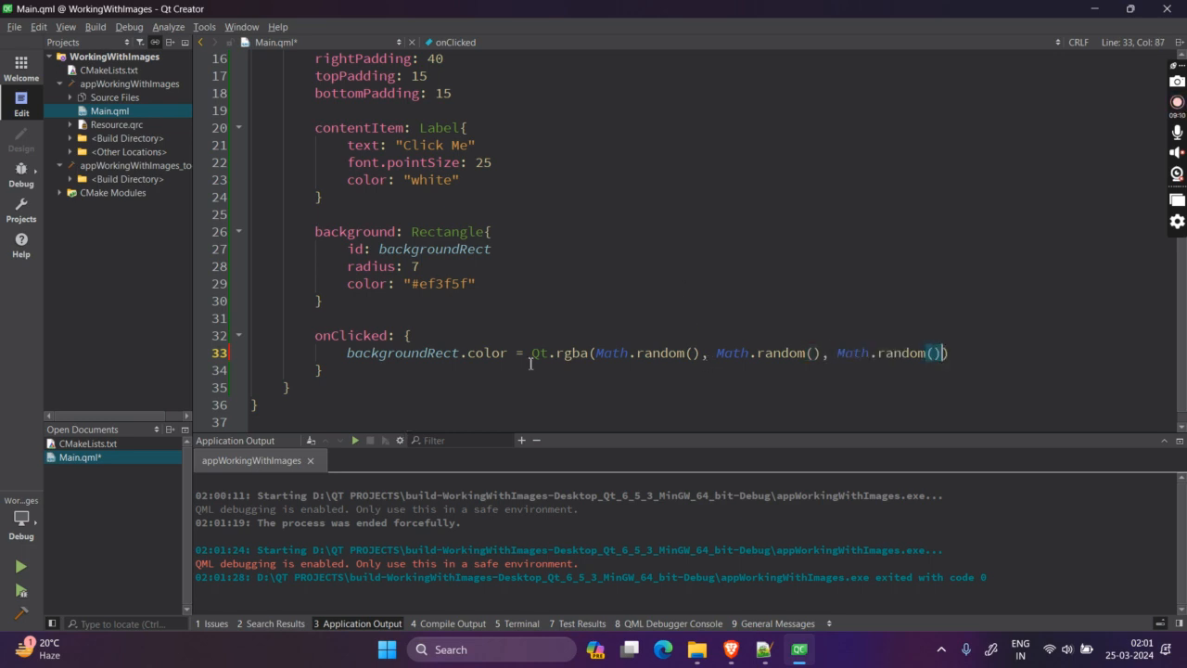
pyautogui.doubleClick(570, 352)
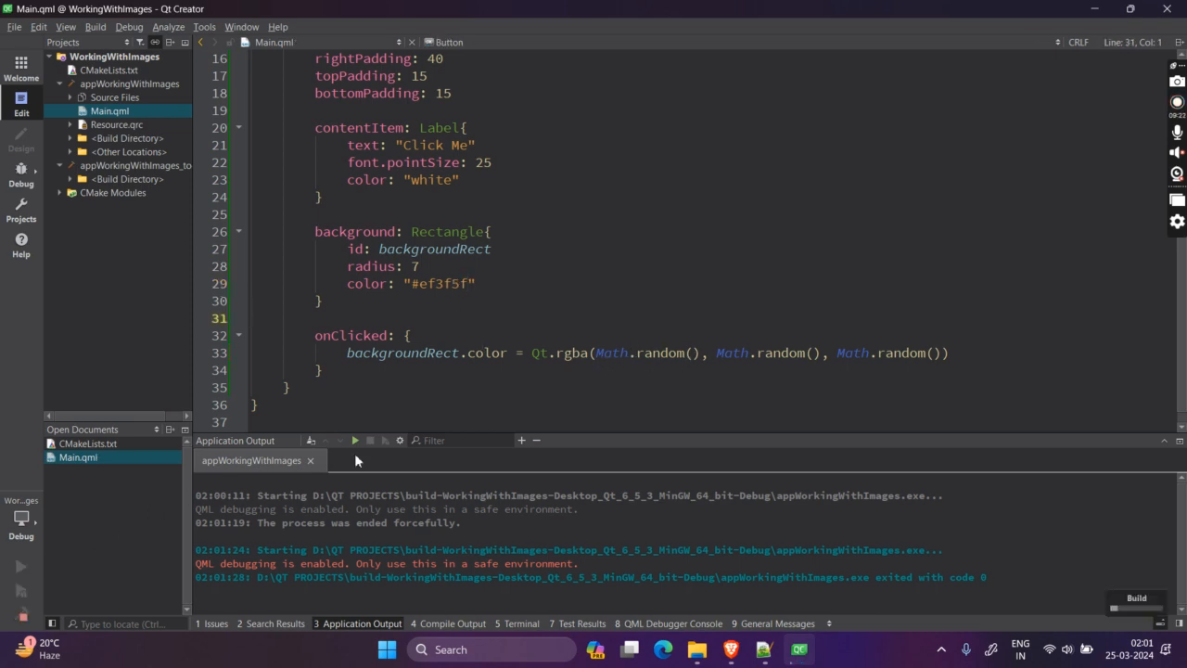
# Relaunch the Hello World app with the random-colour handler, then return to editing Main.qml.
pyautogui.click(311, 439)
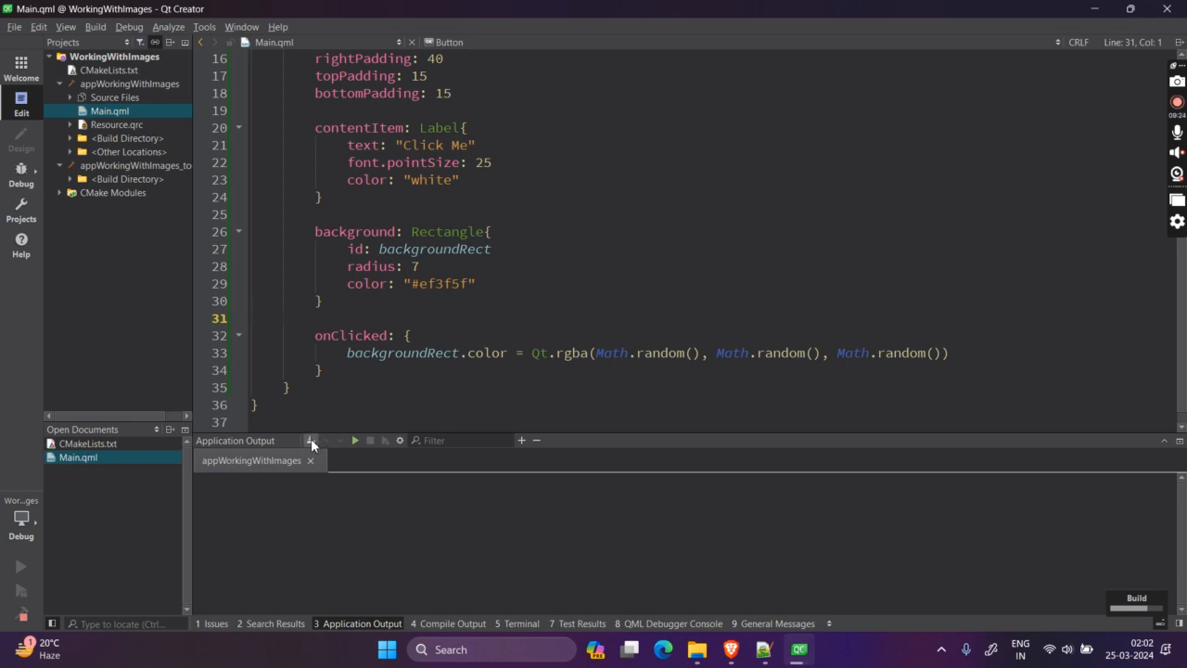
pyautogui.click(20, 566)
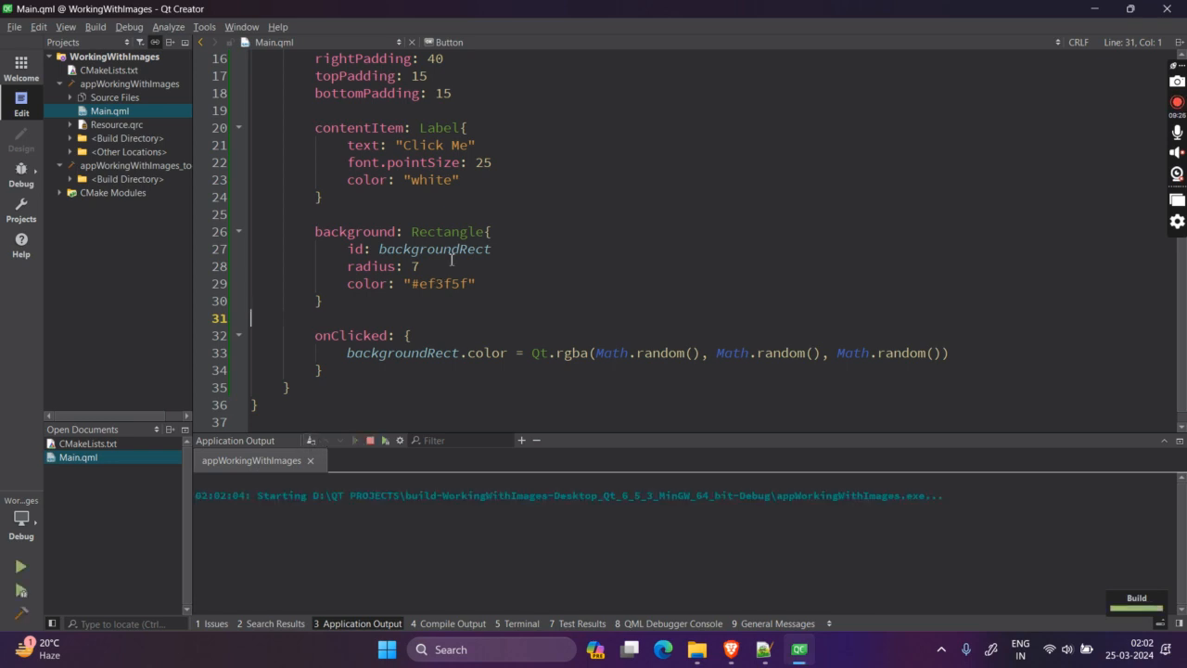
pyautogui.click(21, 566)
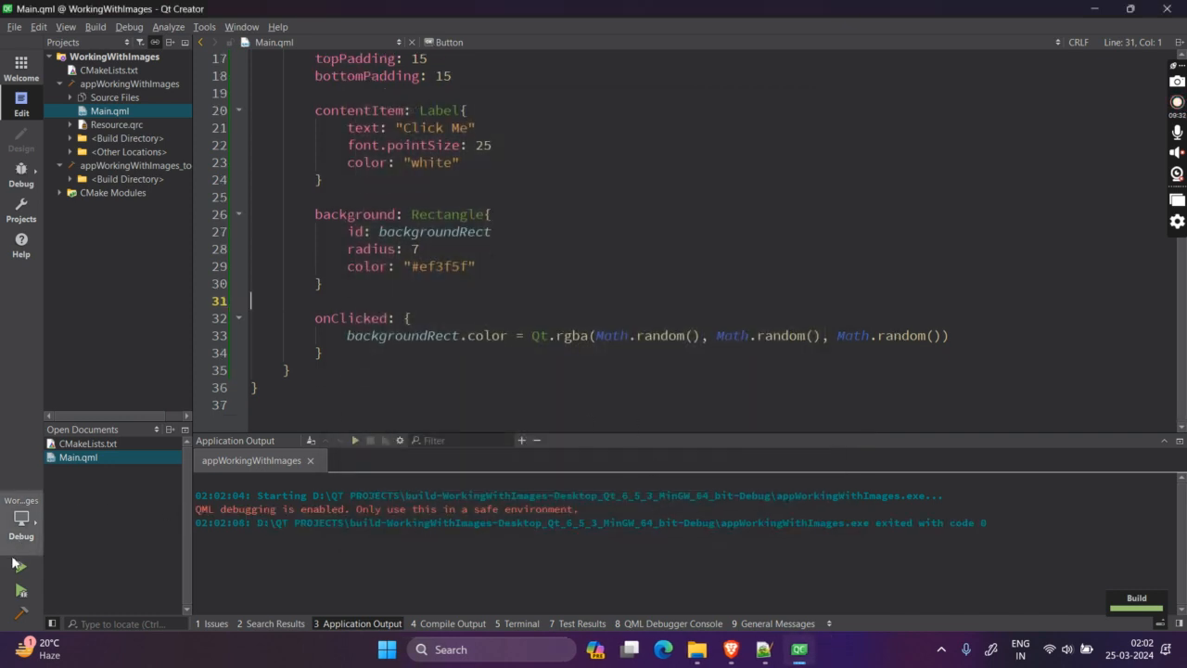
pyautogui.click(20, 566)
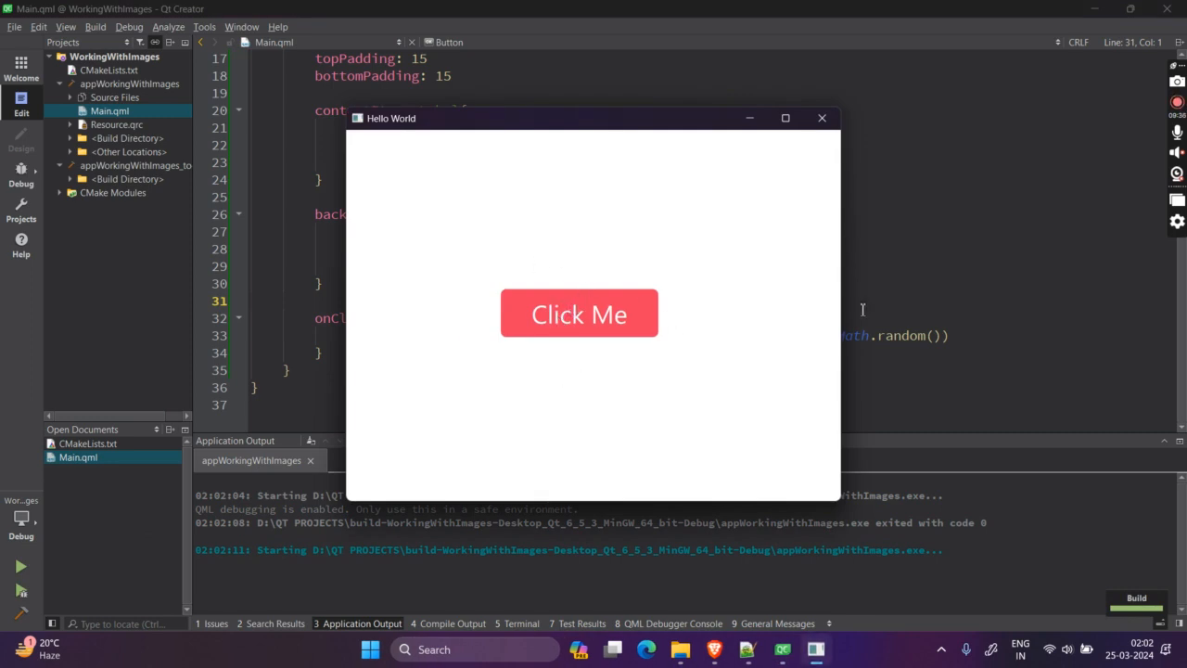
pyautogui.click(820, 118)
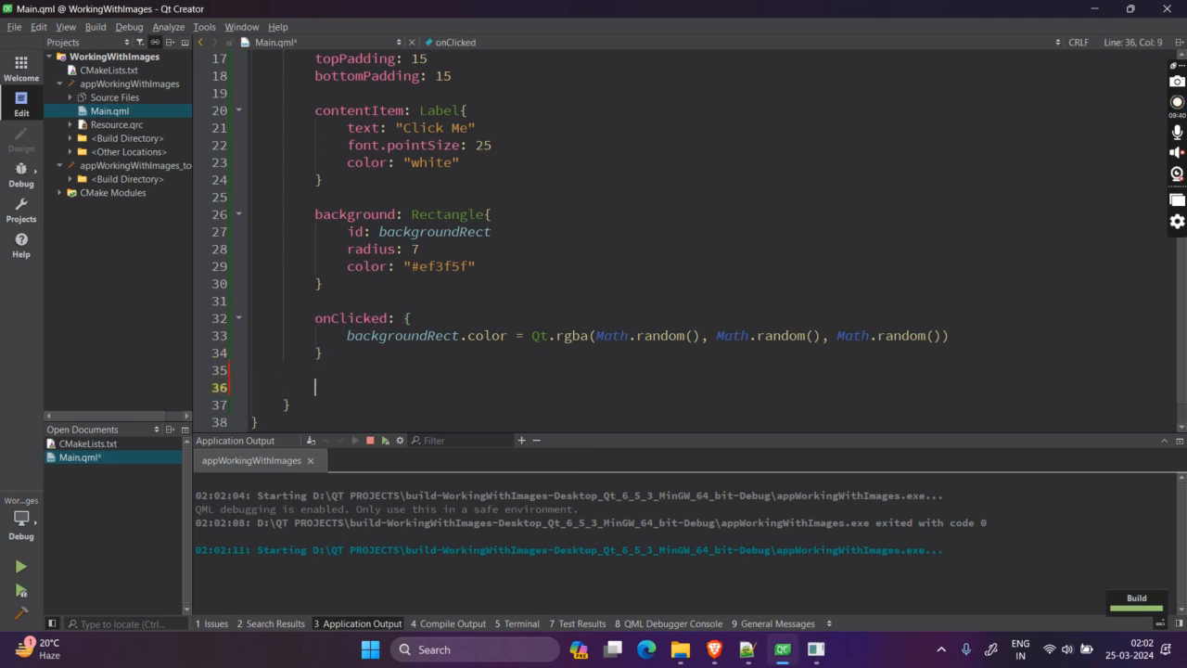
# Add an onHoveredChanged block after onClicked with color "#9f3f5f".
pyautogui.write('onH')
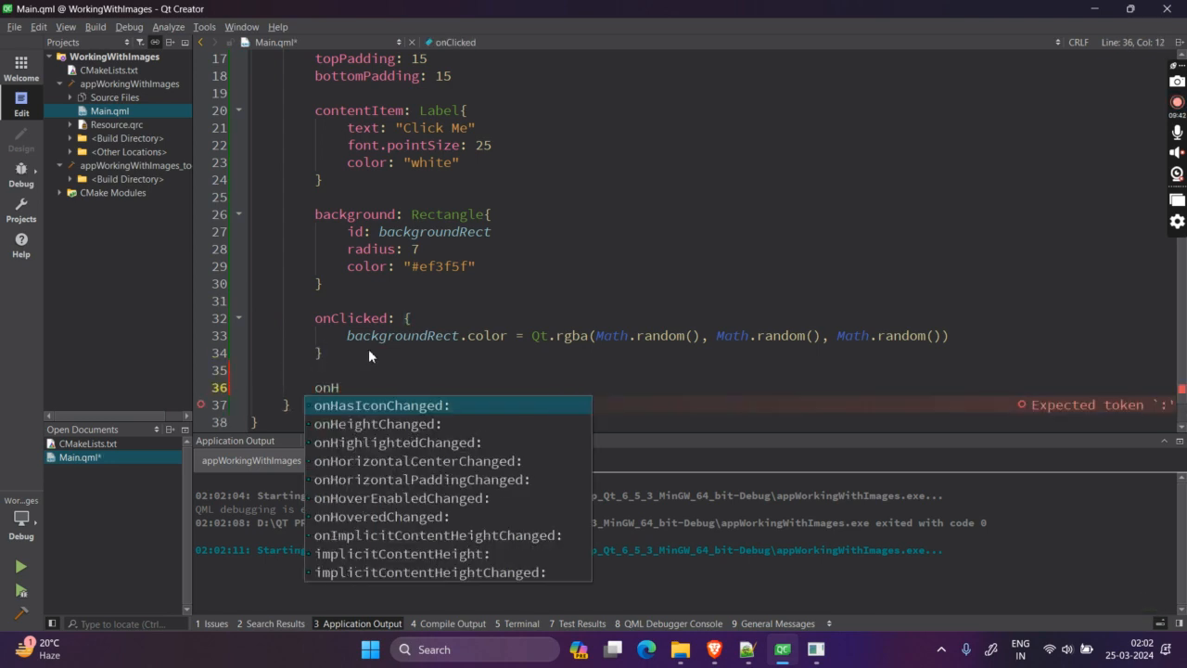
pyautogui.write('overedChanged:')
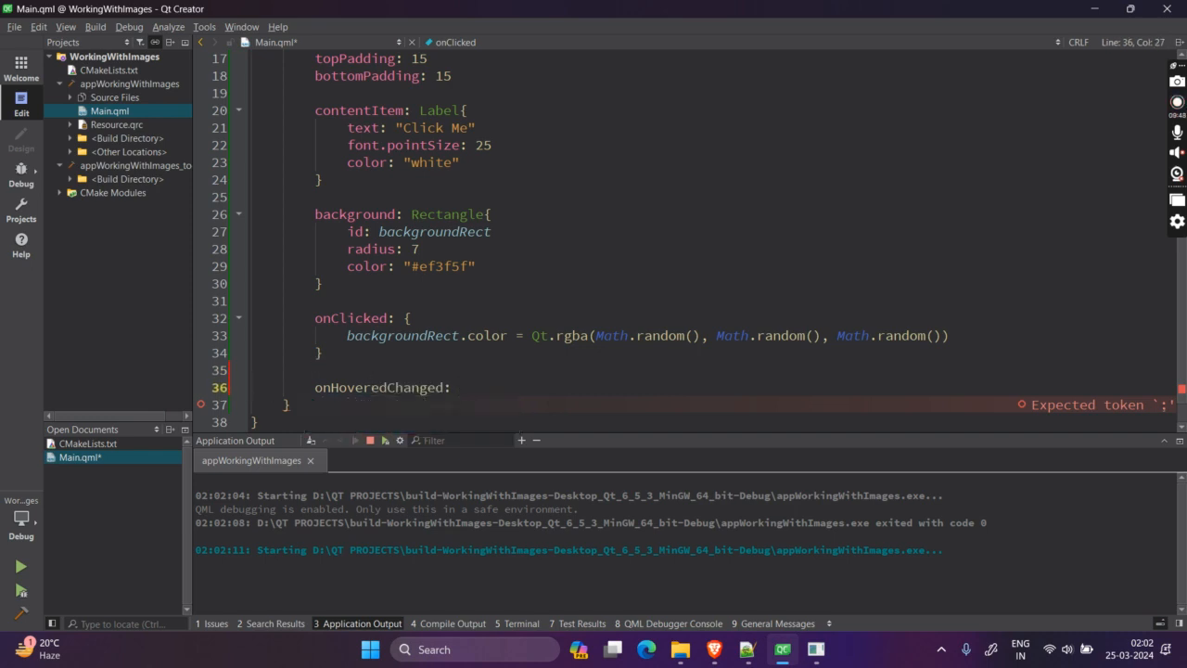
pyautogui.write('{')
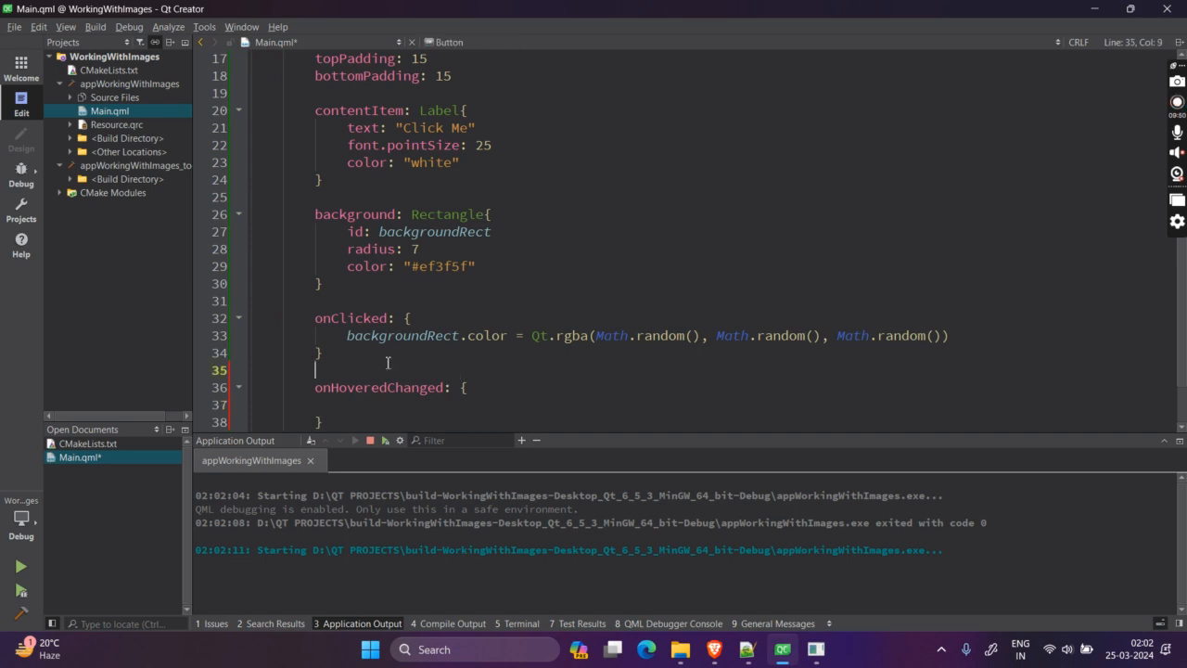
pyautogui.write('hover')
pyautogui.write('color: "#ef3f5f"')
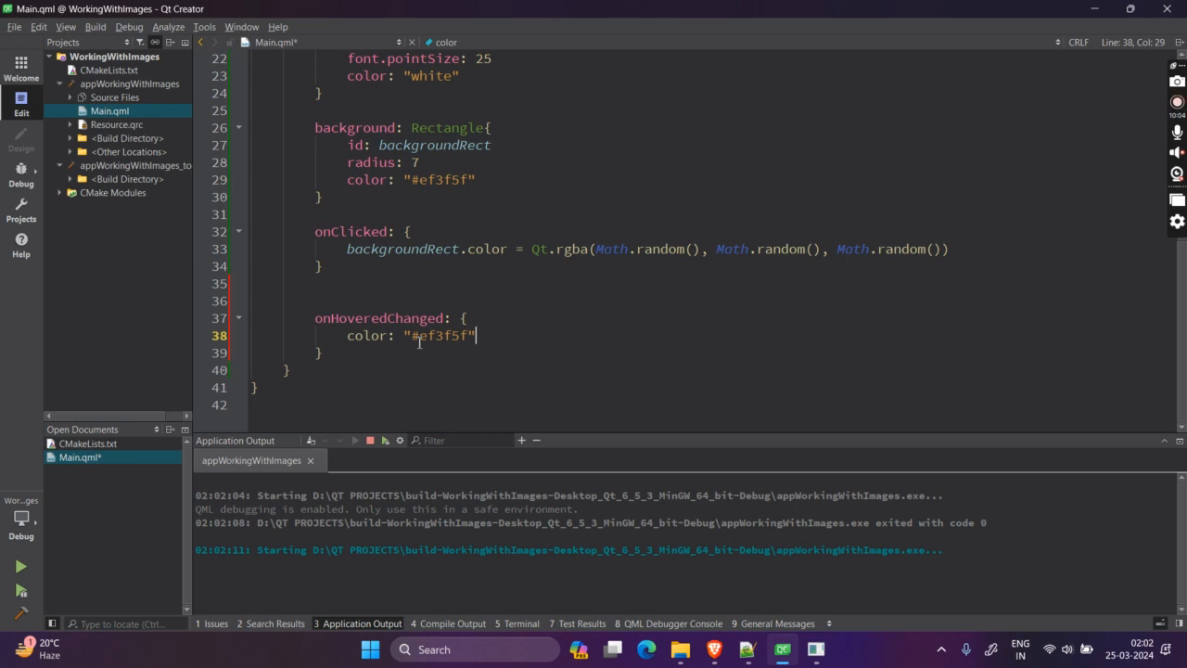
pyautogui.doubleClick(436, 335)
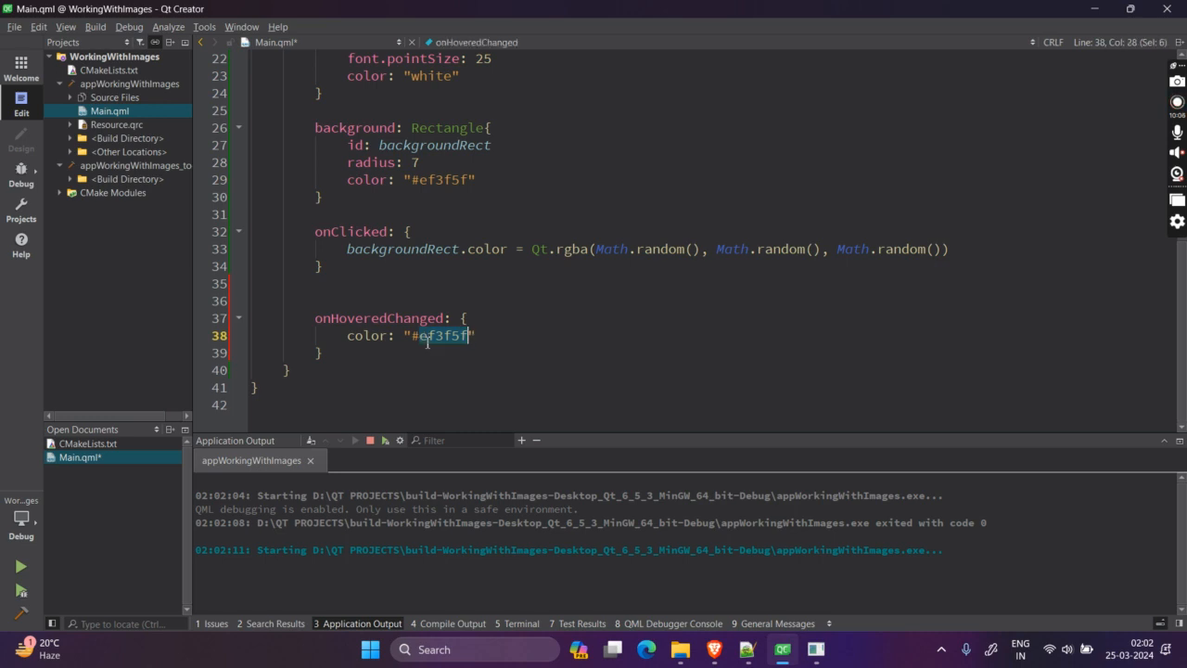
pyautogui.write('9f3')
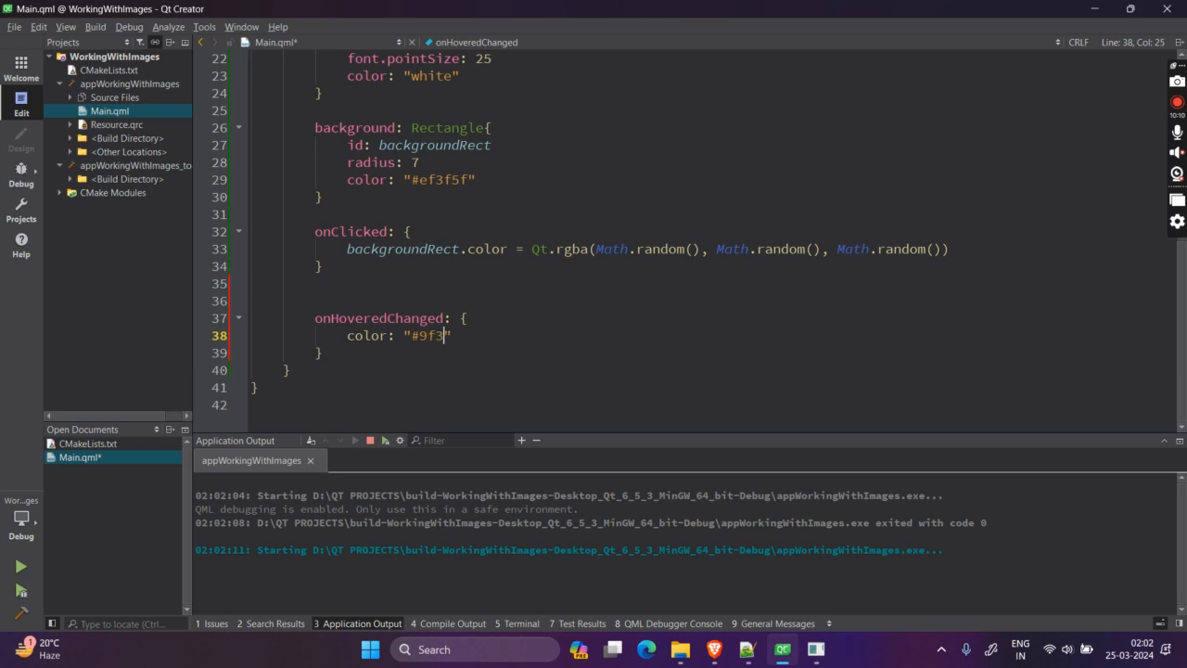
pyautogui.write('f5f')
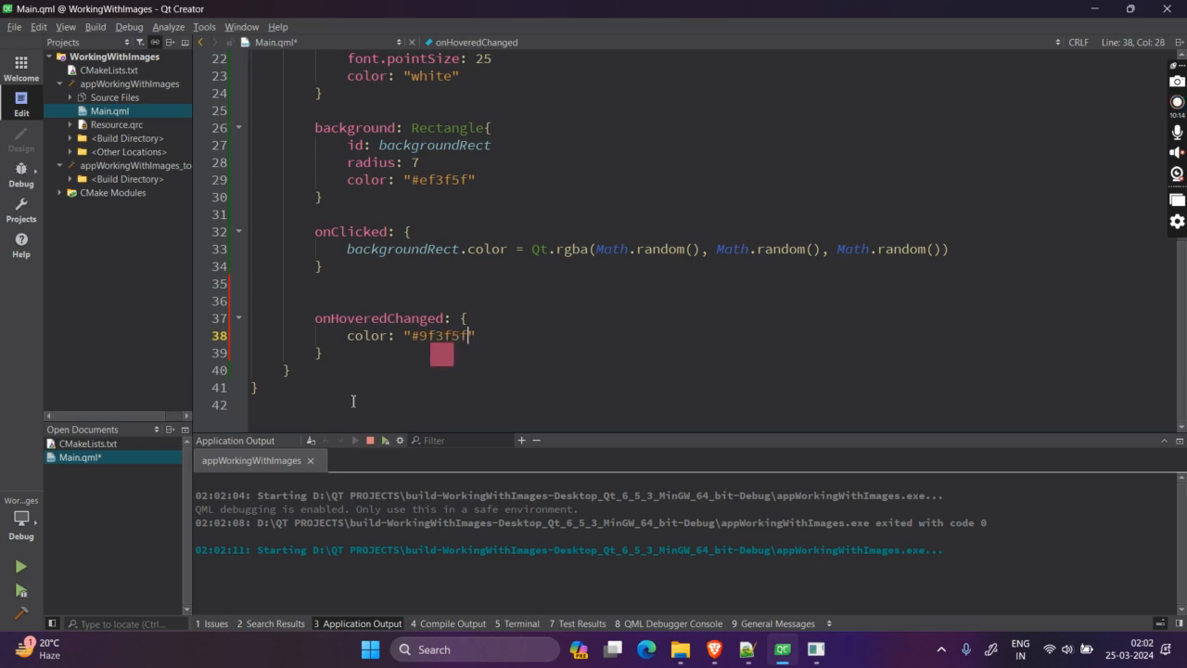
# Rebuild and run the app, then place the caret on blank line 36.
pyautogui.click(369, 439)
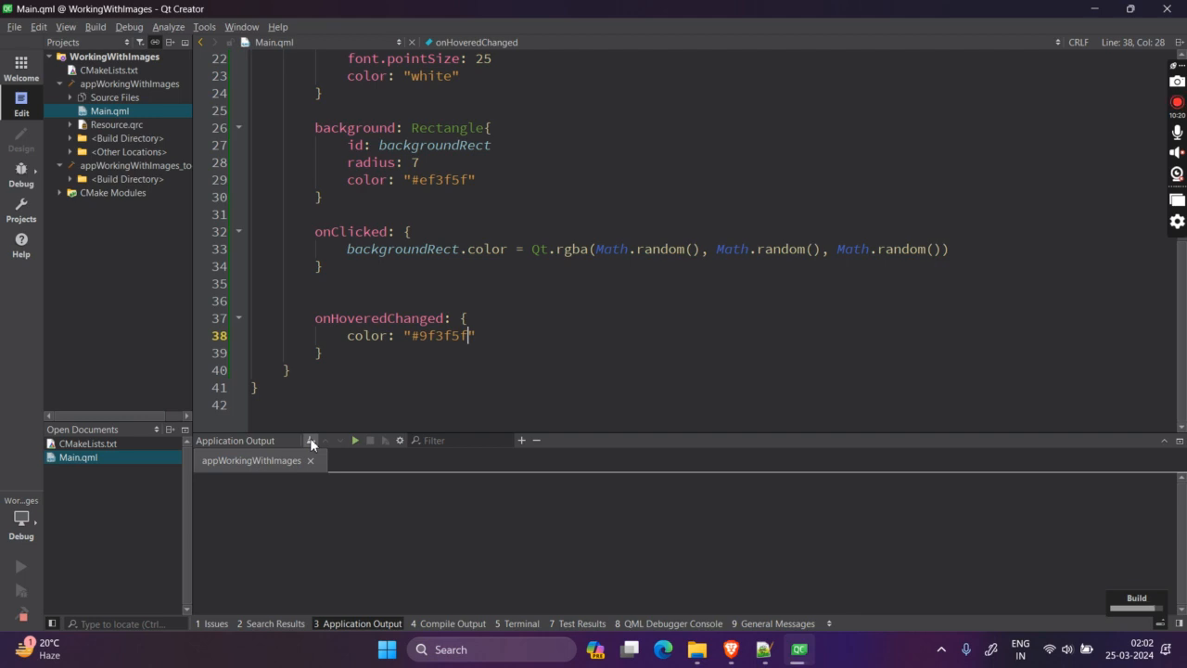
pyautogui.click(21, 566)
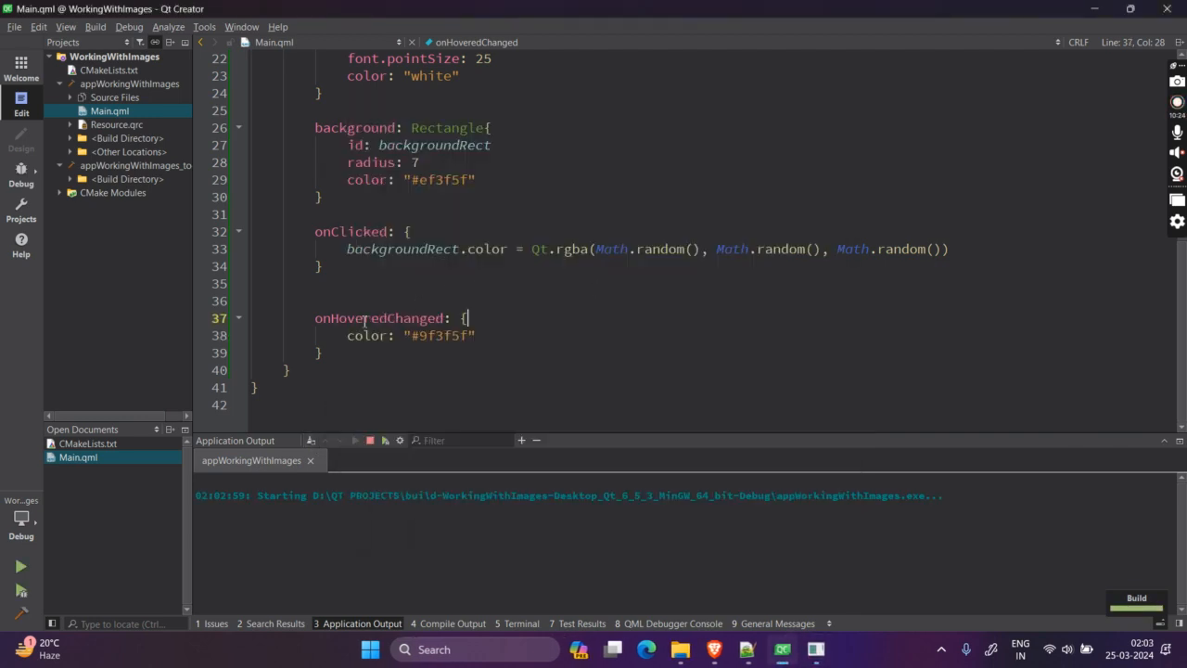
pyautogui.click(315, 300)
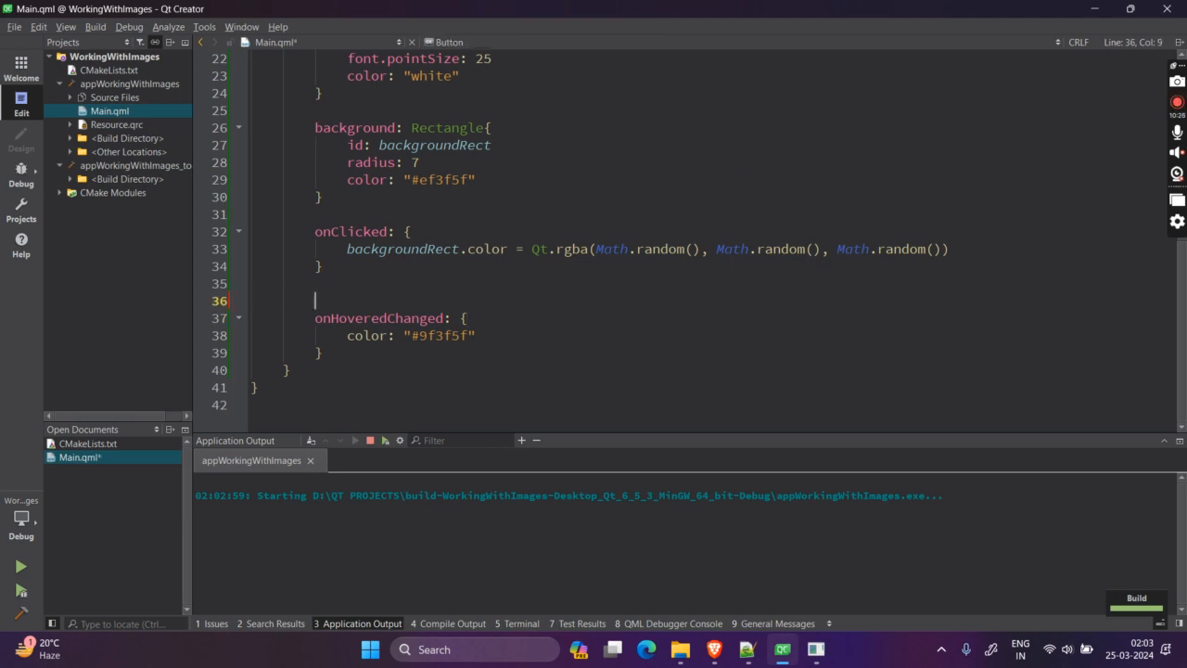
# Add hoverEnabled: true on line 36, test hovering in the app, then close it.
pyautogui.write('ho')
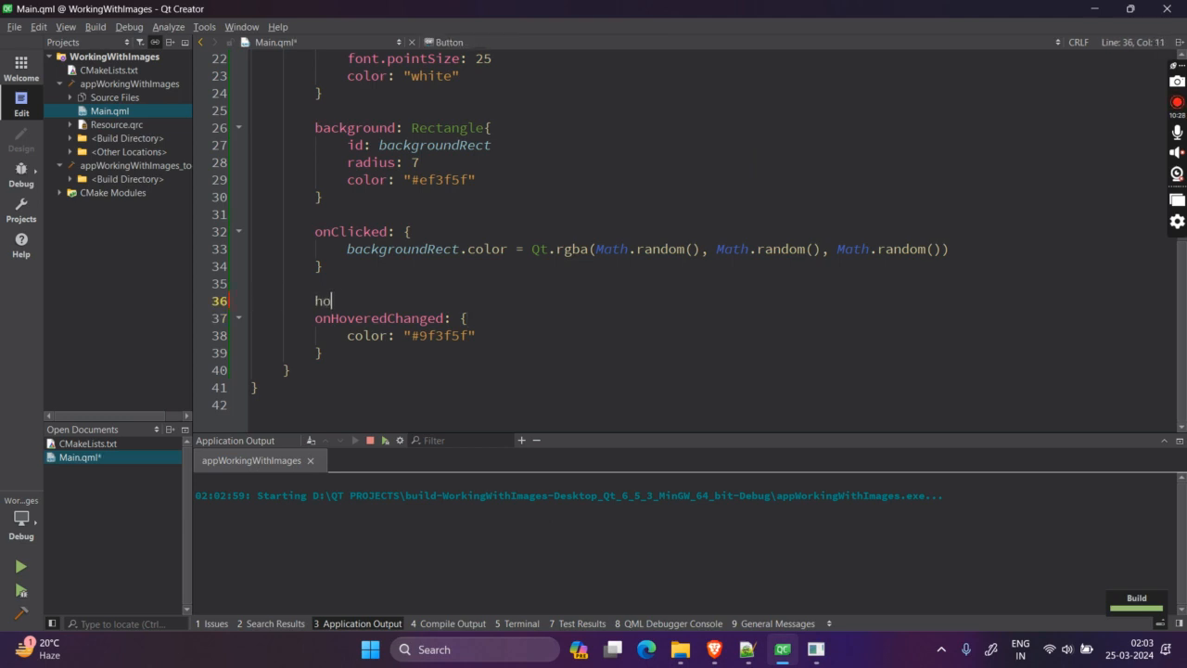
pyautogui.write('verEnabled: true')
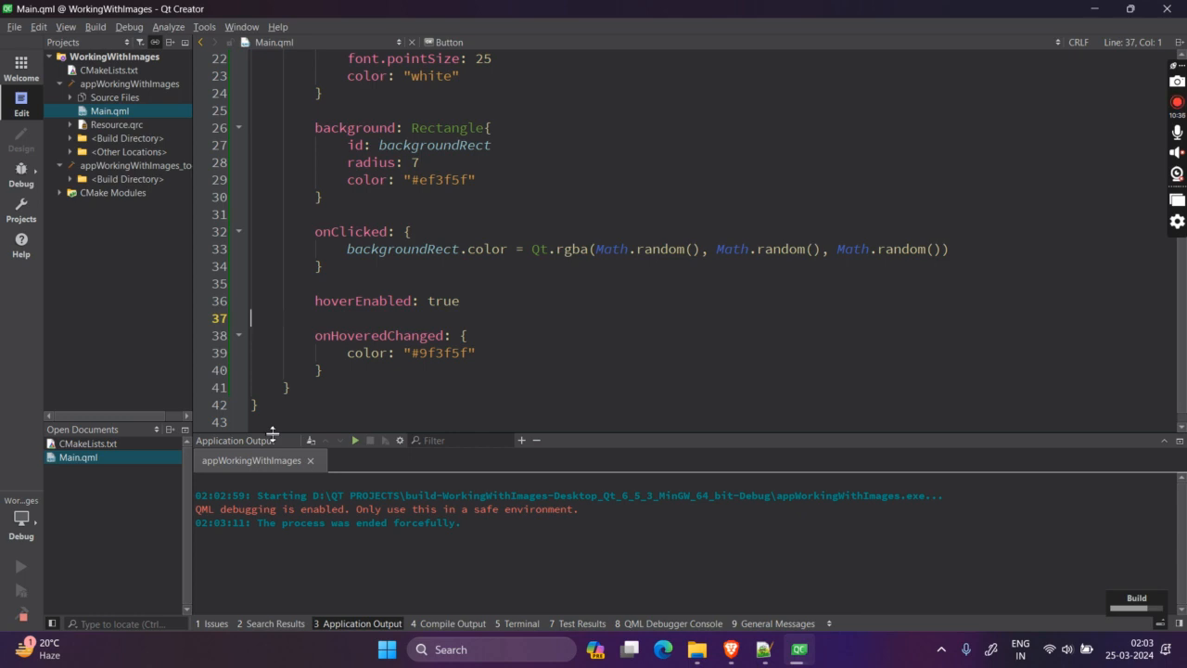
pyautogui.click(21, 565)
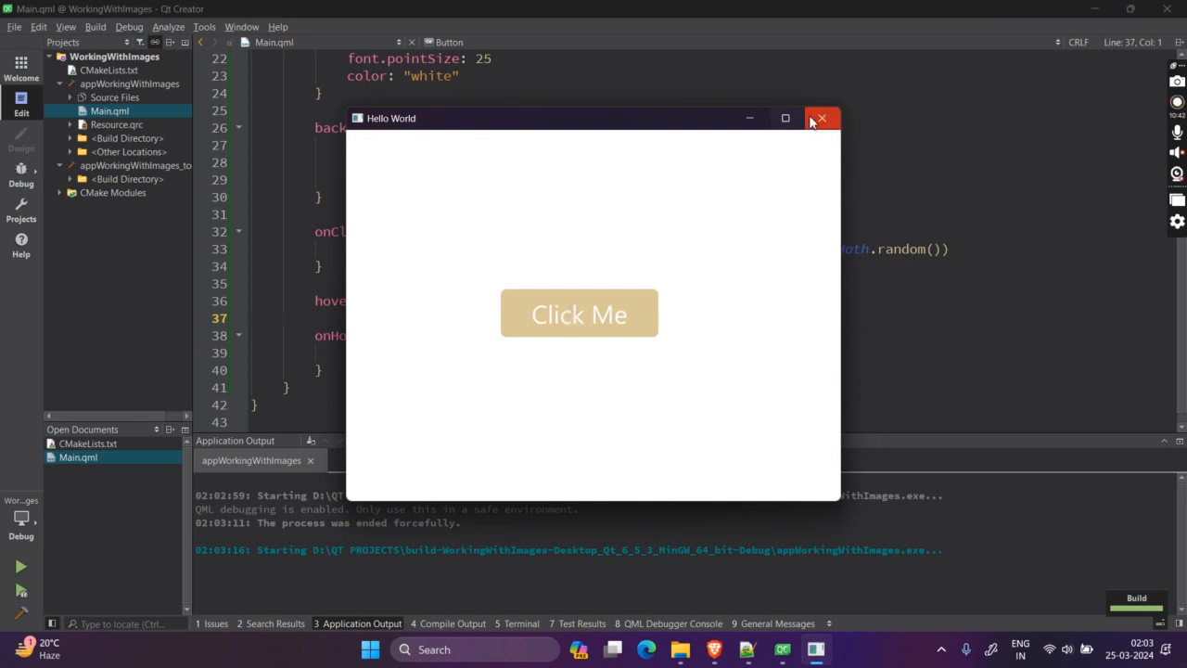
pyautogui.click(820, 118)
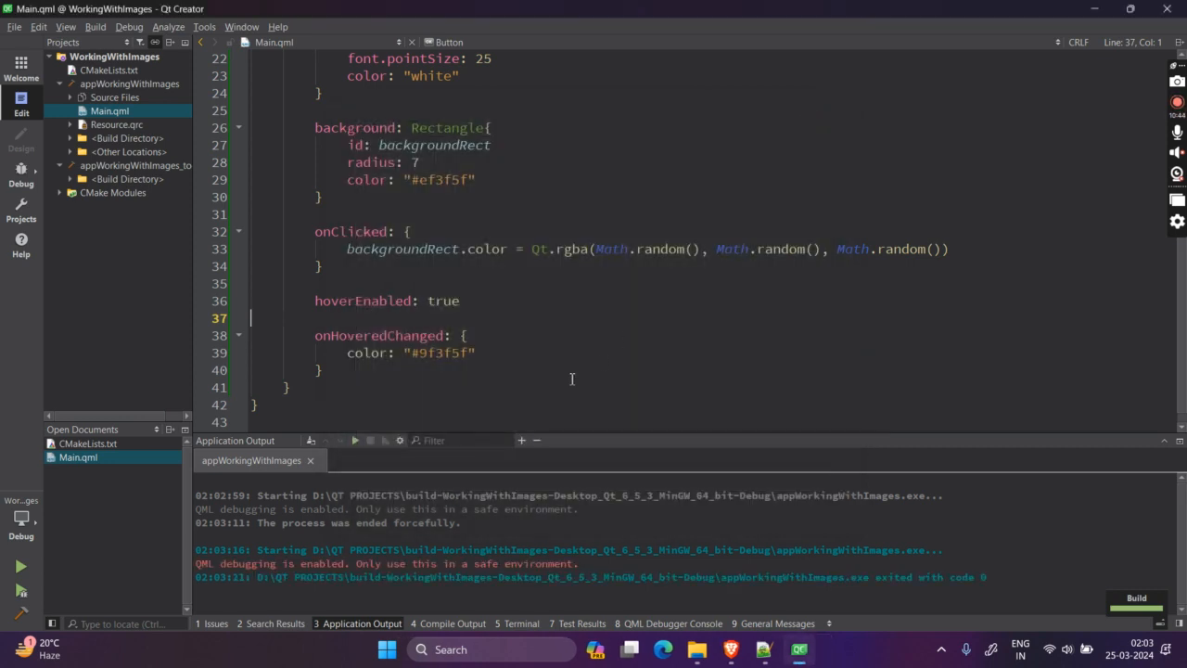
pyautogui.click(380, 335)
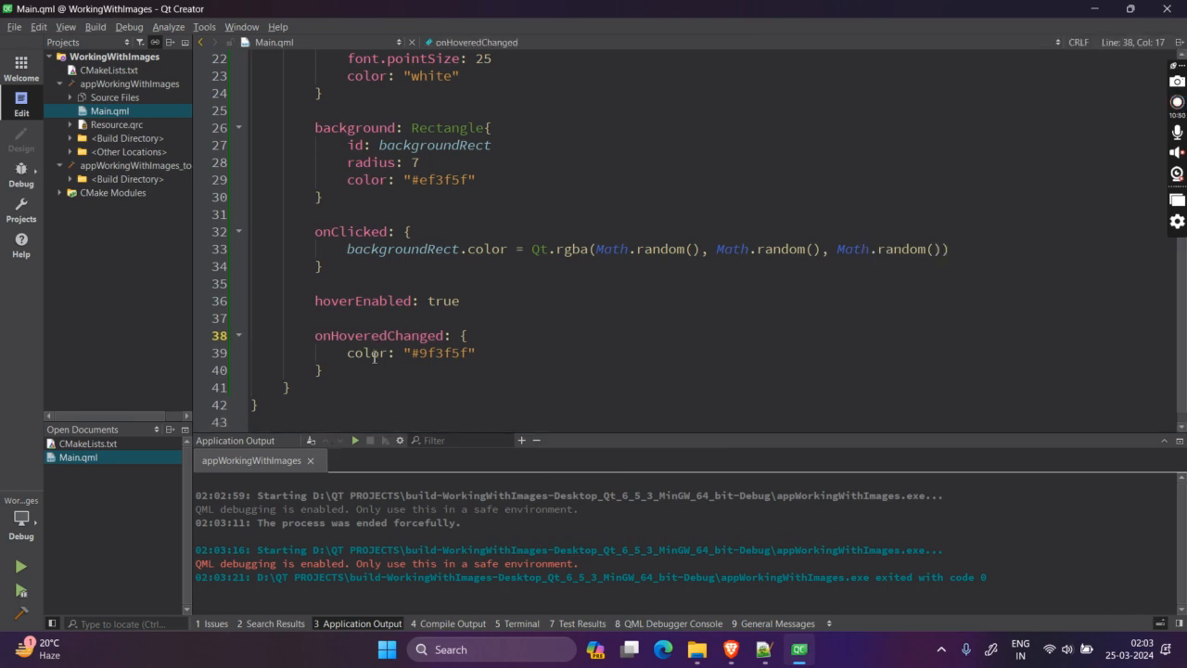
# Select 'color' on line 39 and the backgroundRect id on line 27.
pyautogui.doubleClick(401, 249)
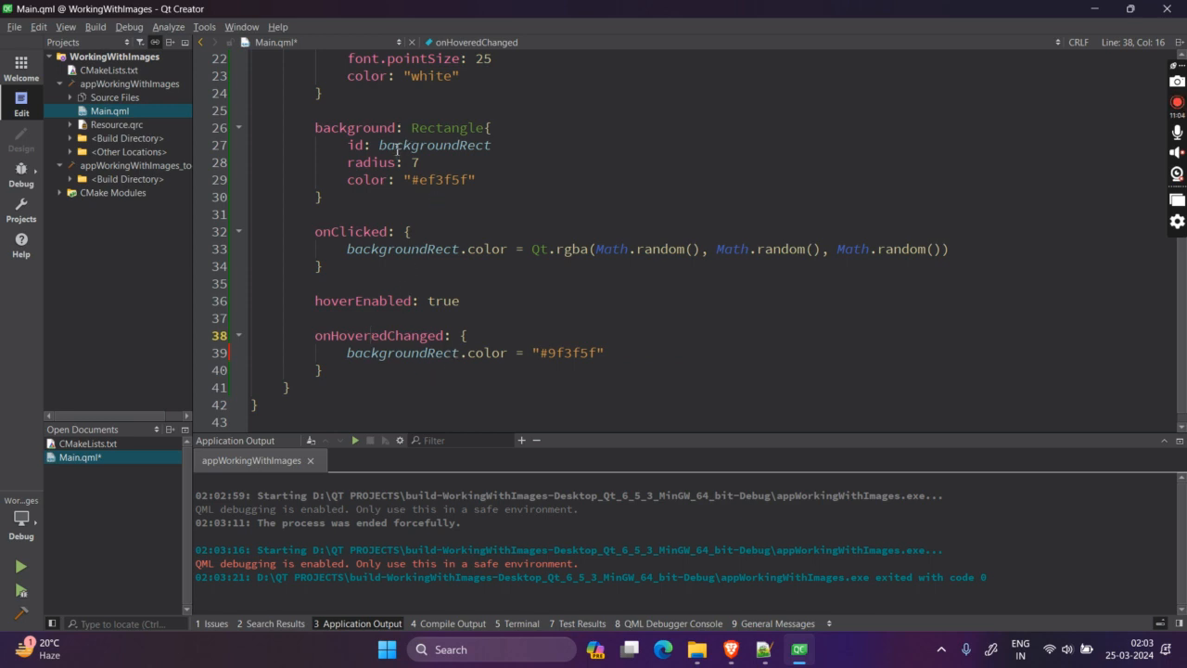
pyautogui.doubleClick(433, 144)
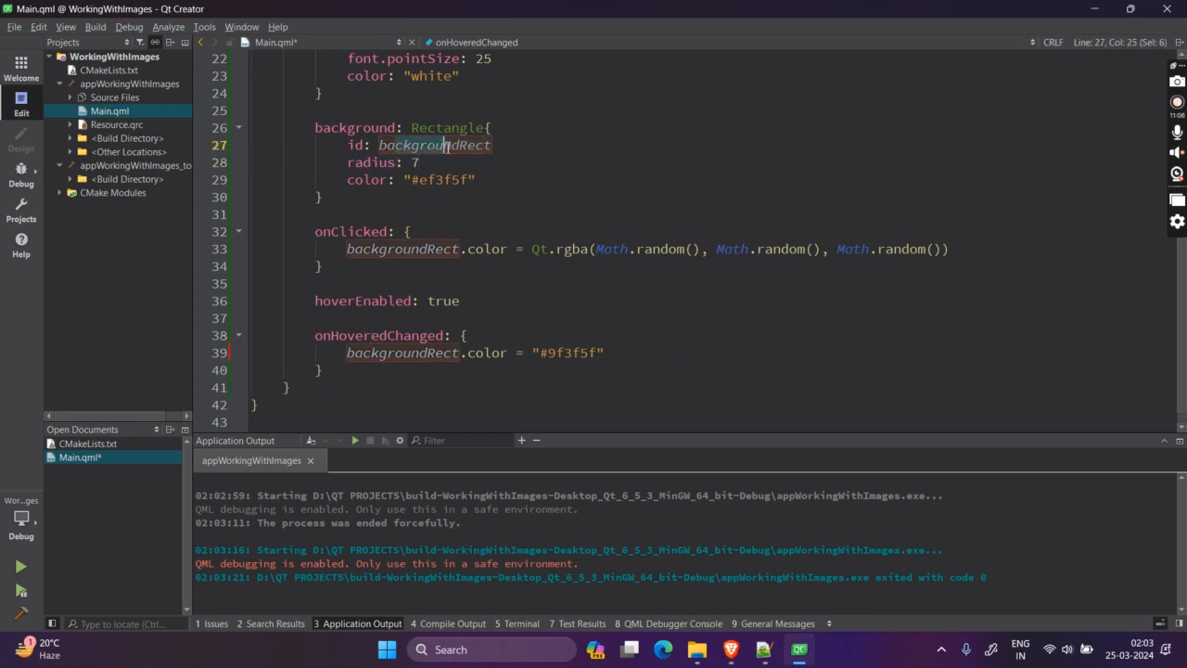
pyautogui.doubleClick(433, 145)
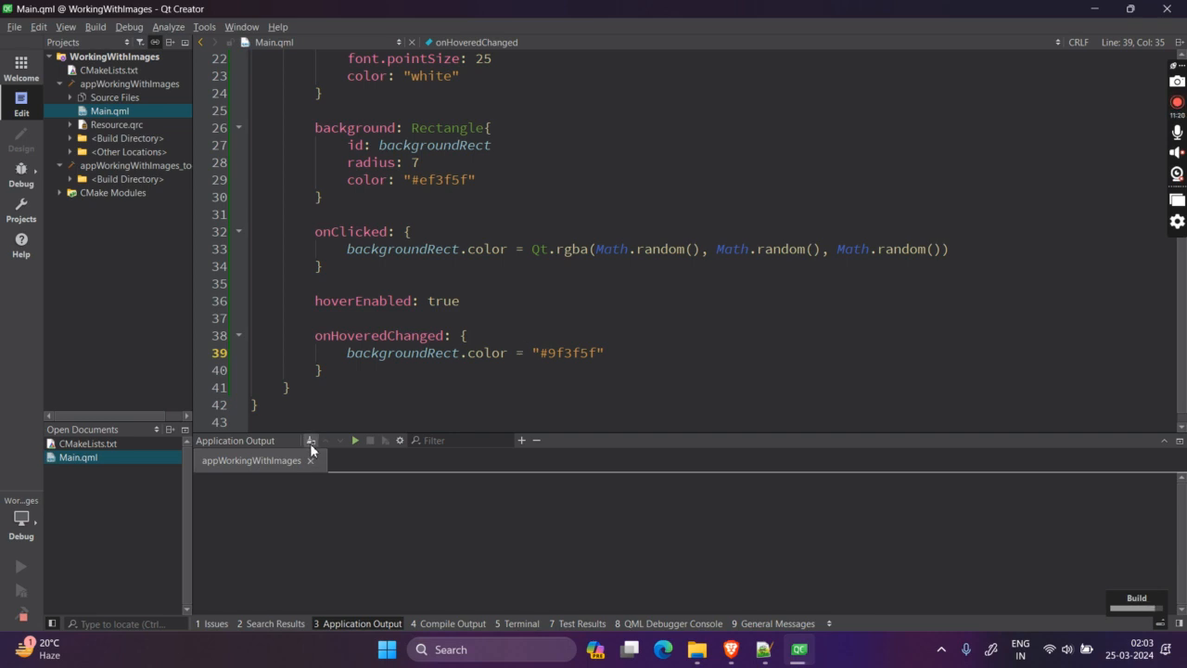
pyautogui.click(21, 565)
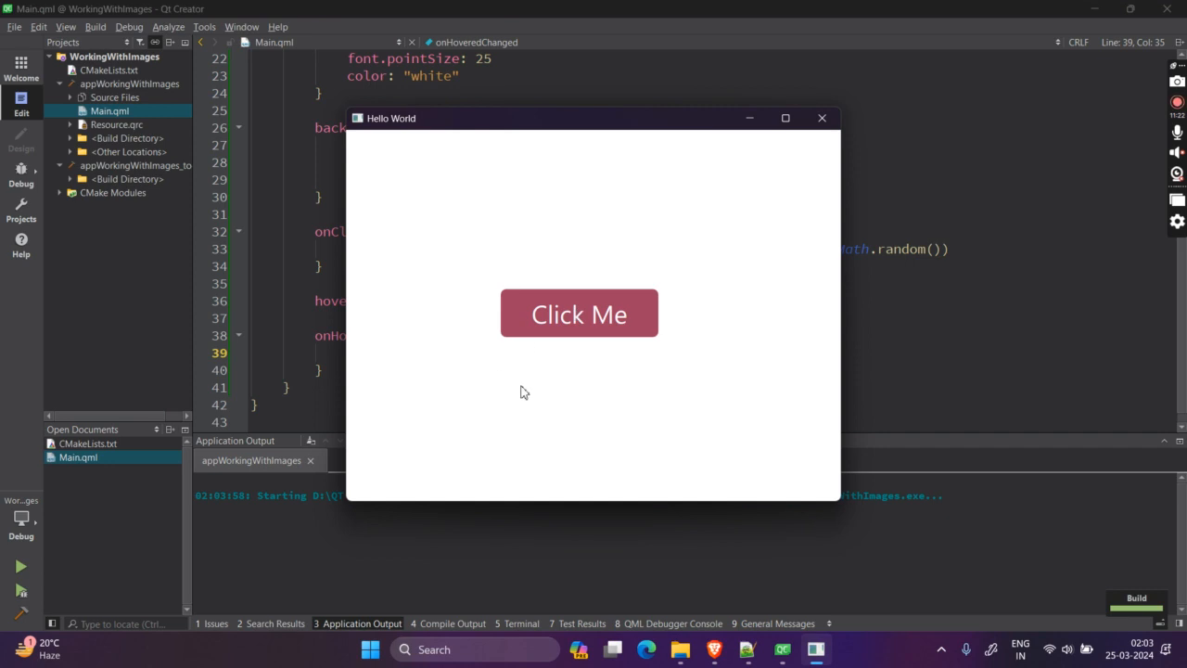
pyautogui.moveTo(584, 237)
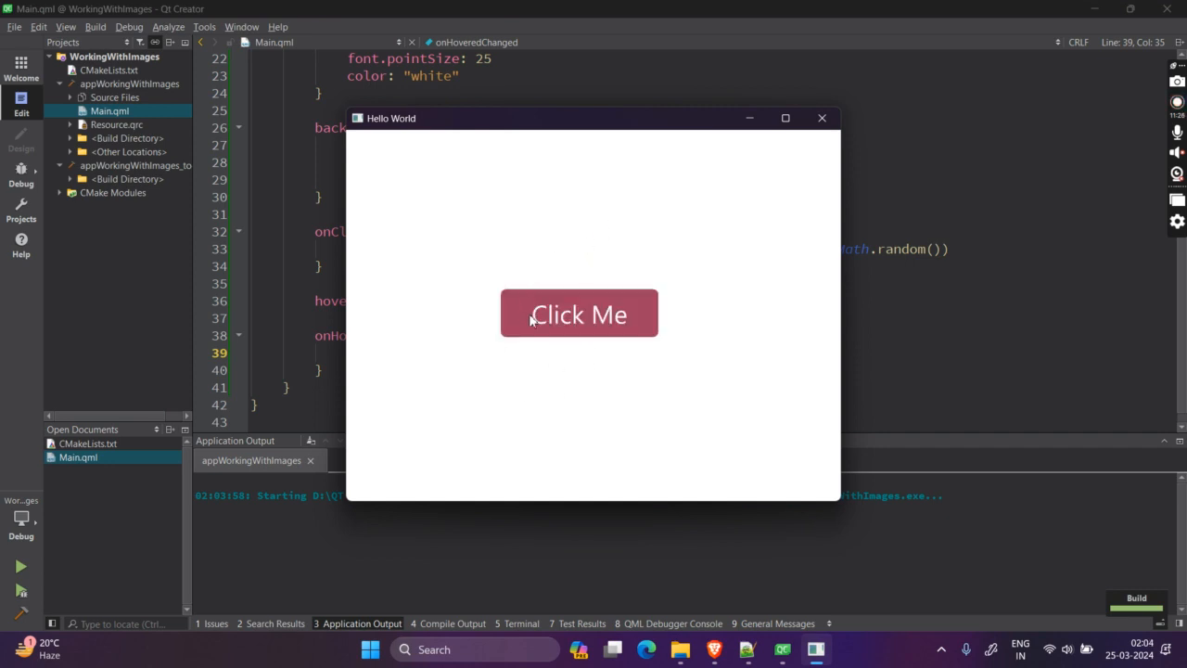
pyautogui.moveTo(535, 358)
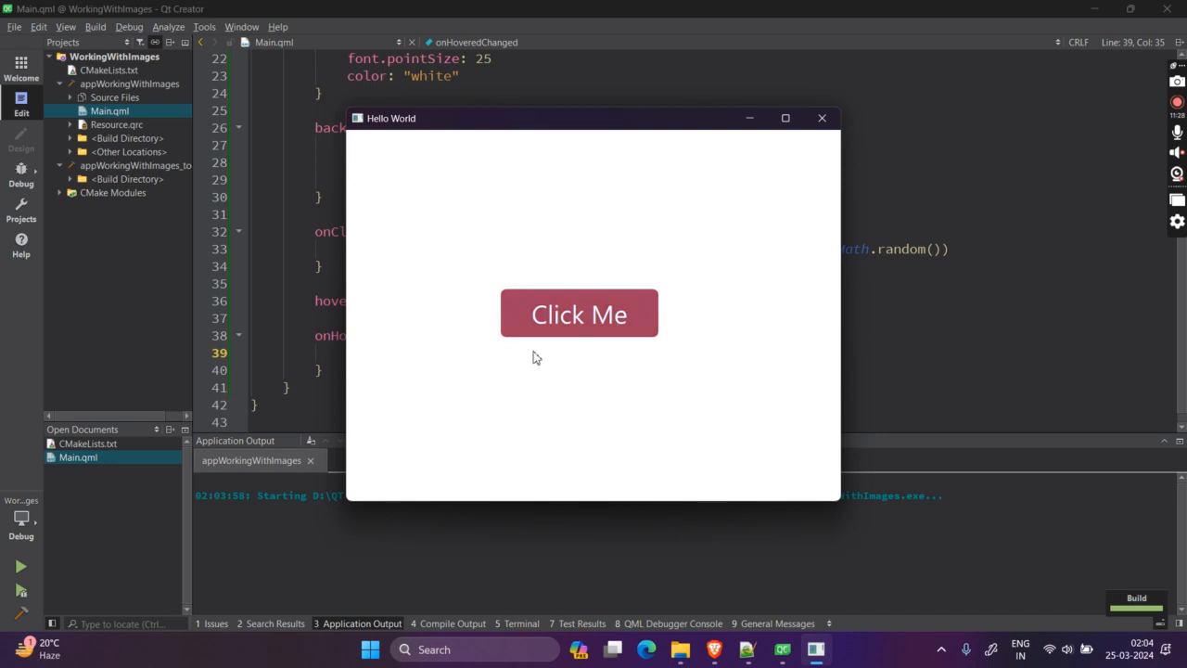
pyautogui.click(819, 117)
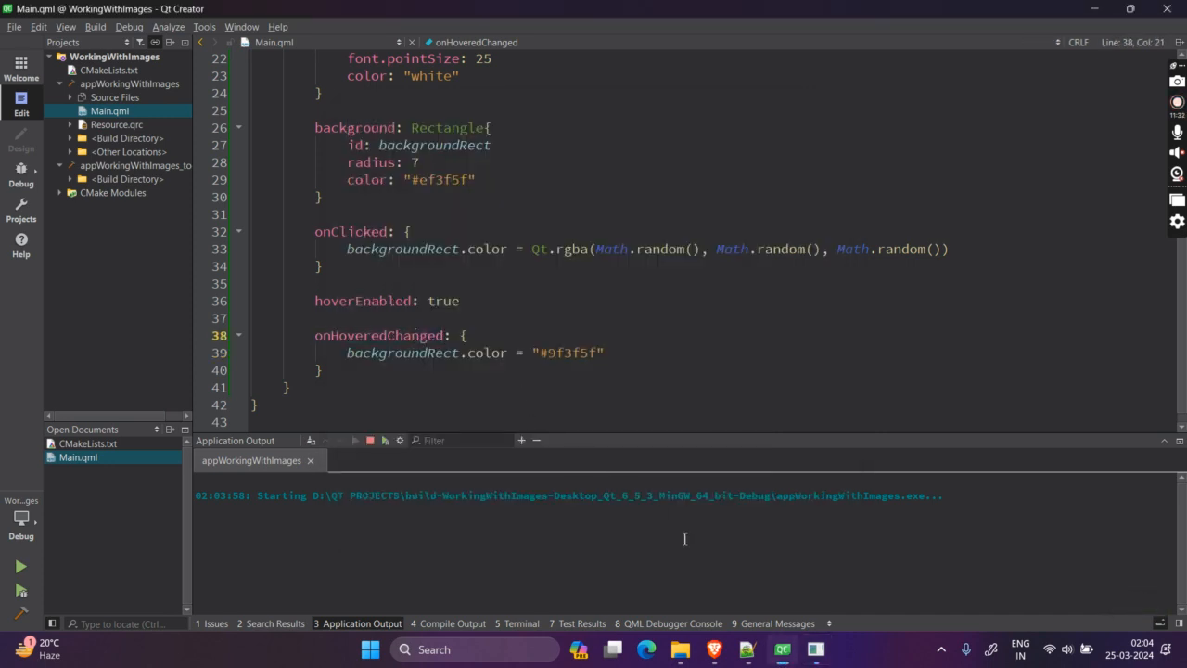
pyautogui.click(20, 567)
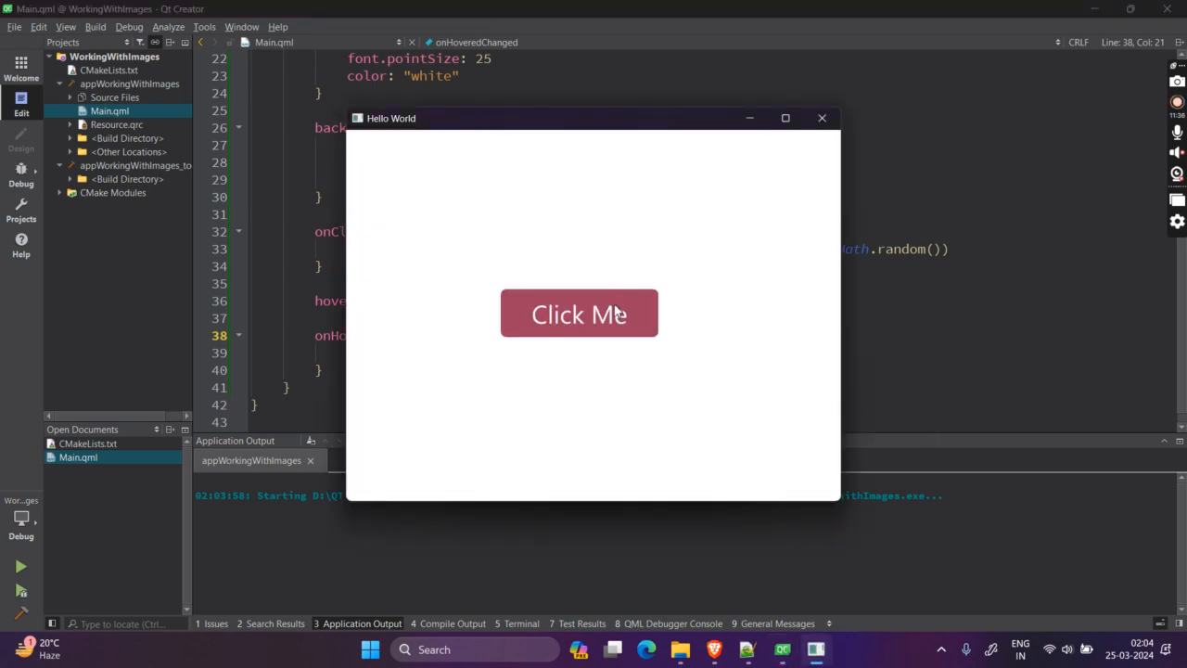
pyautogui.moveTo(704, 214)
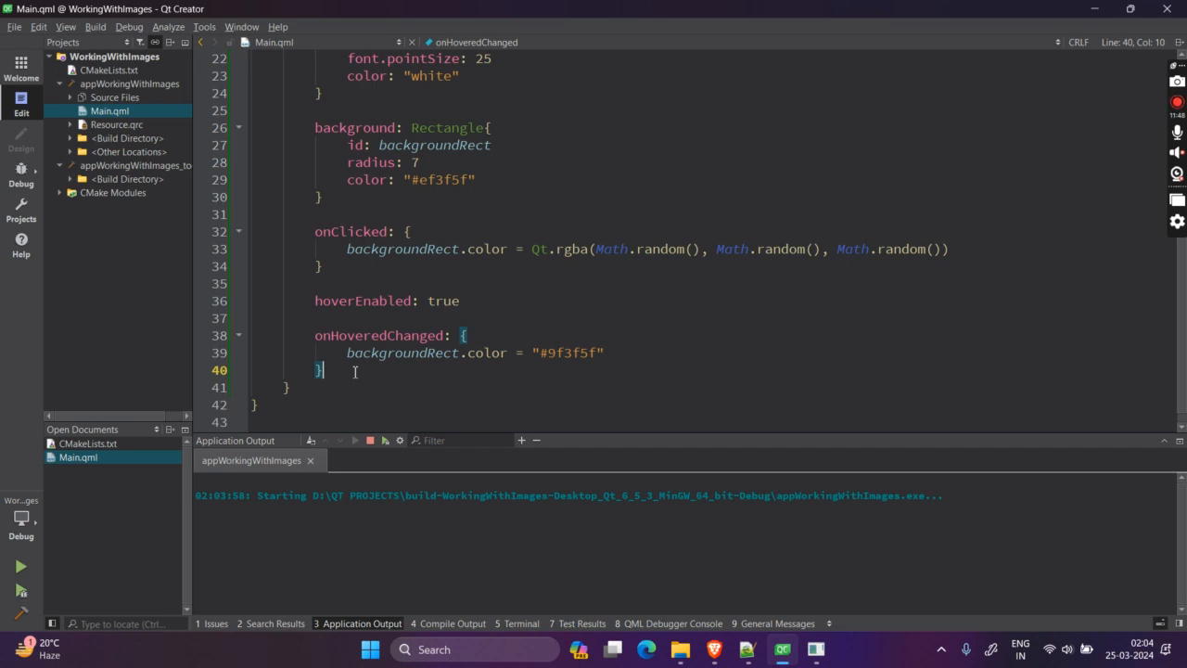
pyautogui.moveTo(830, 649)
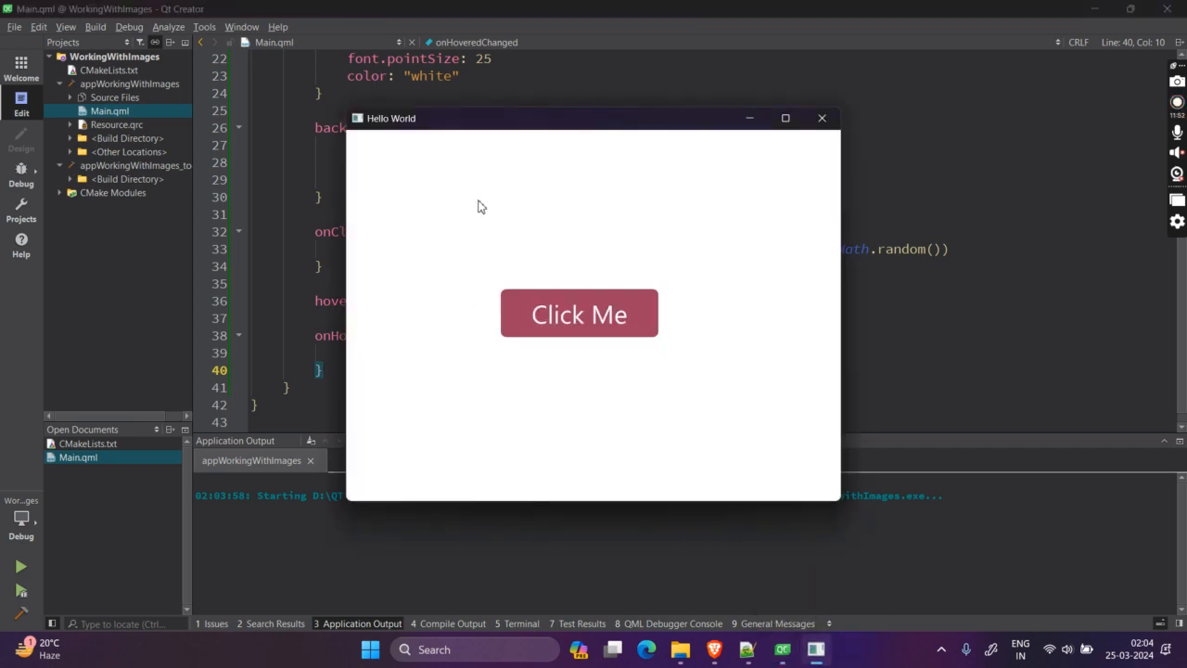
pyautogui.moveTo(579, 313)
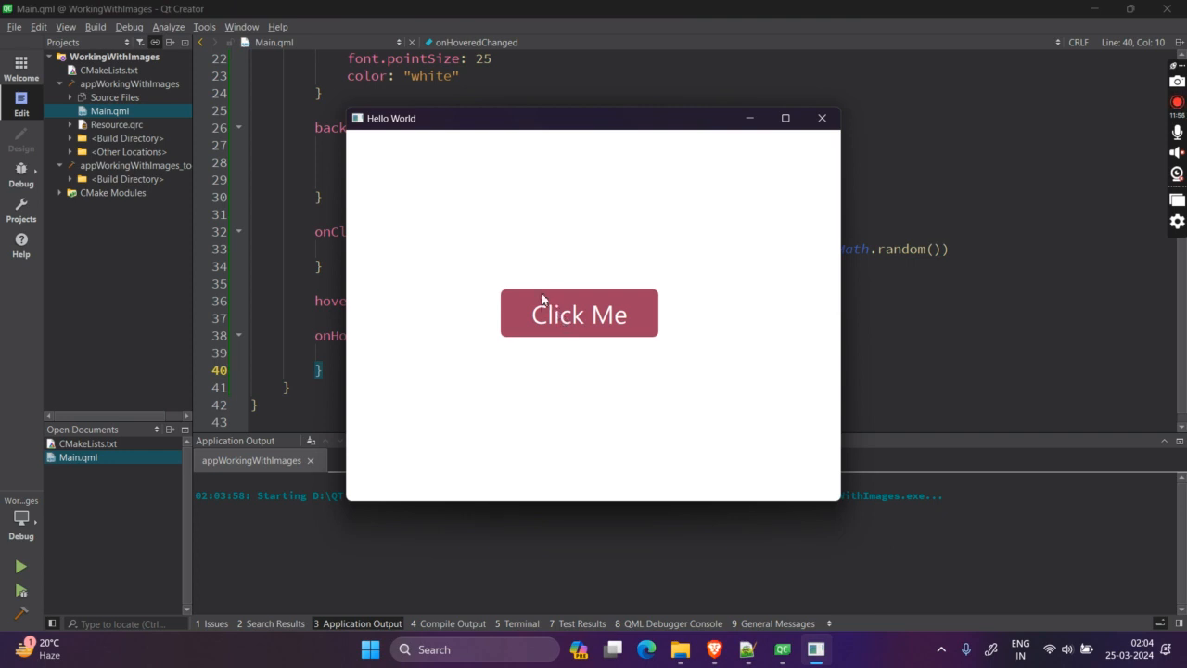
pyautogui.moveTo(826, 190)
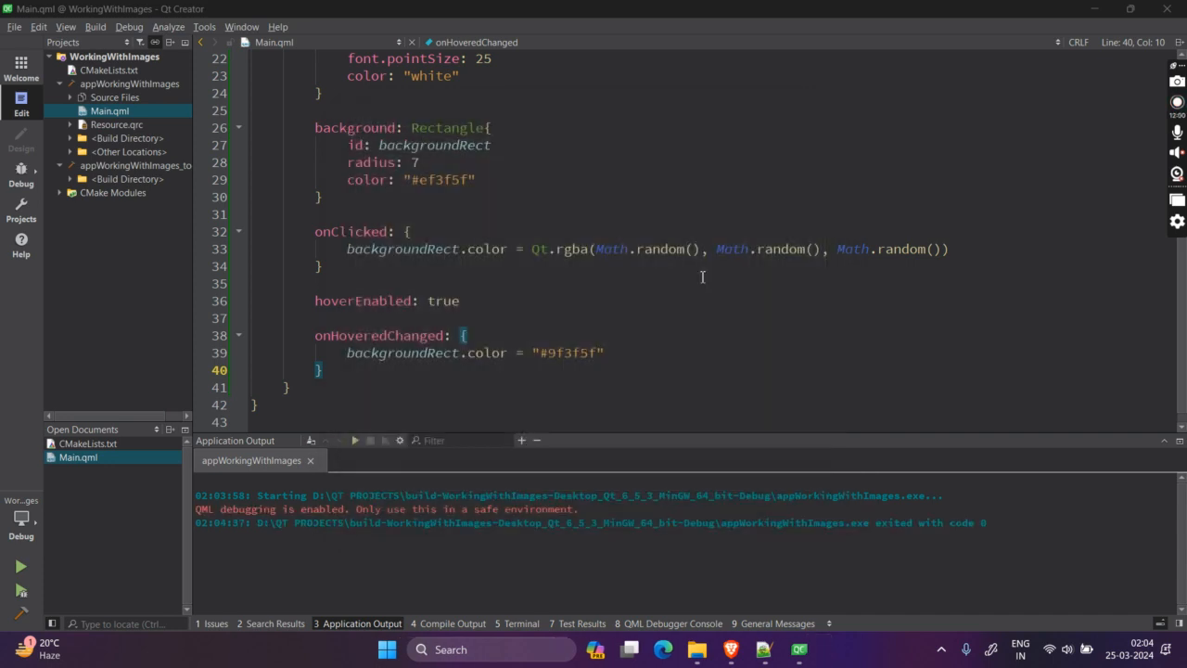
pyautogui.moveTo(456, 366)
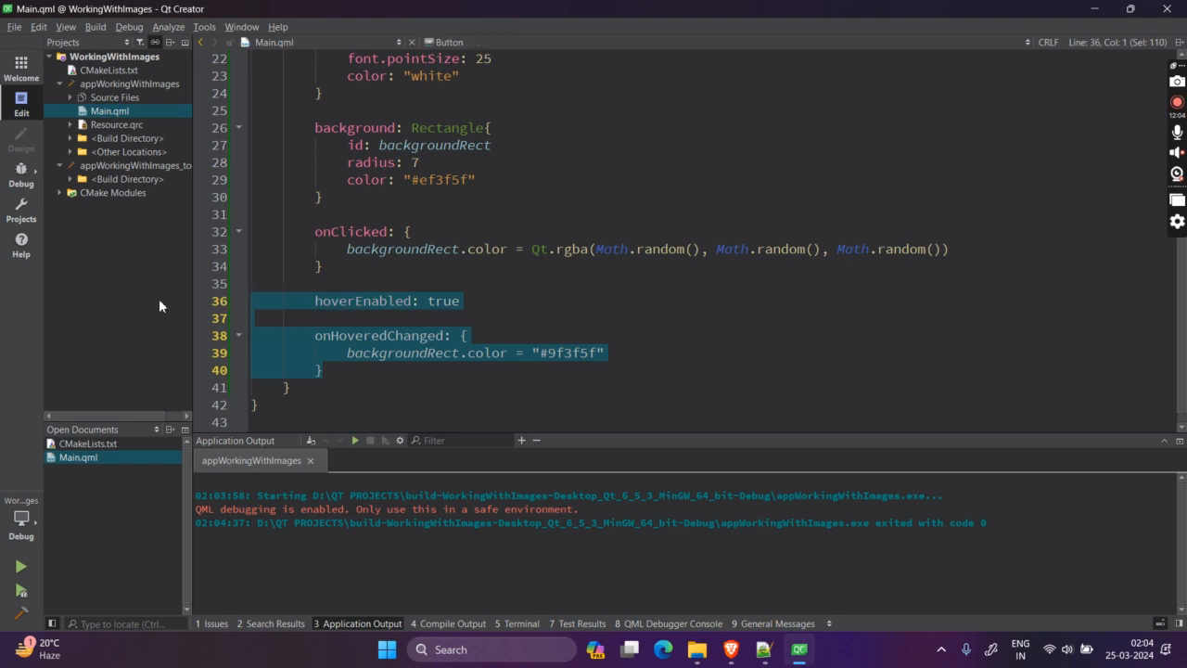
# Delete the hoverEnabled line and onHoveredChanged block, leaving onClicked last.
pyautogui.press('Delete')
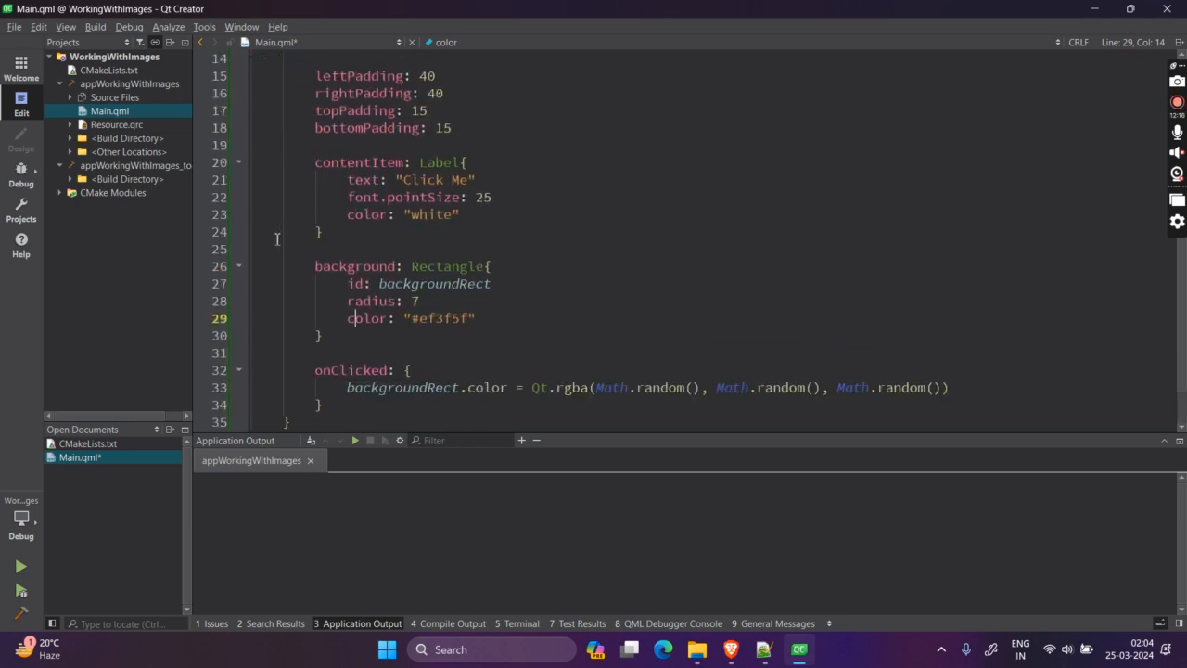
pyautogui.scroll(-3)
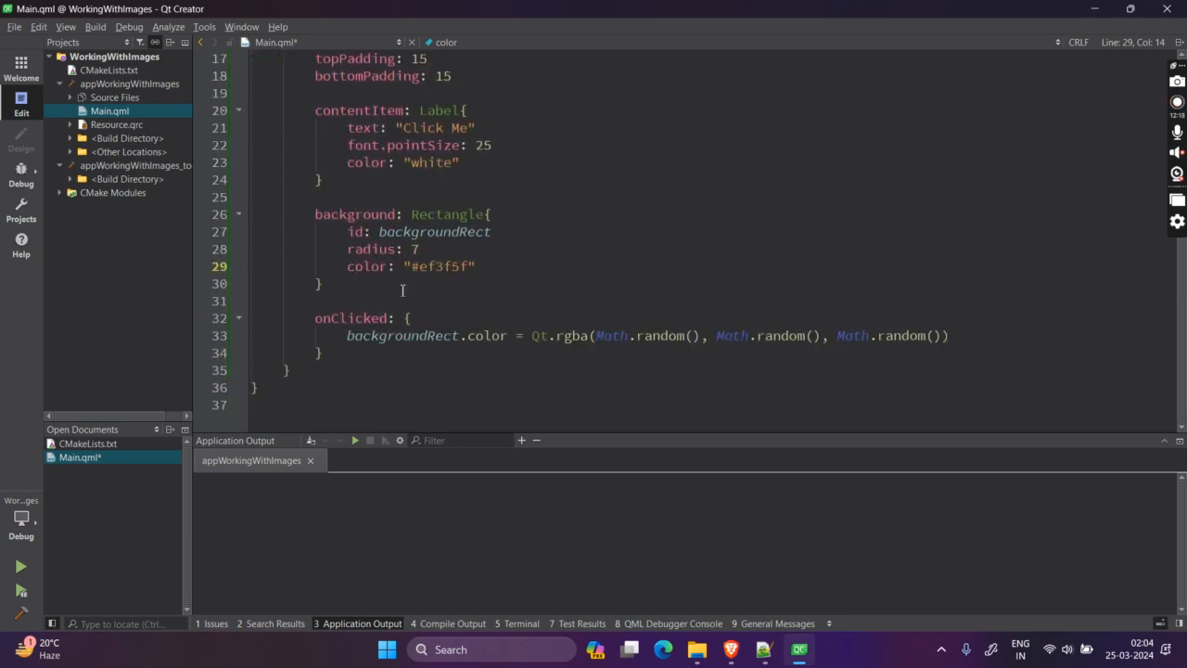